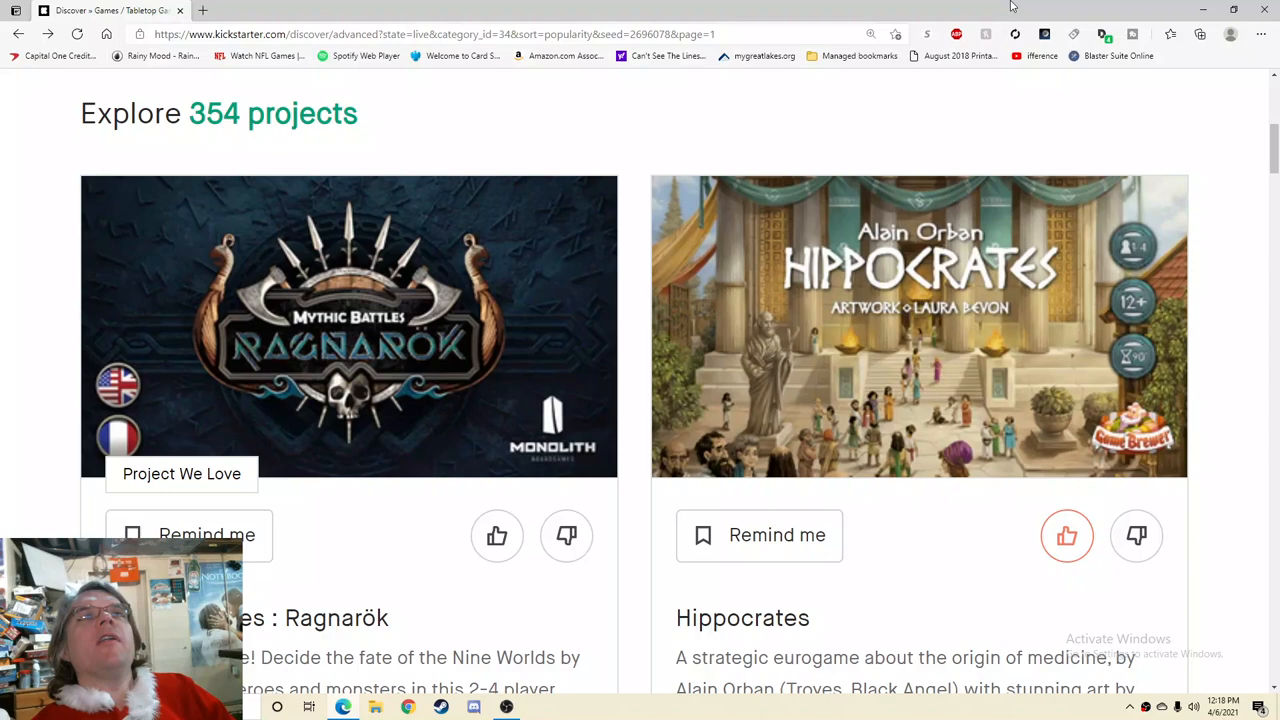
# Step: Open the Hippocrates campaign ($95,186 pledged, 1,184 backers) and Game Brewer's creator bio popup
pyautogui.scroll(-3)
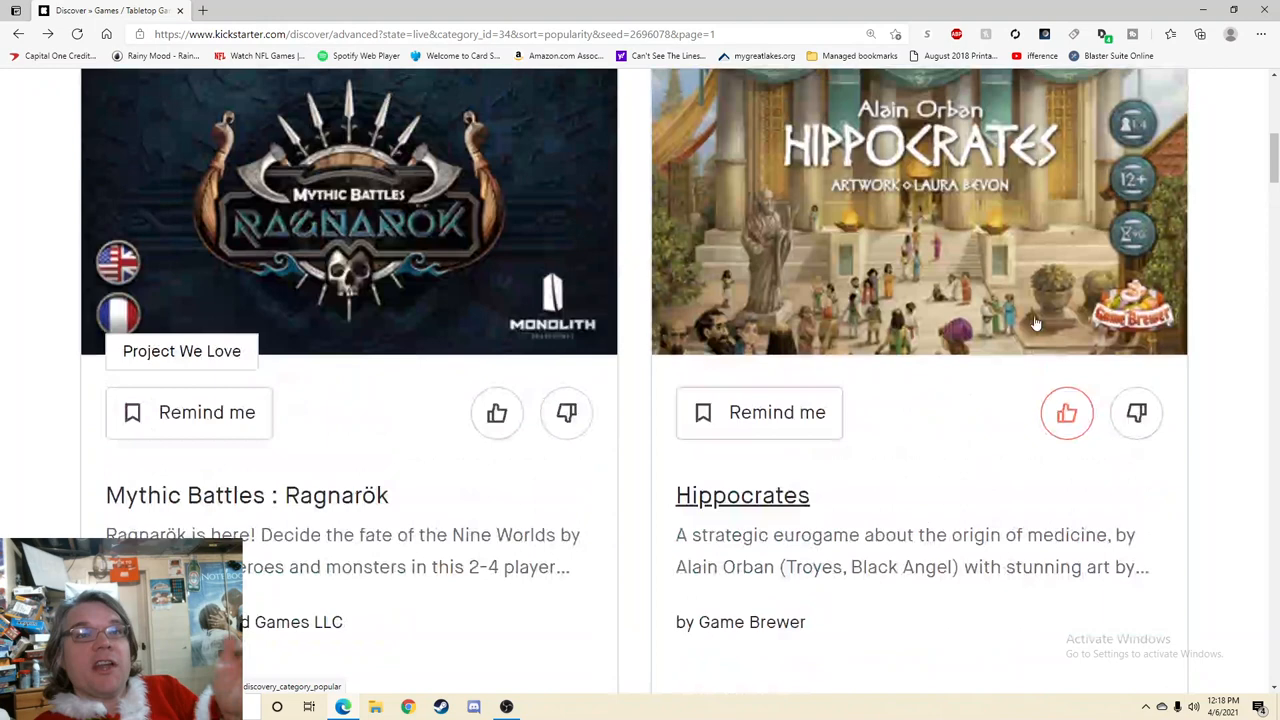
pyautogui.scroll(3)
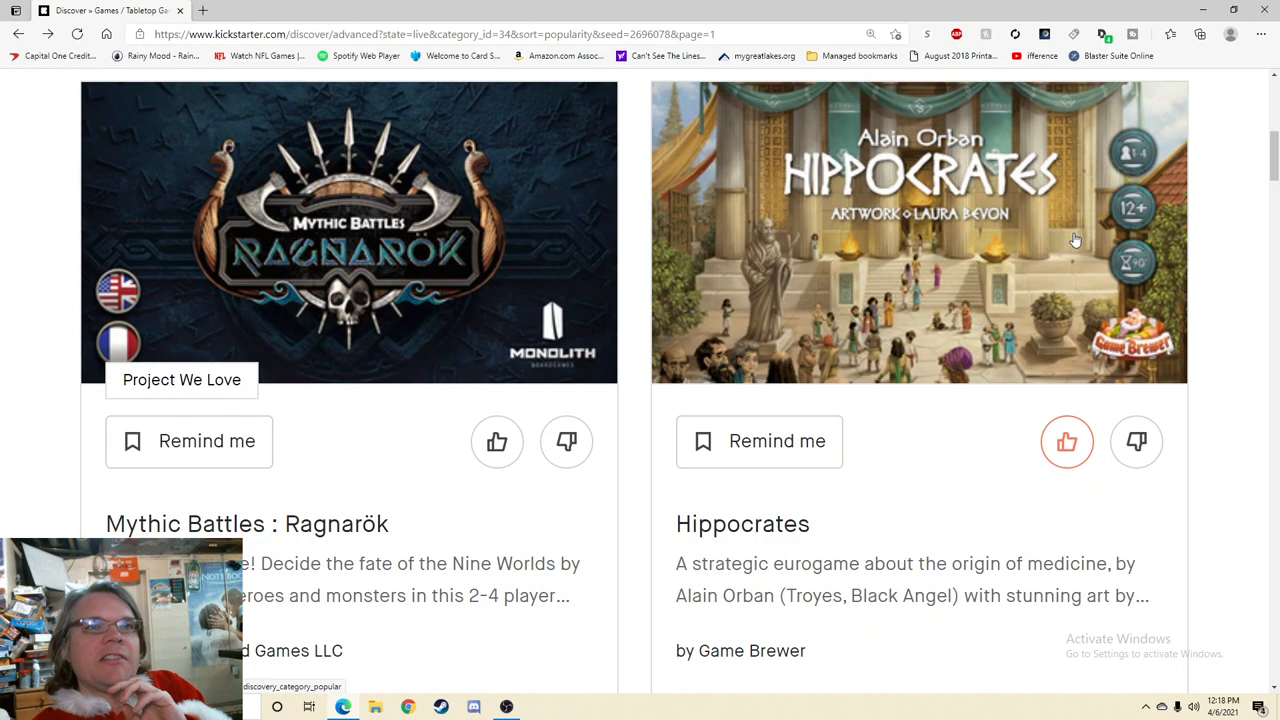
pyautogui.click(918, 232)
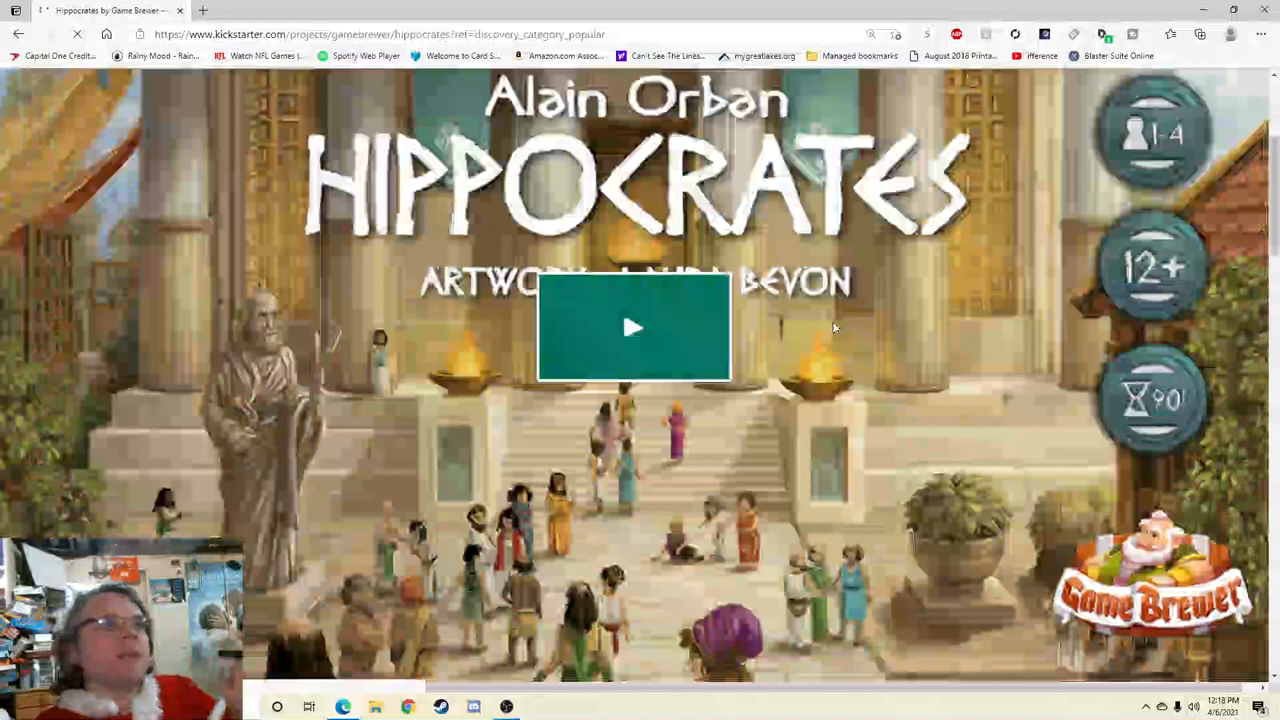
pyautogui.click(633, 327)
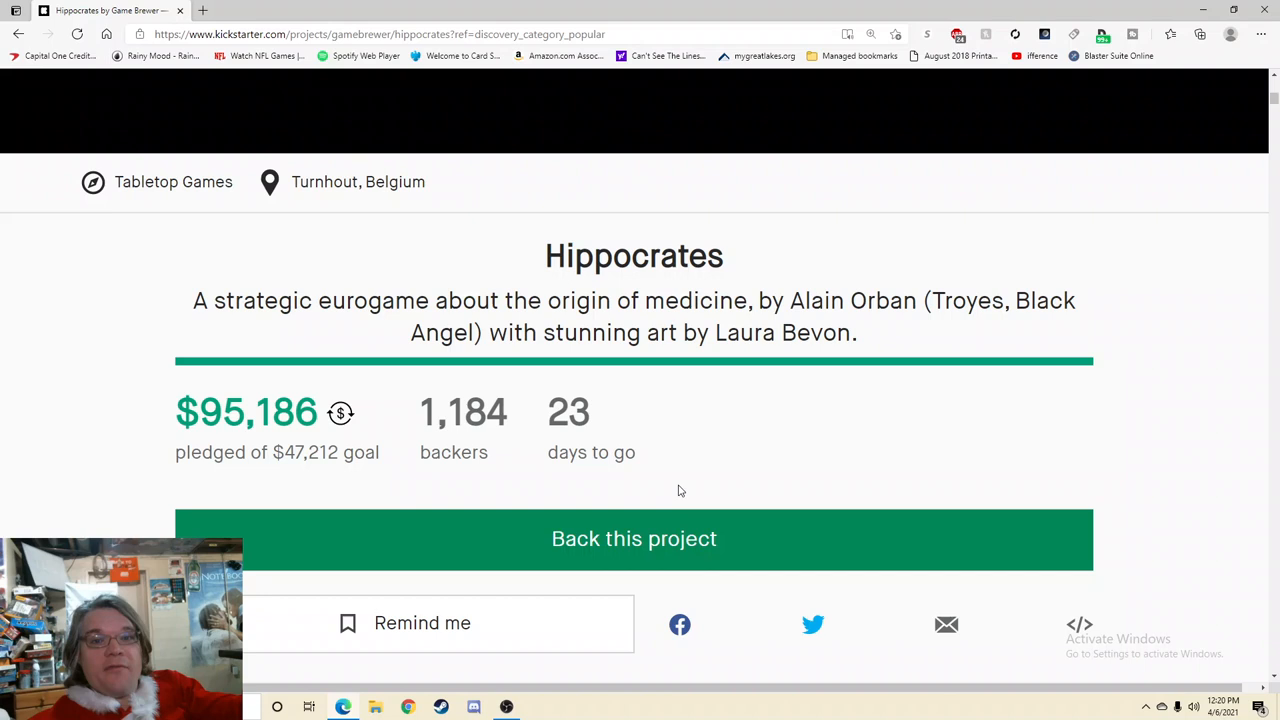
pyautogui.moveTo(981, 260)
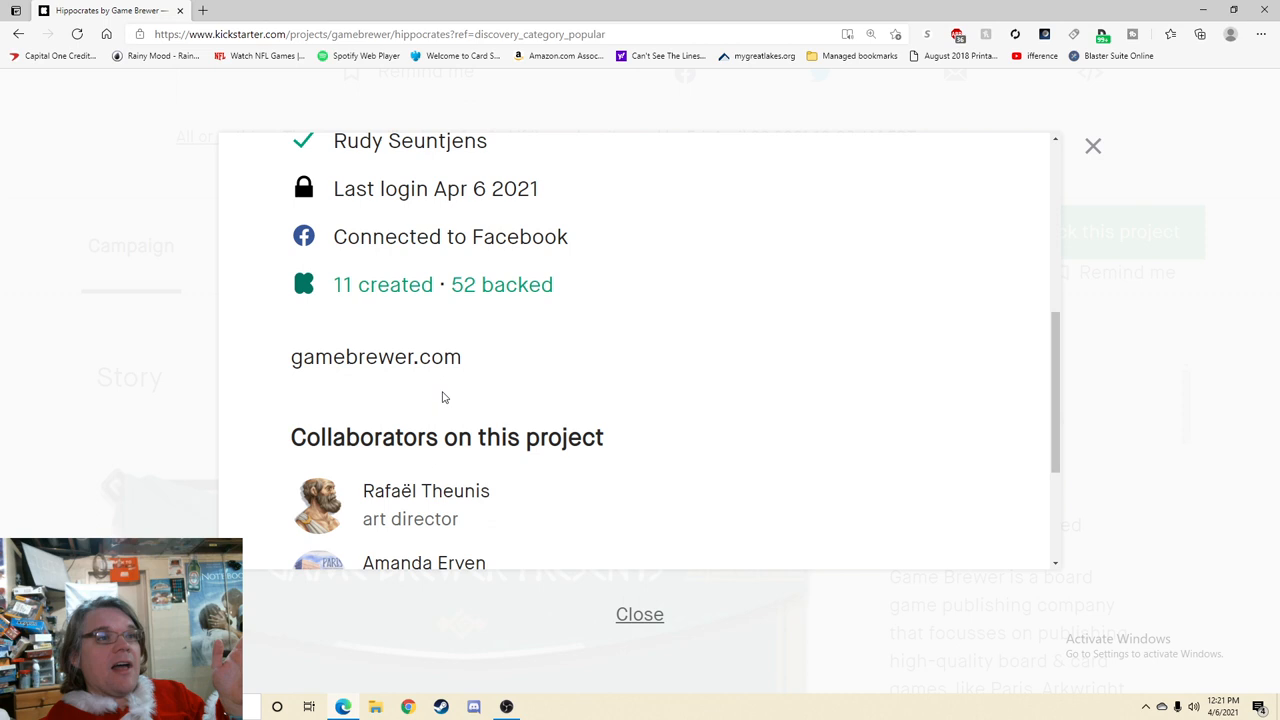
# Step: View Game Brewer's 11 created projects and open Arkwright the Card Game
pyautogui.click(375, 356)
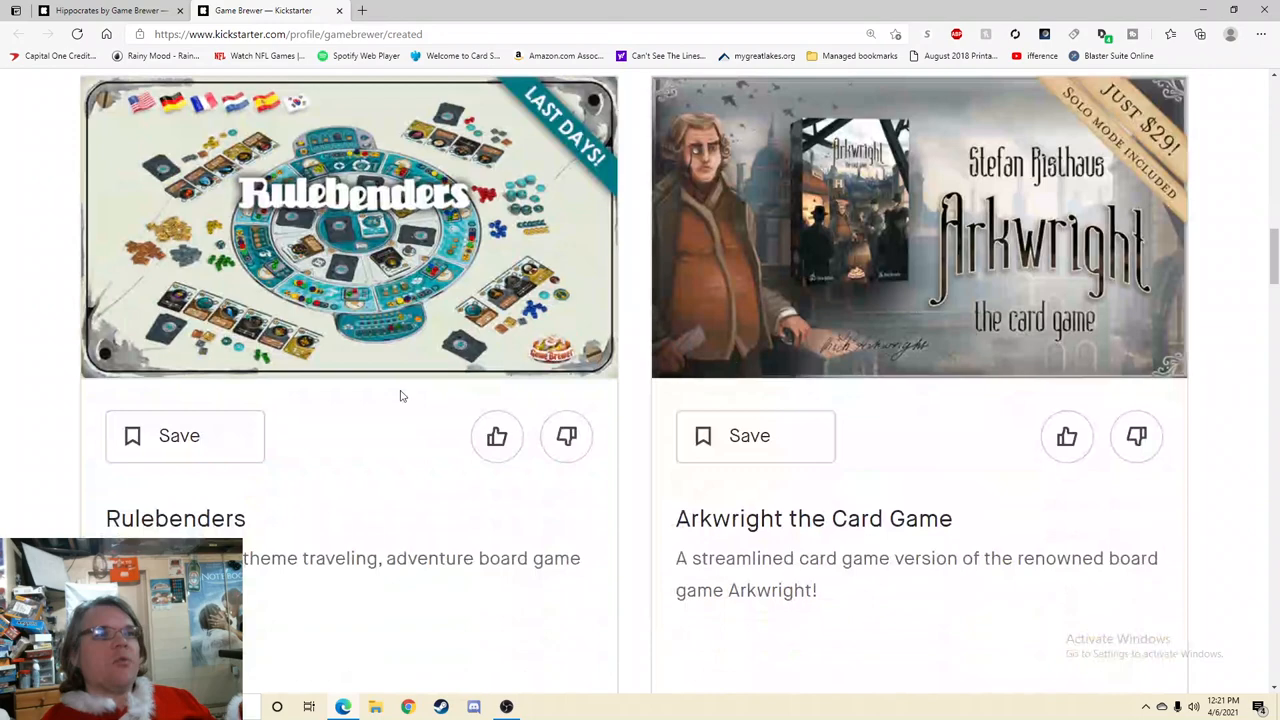
pyautogui.moveTo(213, 500)
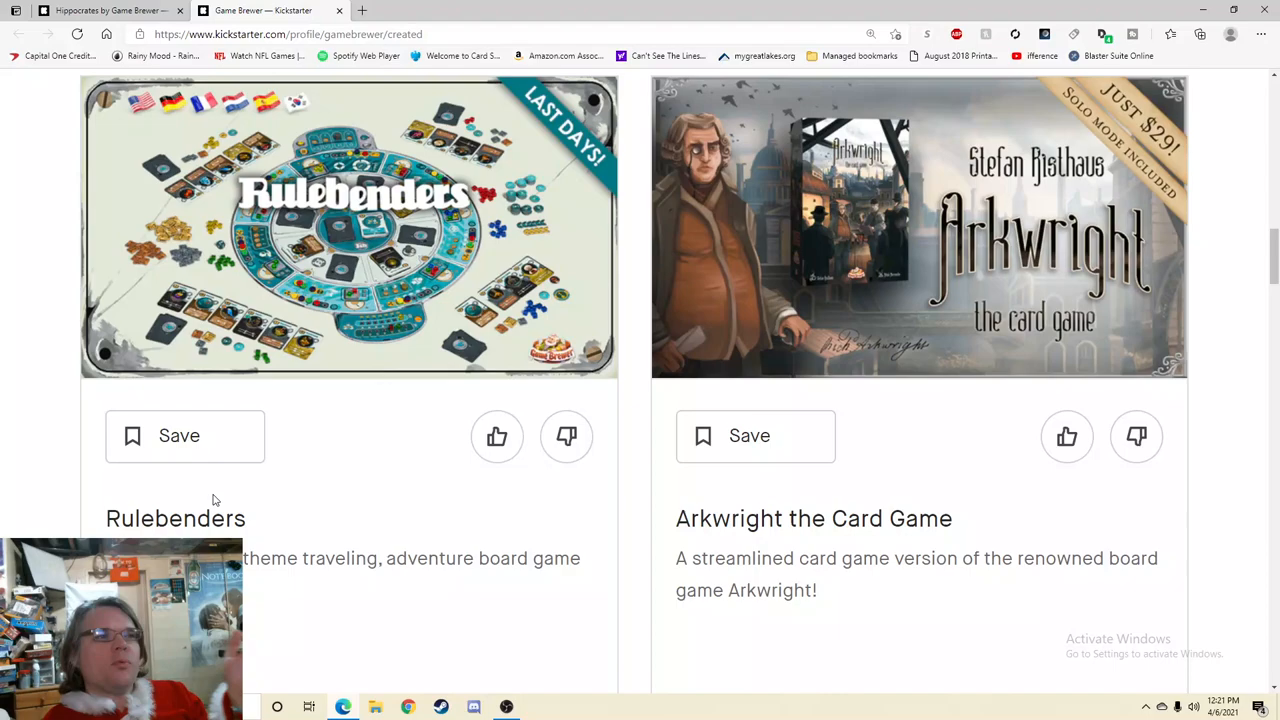
pyautogui.click(175, 518)
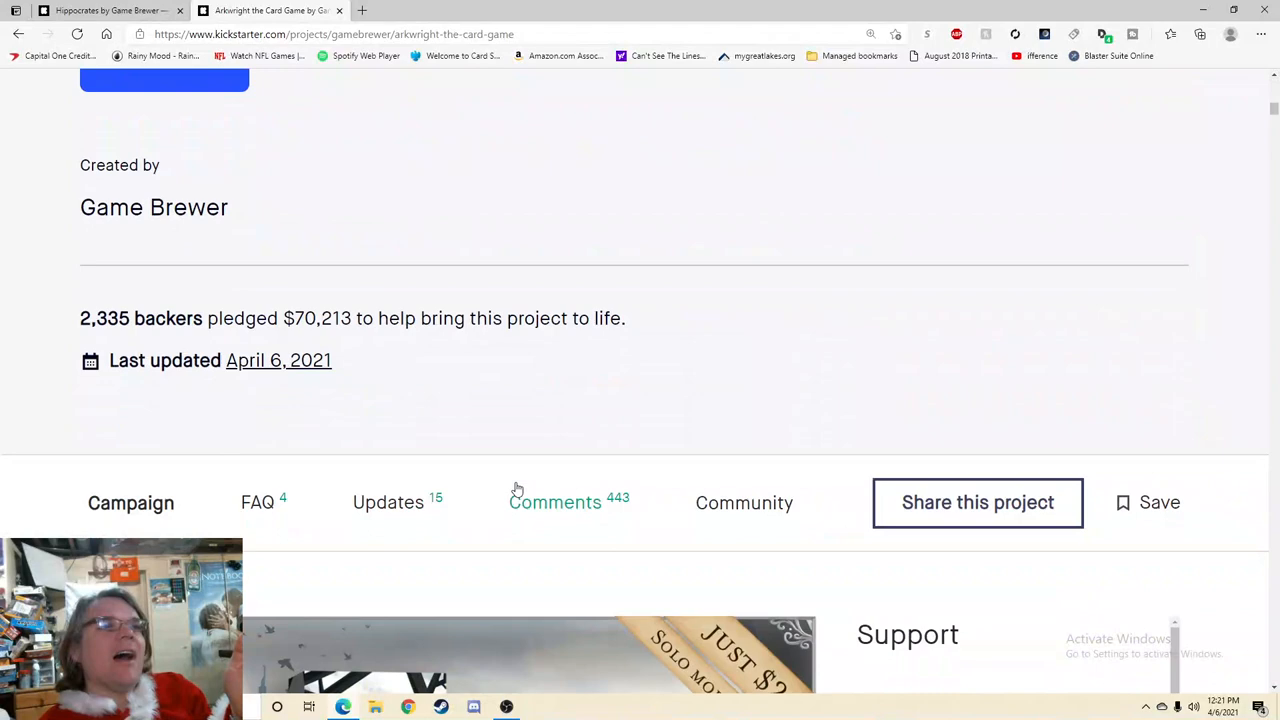
# Step: Return to Game Brewer's created projects list and open the Paris project page
pyautogui.click(388, 502)
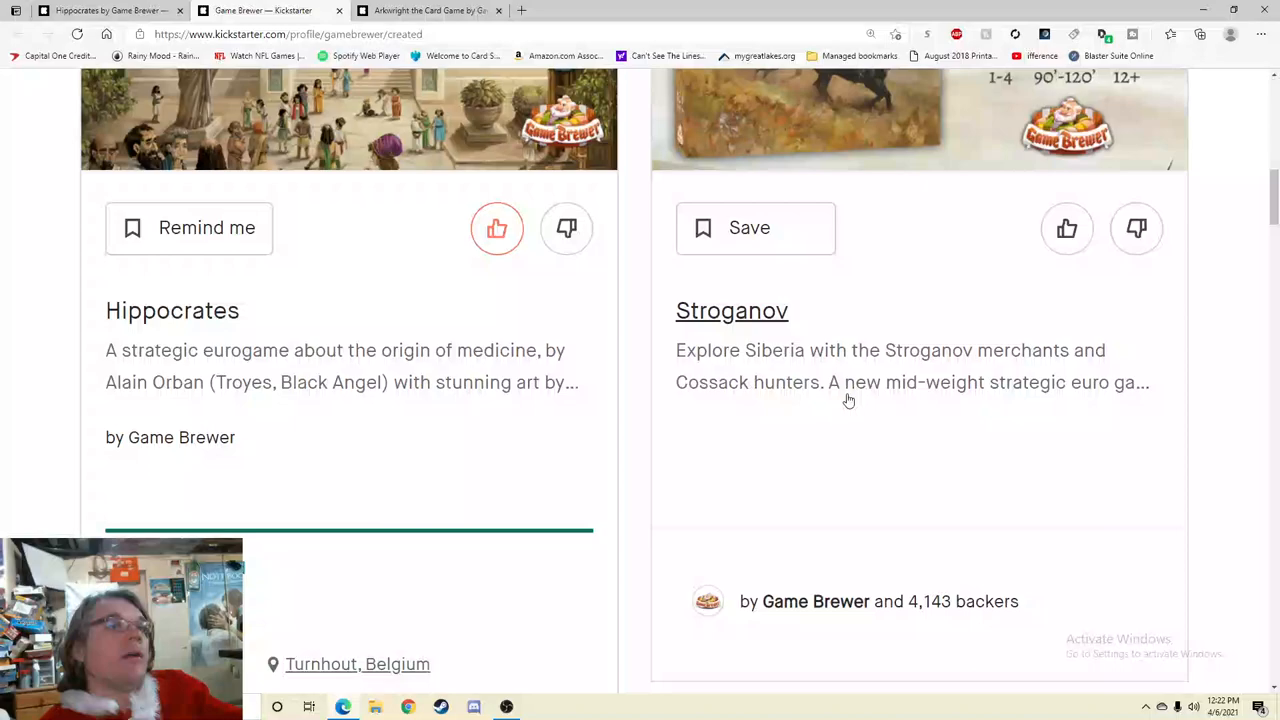
pyautogui.scroll(-3)
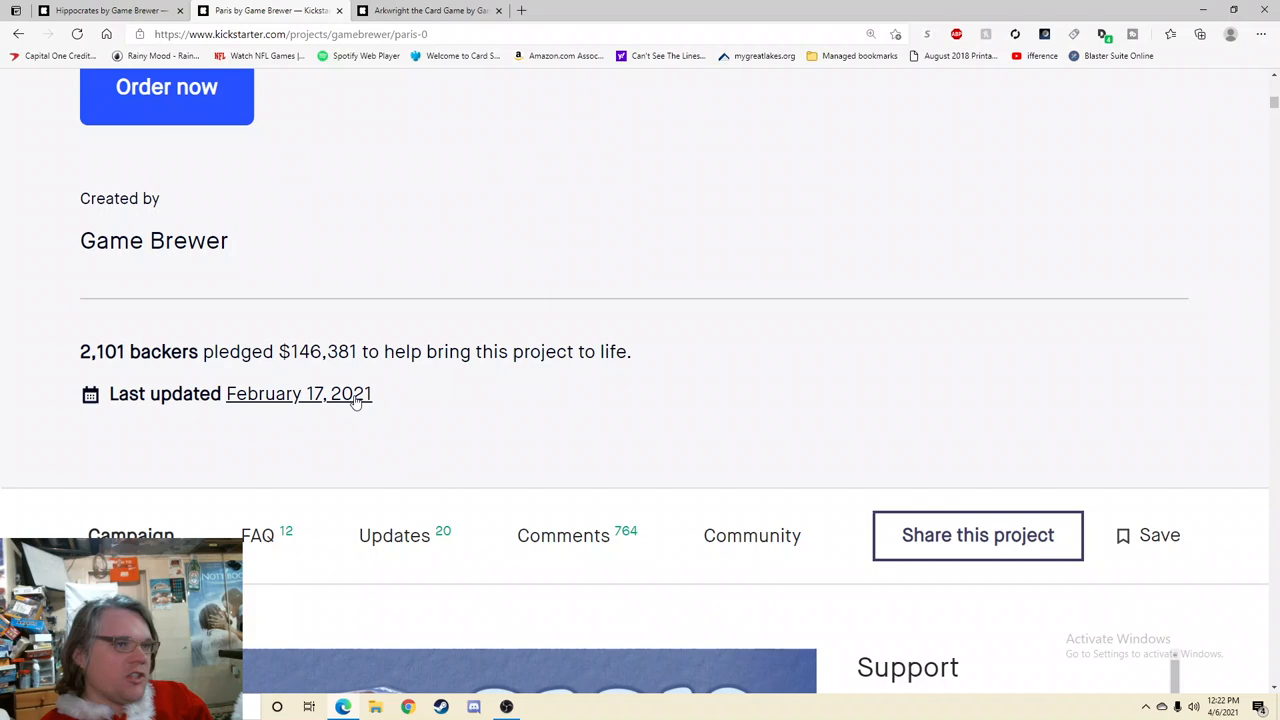
# Step: Read Paris's February 17, 2021 update on the Brazil shipping delay, then return to Hippocrates
pyautogui.click(298, 393)
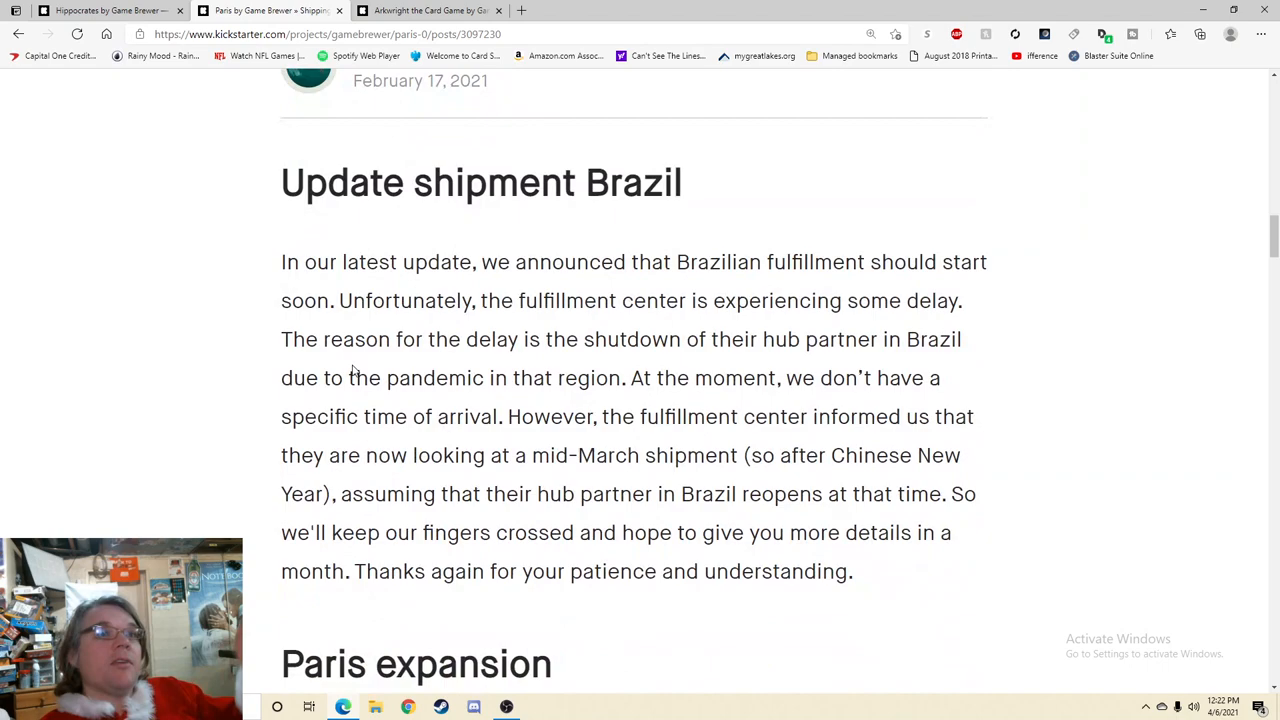
pyautogui.scroll(-3)
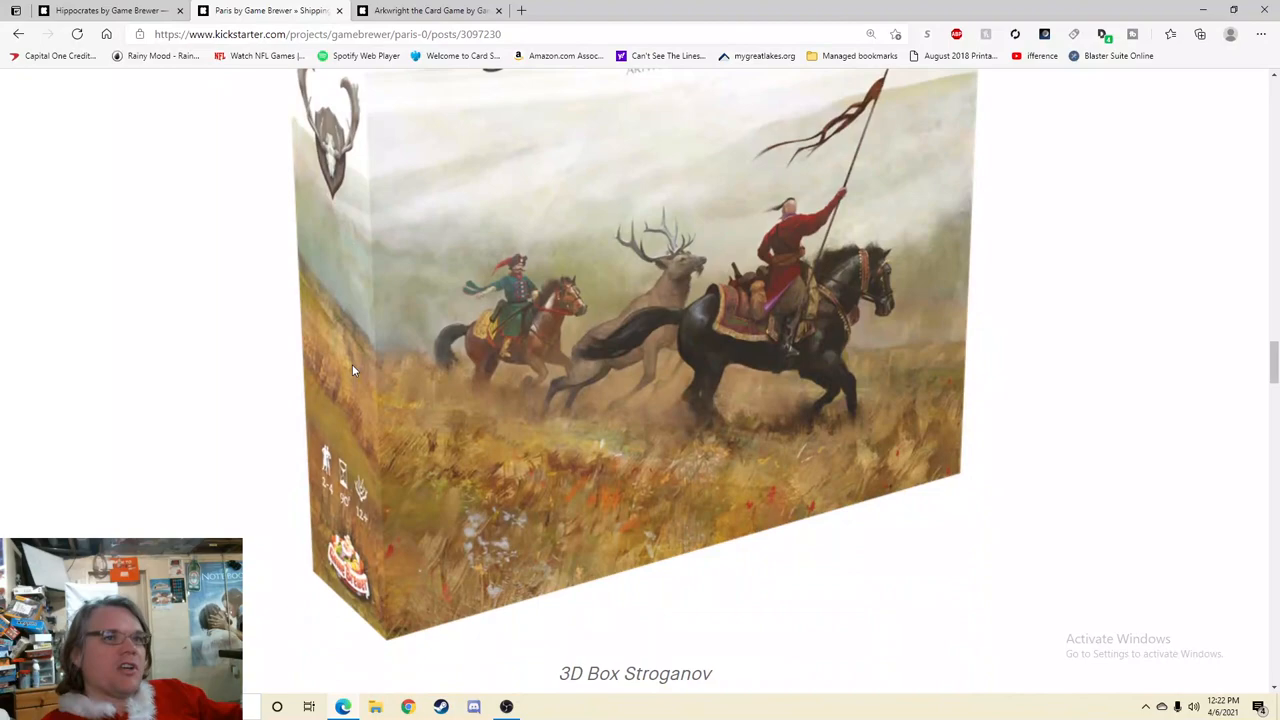
pyautogui.click(105, 10)
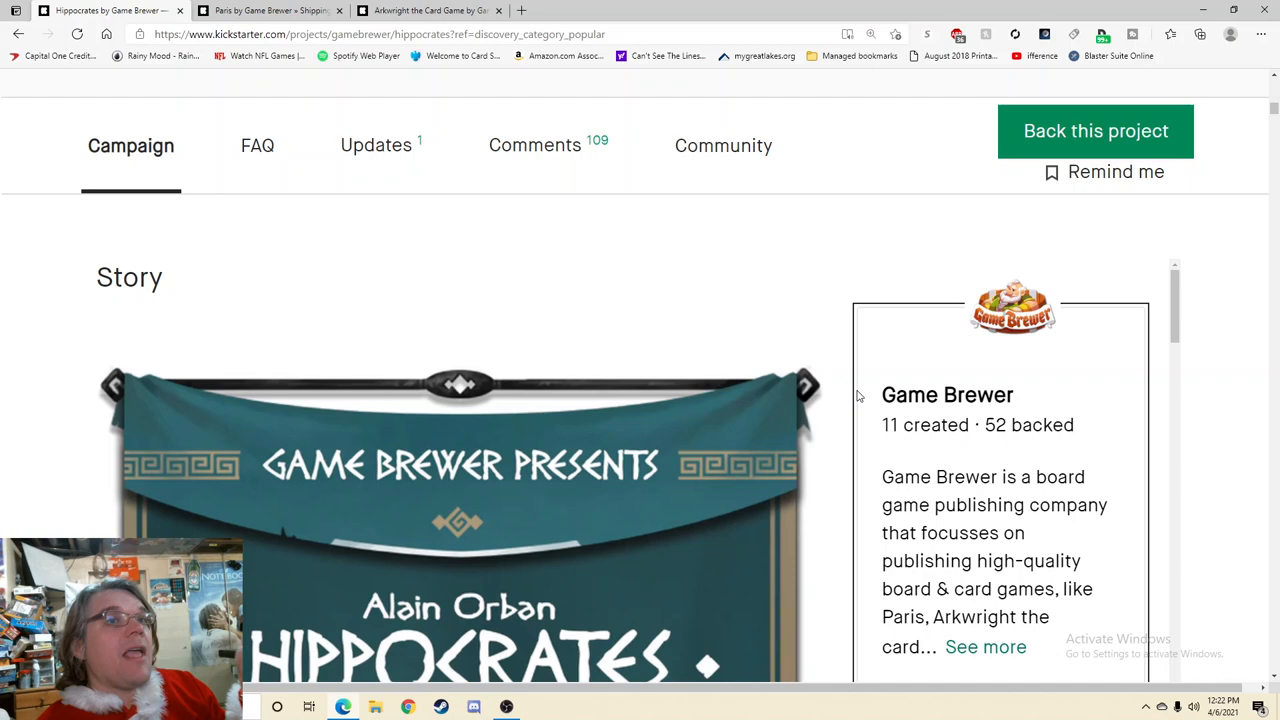
pyautogui.scroll(-3)
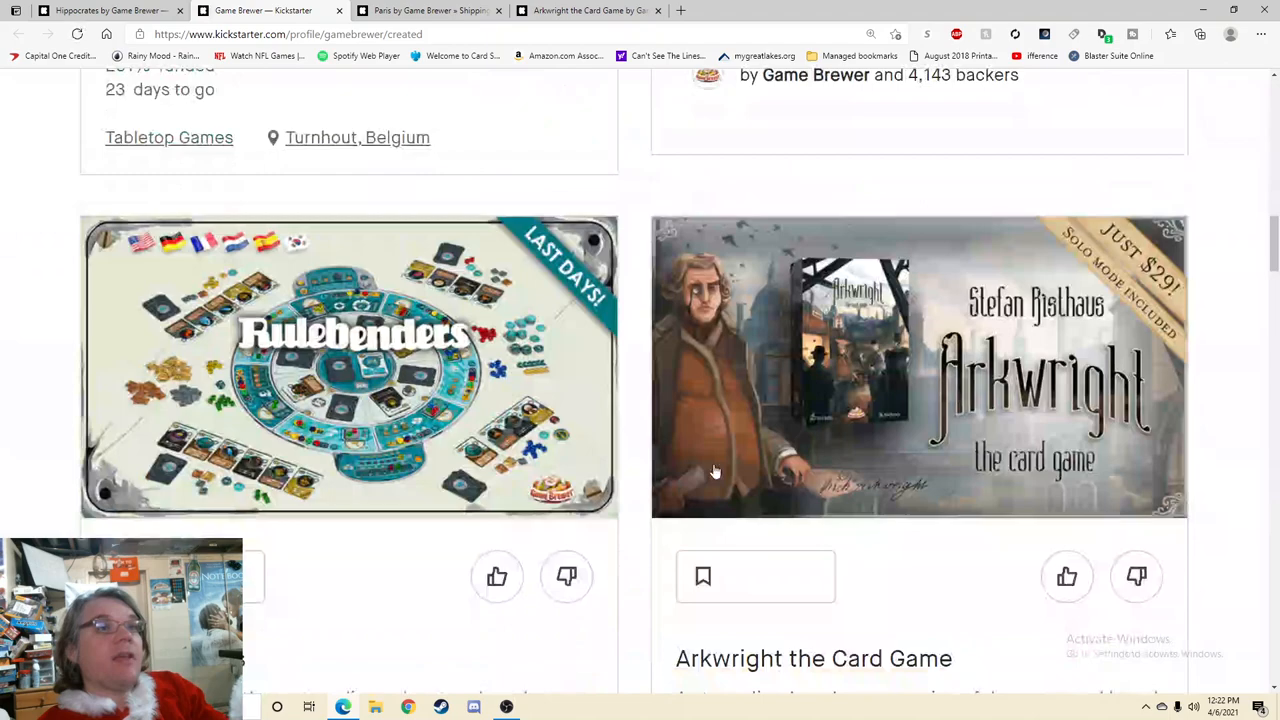
pyautogui.scroll(-3)
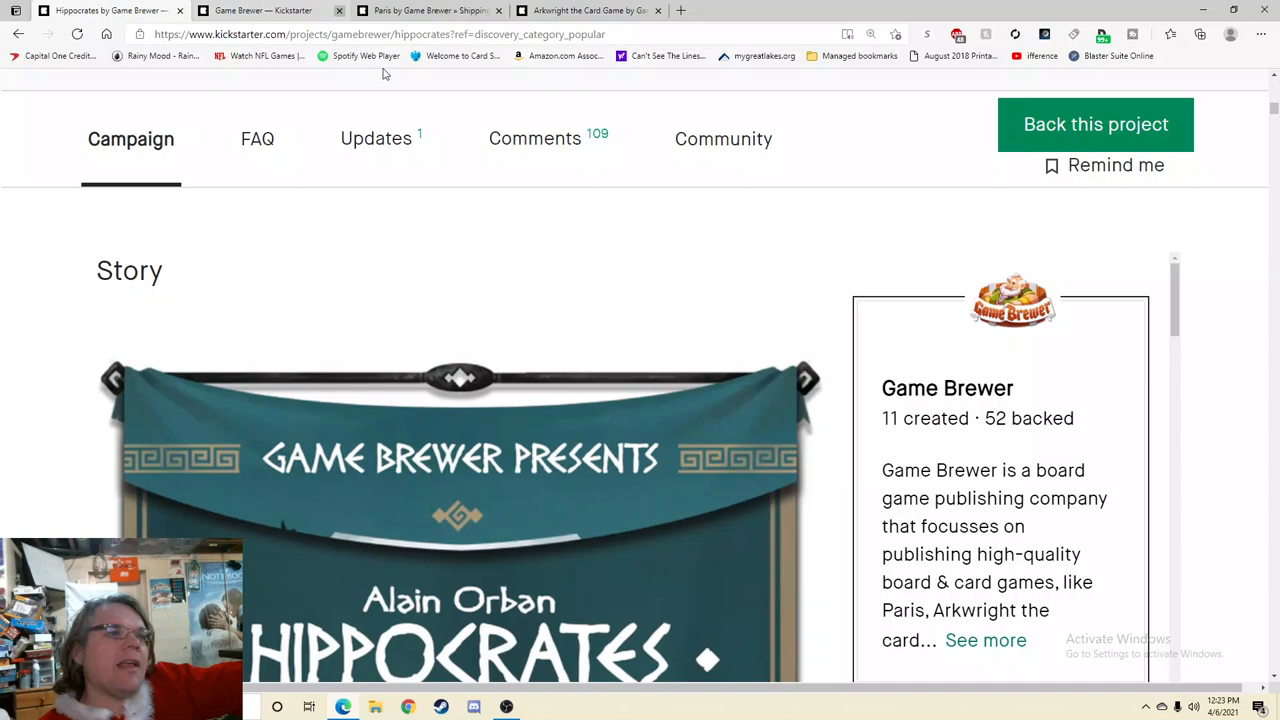
pyautogui.moveTo(575, 309)
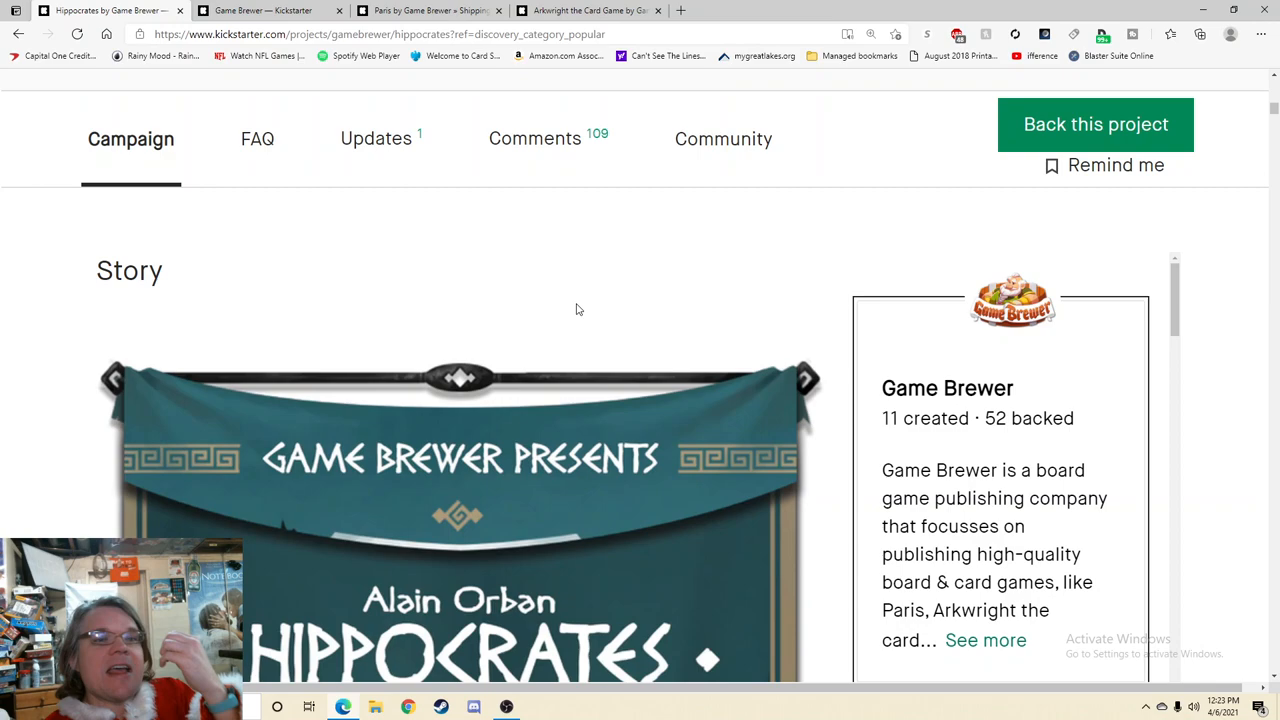
# Step: Scroll past reviewer quotes, languages and shipping regions to the exclusives and €69 deluxe box
pyautogui.scroll(-3)
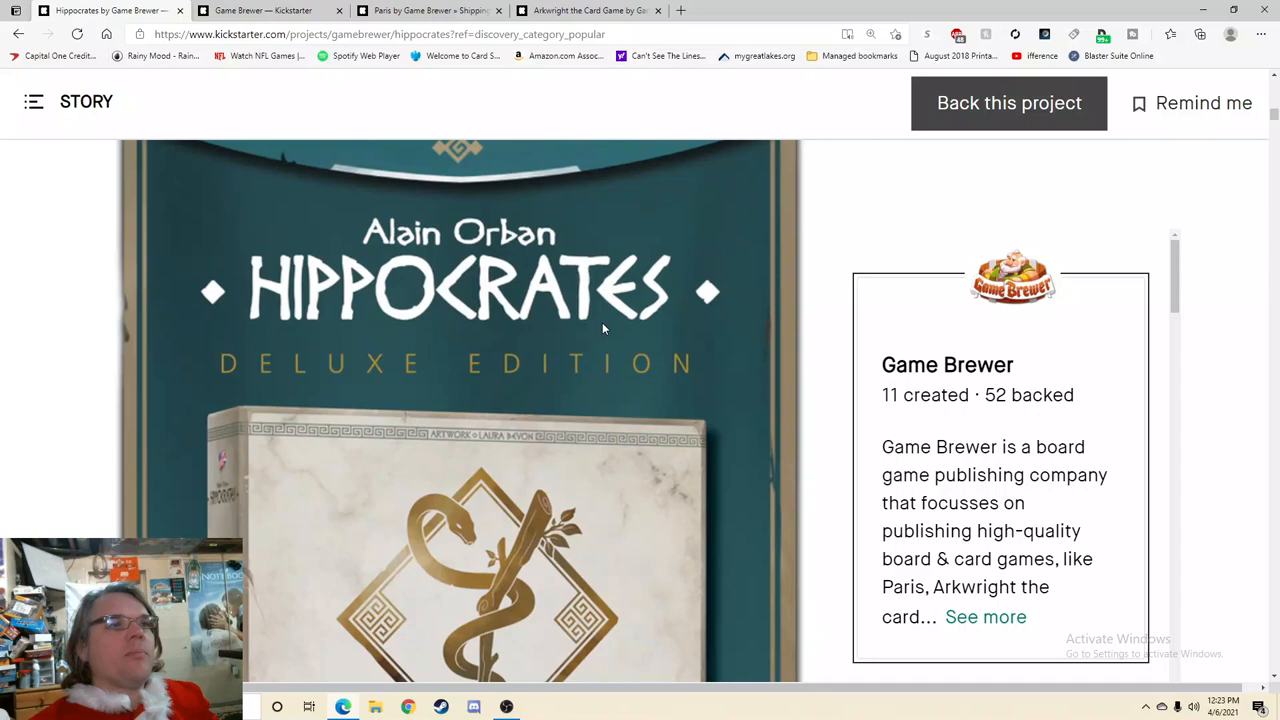
pyautogui.scroll(-3)
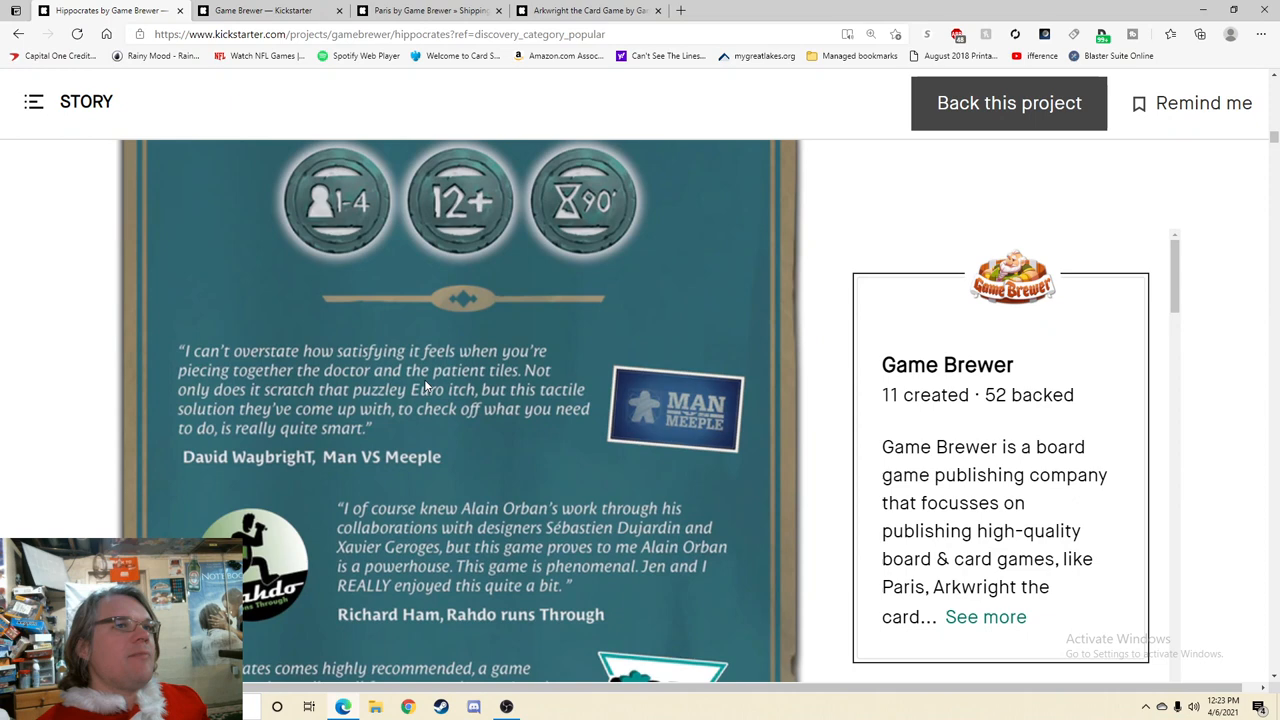
pyautogui.moveTo(447, 517)
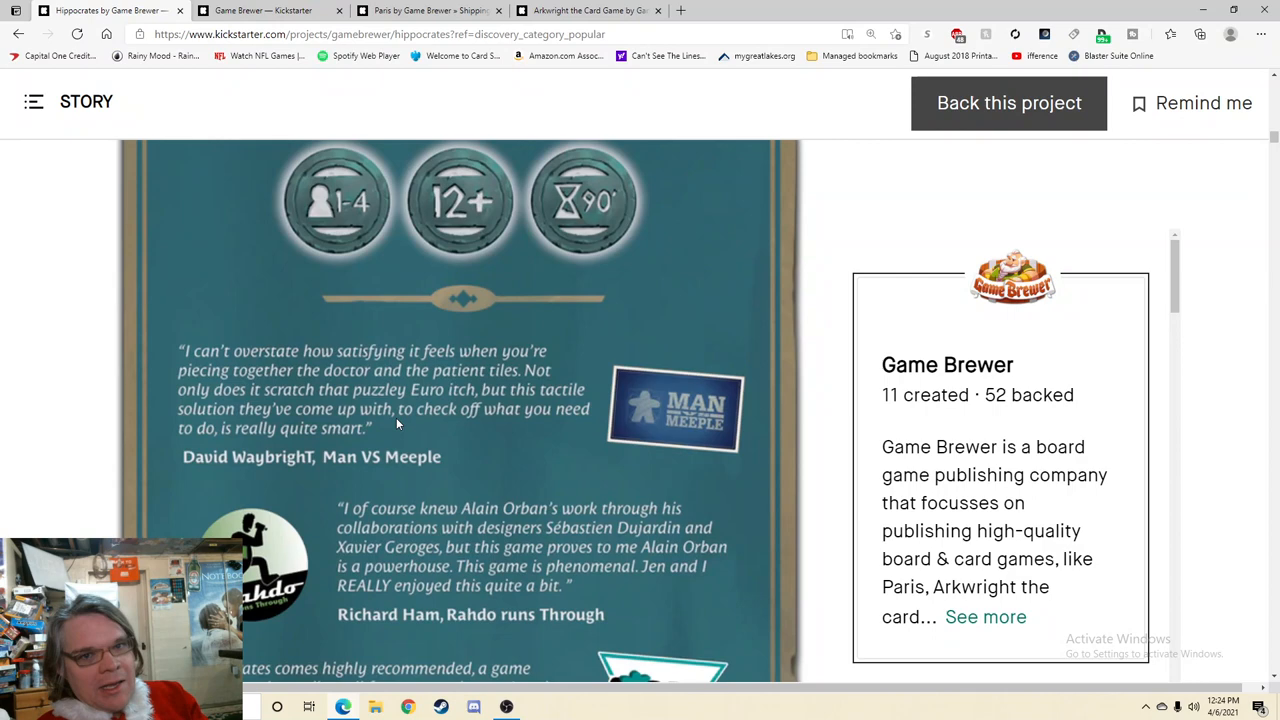
pyautogui.scroll(-3)
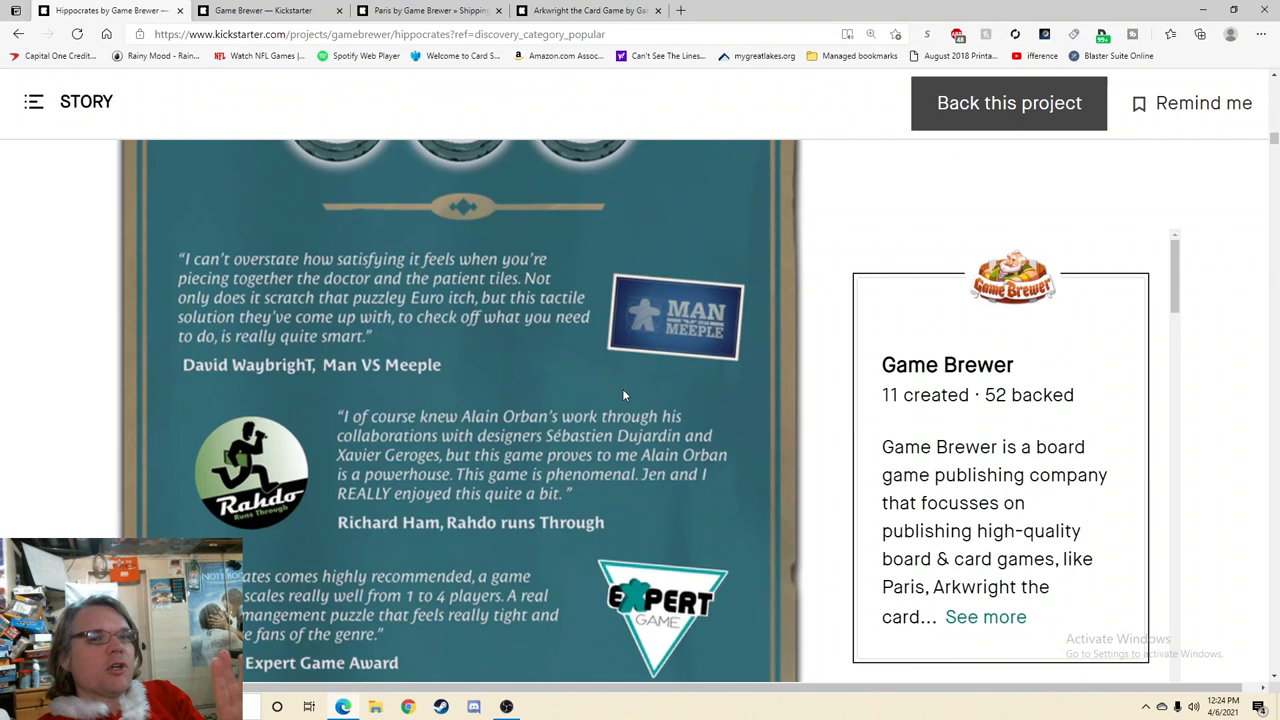
pyautogui.moveTo(535, 505)
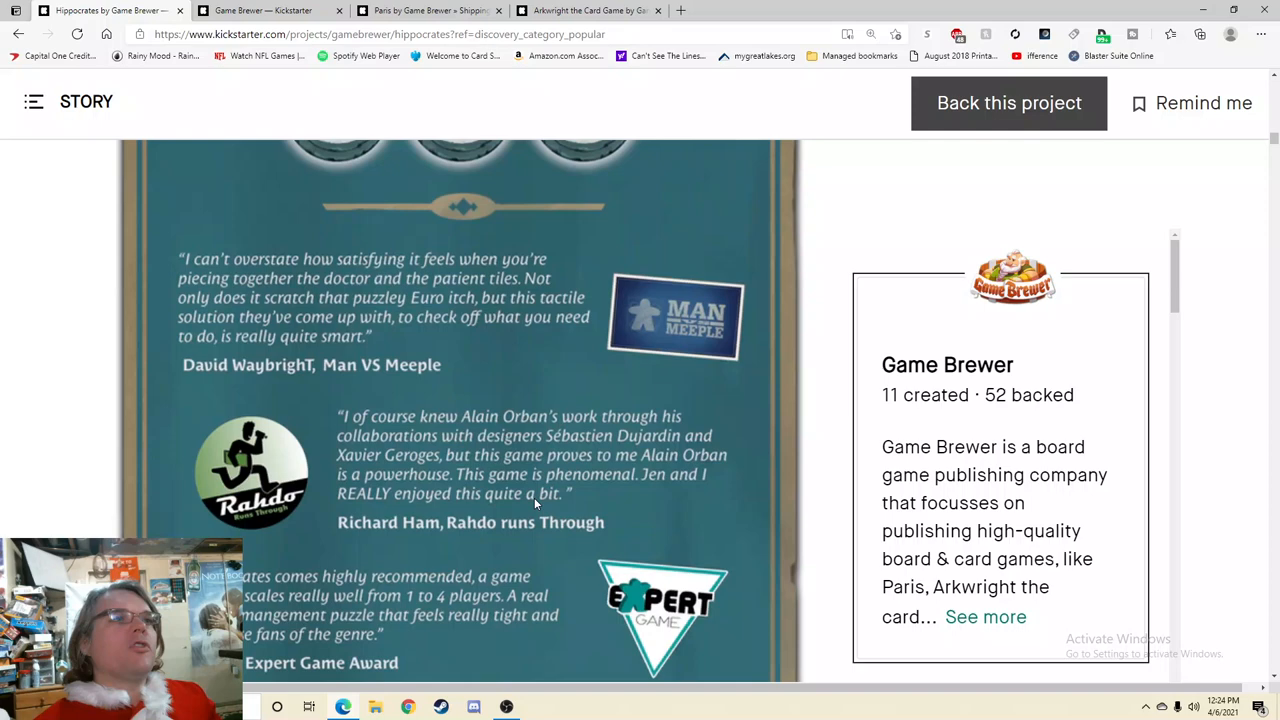
pyautogui.moveTo(618, 496)
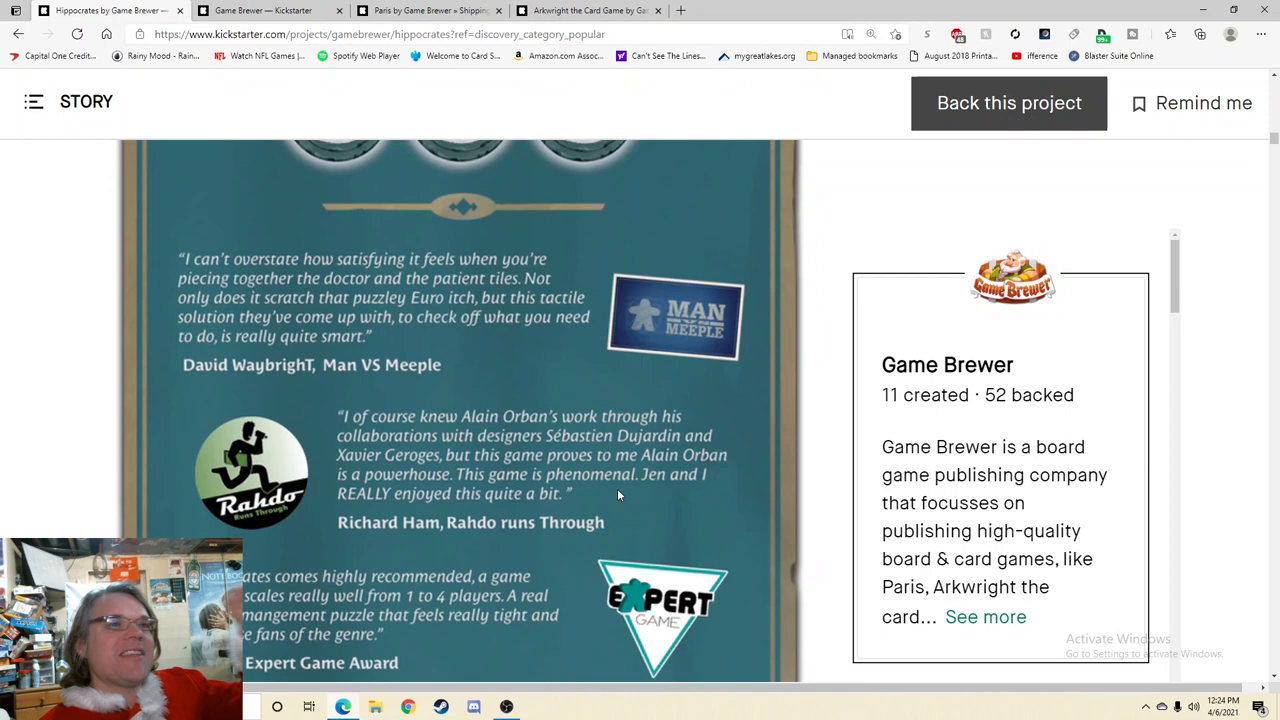
pyautogui.moveTo(630, 487)
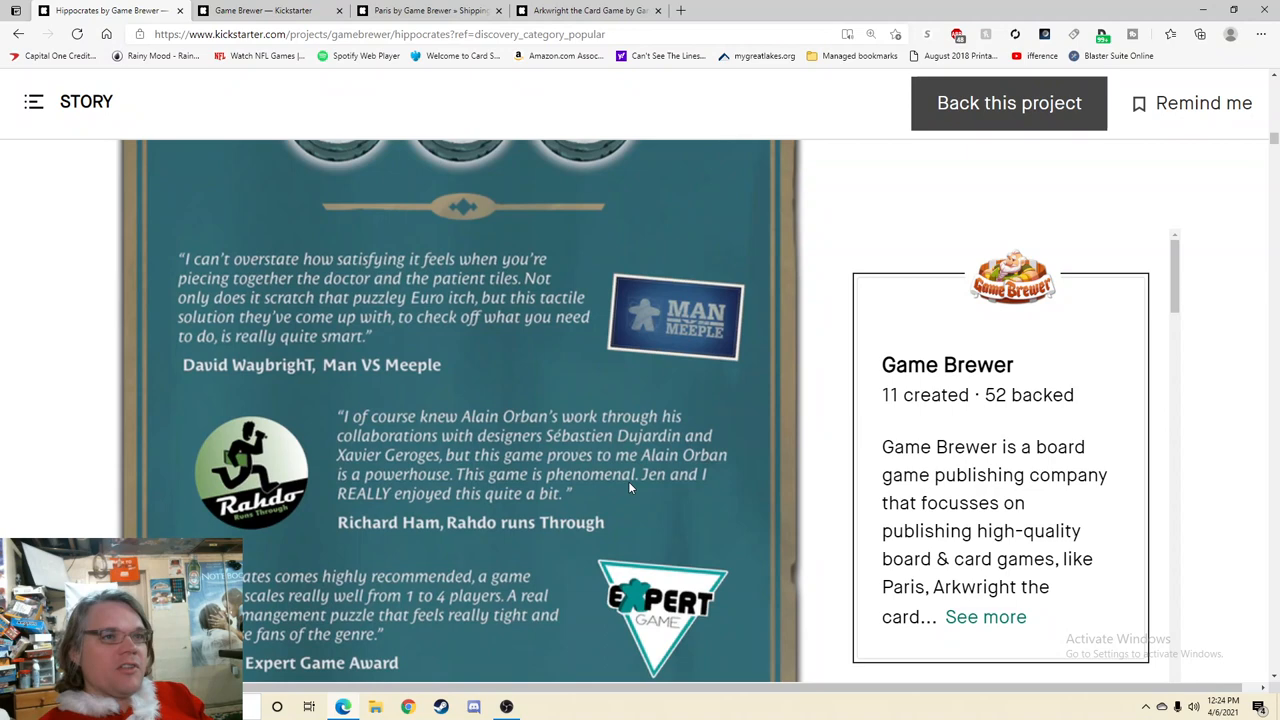
pyautogui.scroll(-3)
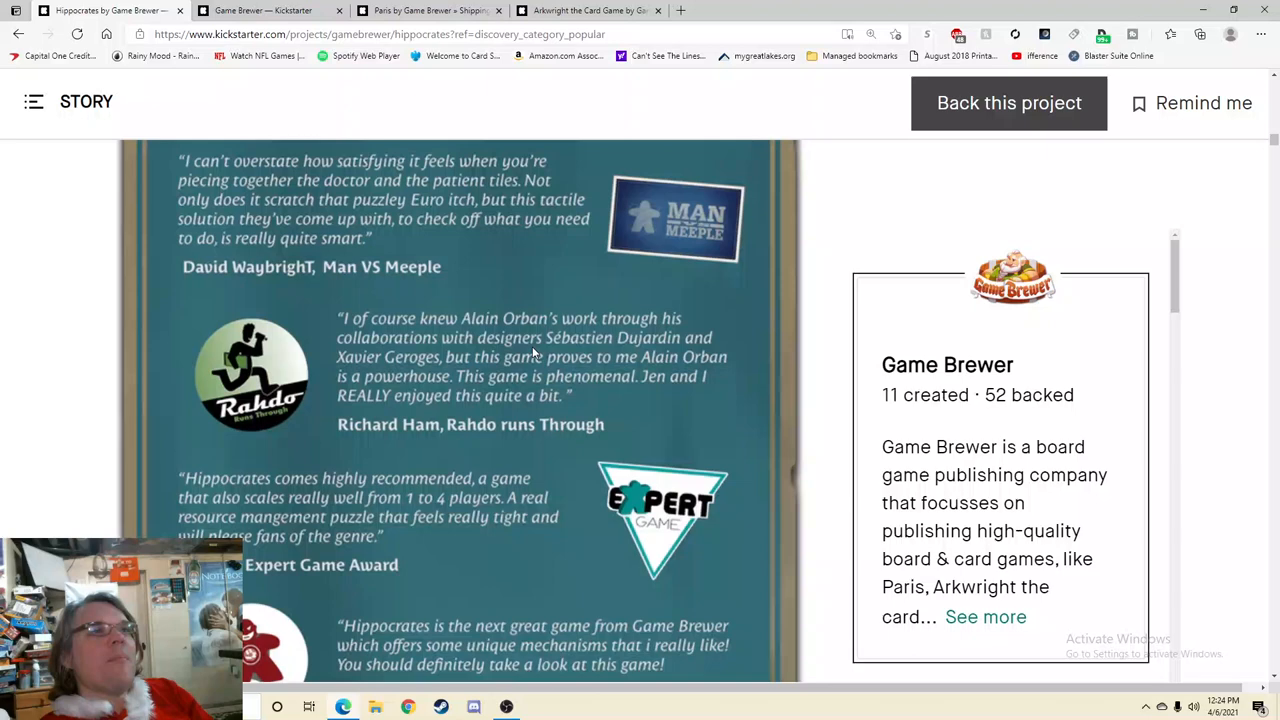
pyautogui.scroll(-3)
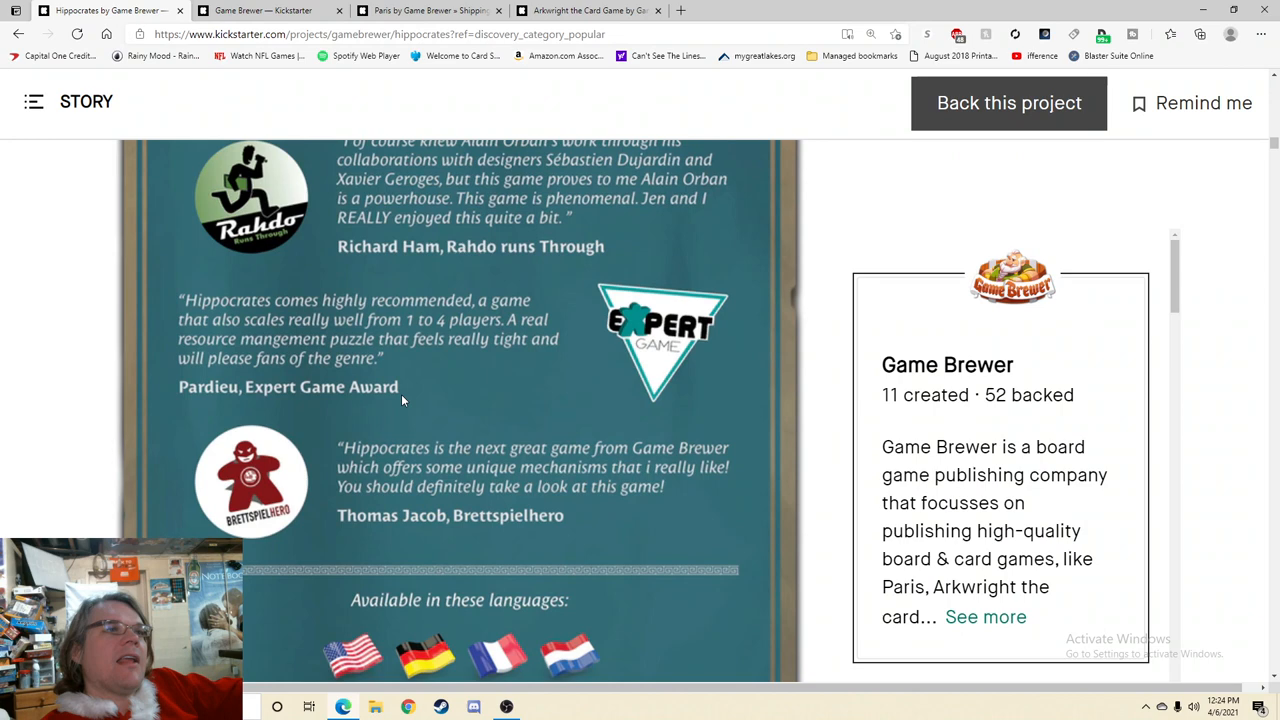
pyautogui.scroll(-3)
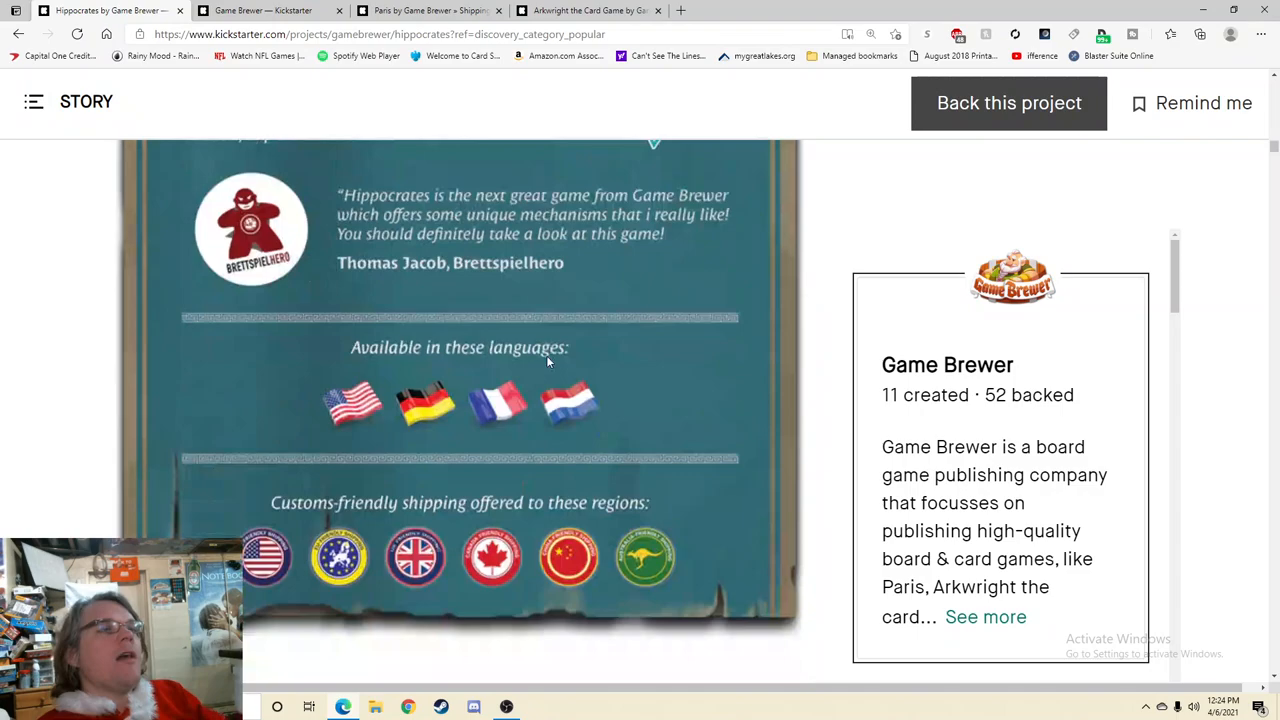
pyautogui.scroll(-3)
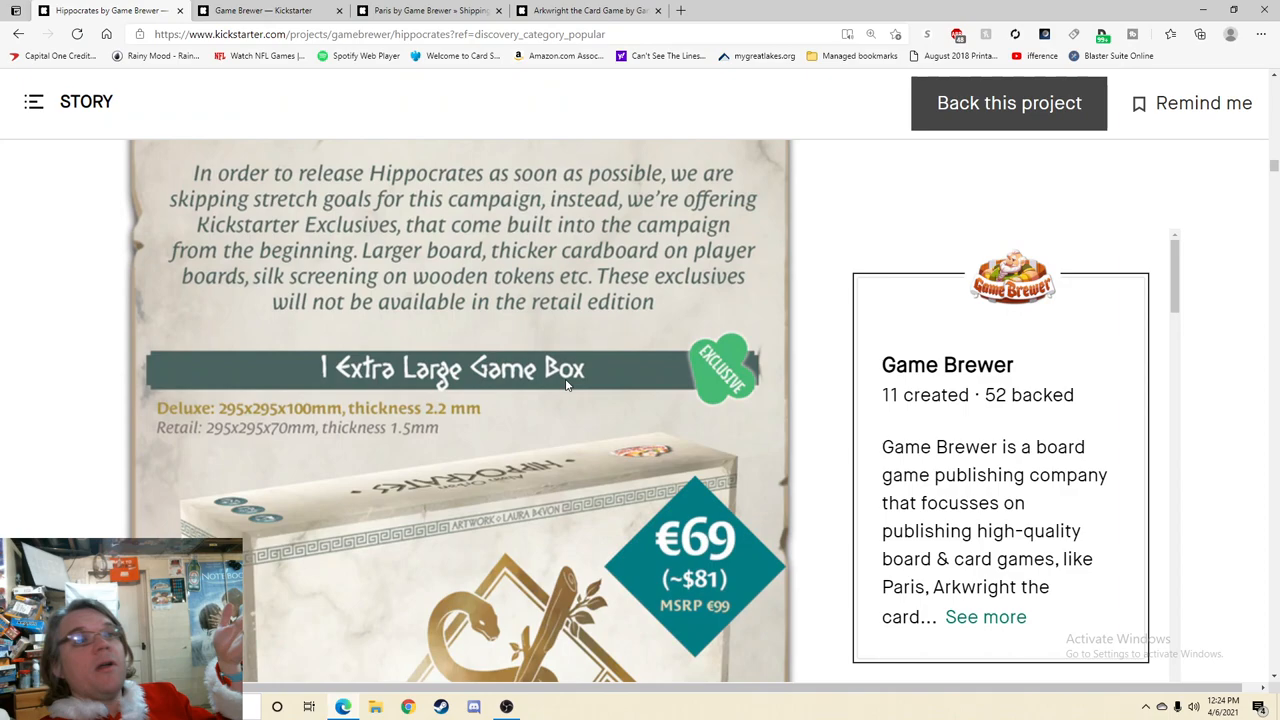
# Step: Scroll past the €69 box image to the board and Custom Insert by Meeplemaker exclusive
pyautogui.scroll(-3)
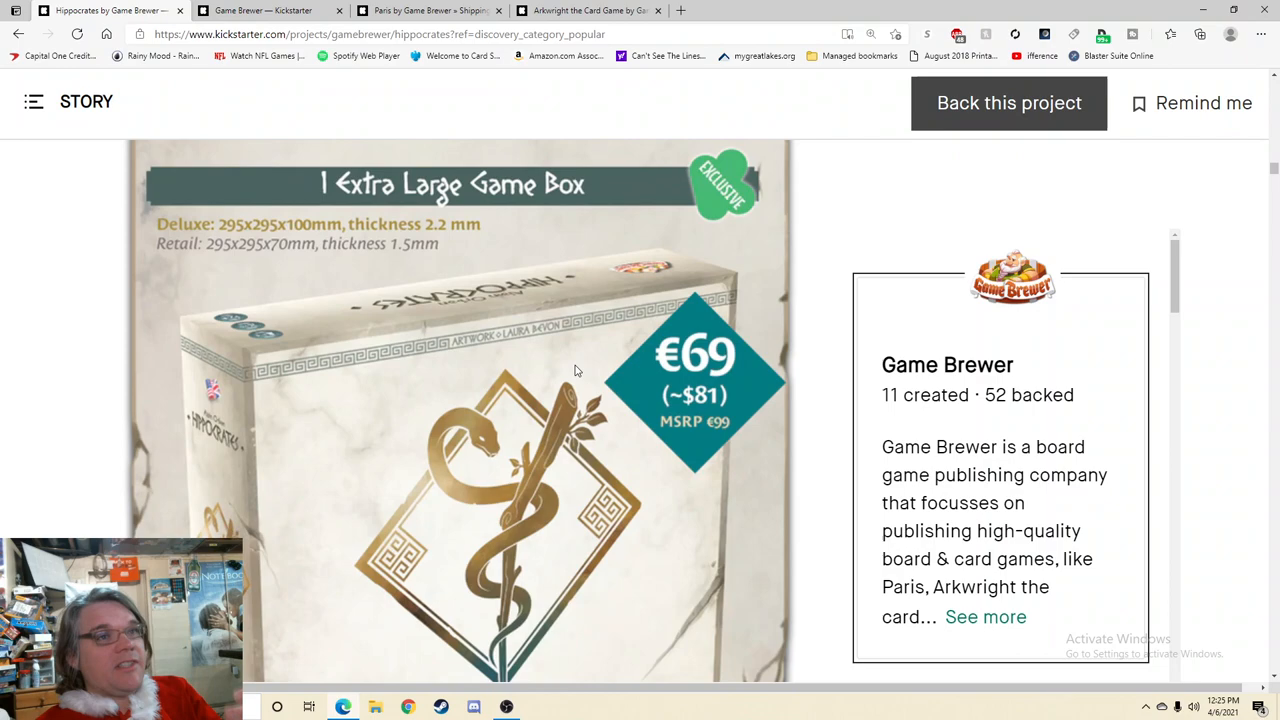
pyautogui.scroll(-3)
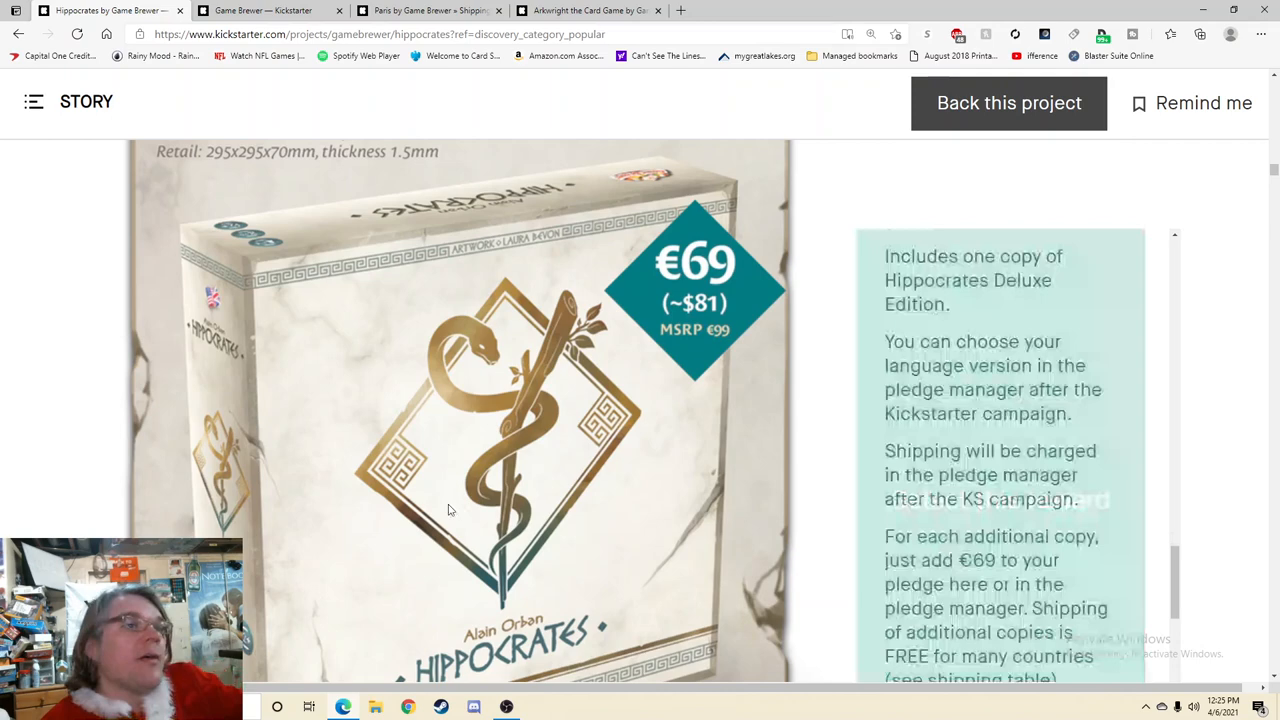
pyautogui.scroll(-3)
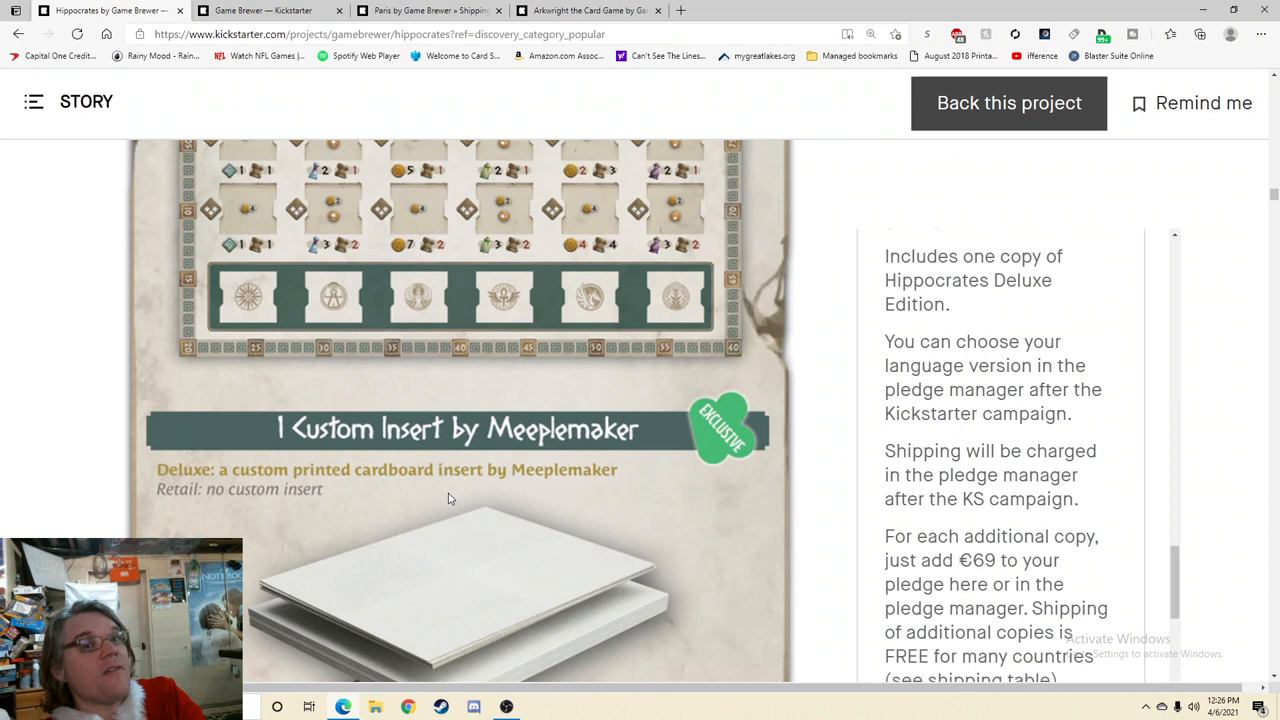
# Step: Scroll to the Extra Large Game Board sizes (564 x 961 mm vs 560 x 840 mm) and 4 Player Boards
pyautogui.scroll(-3)
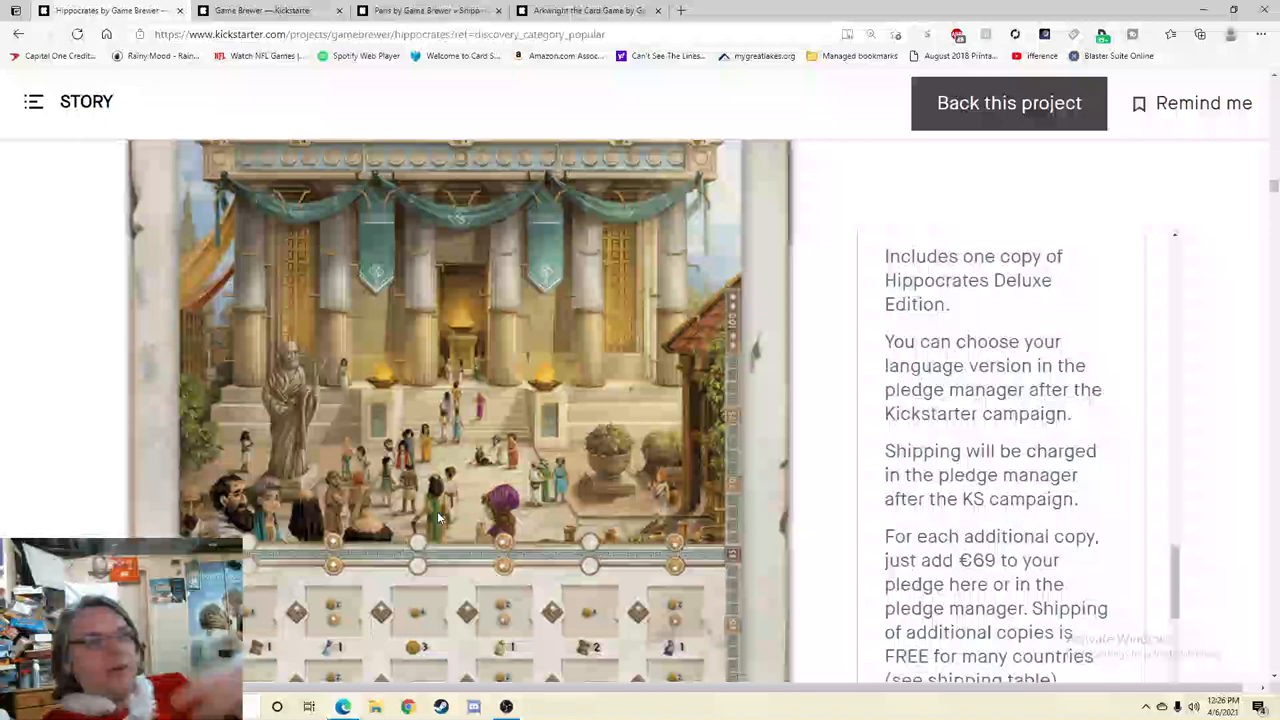
pyautogui.scroll(-3)
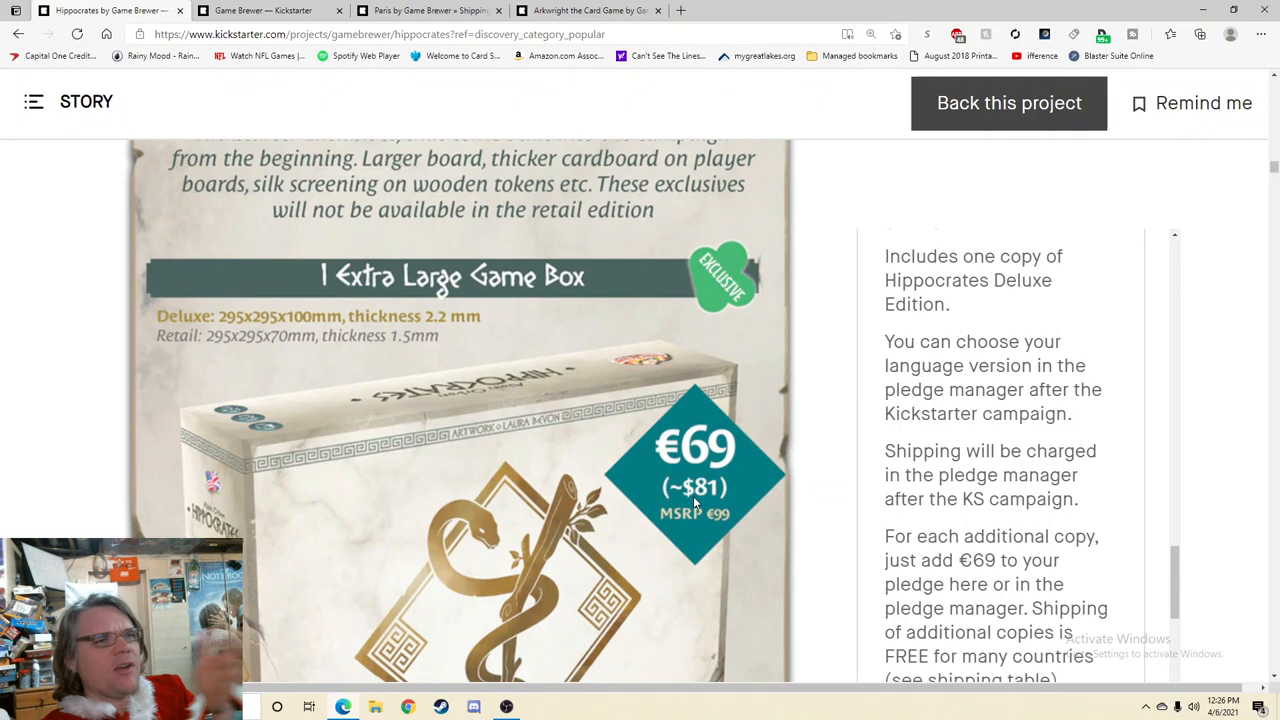
pyautogui.scroll(-3)
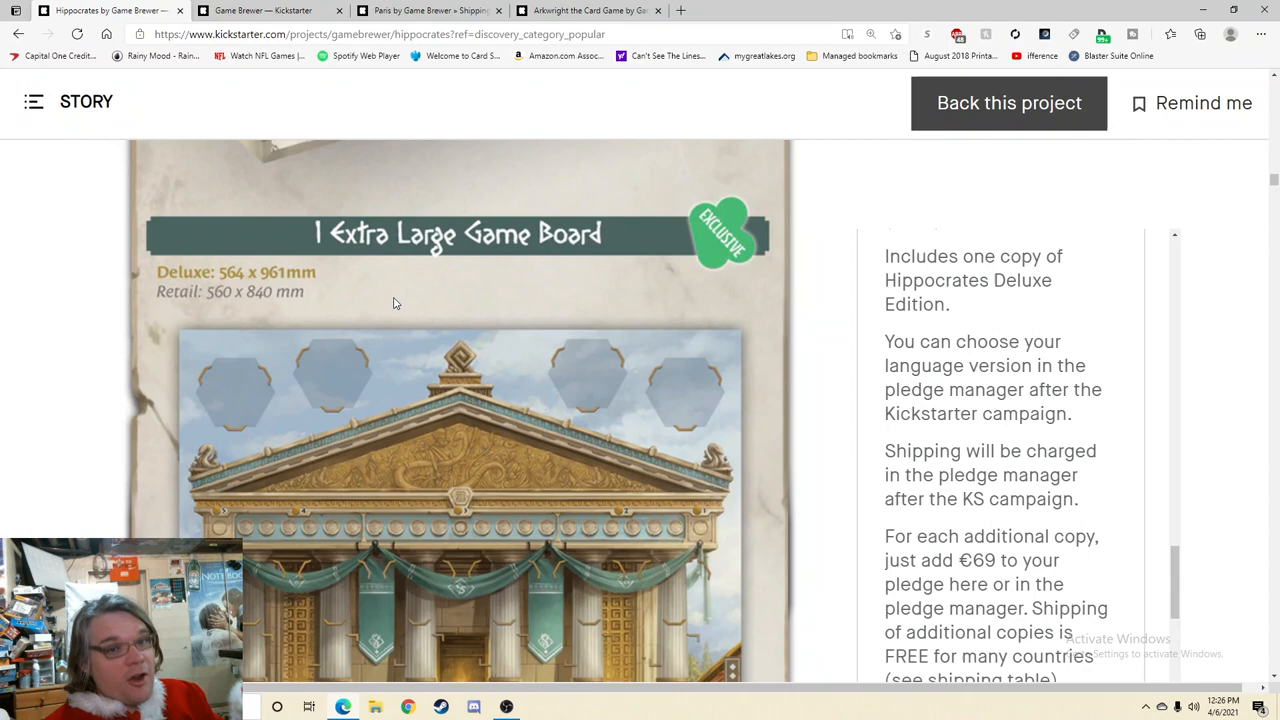
pyautogui.scroll(-3)
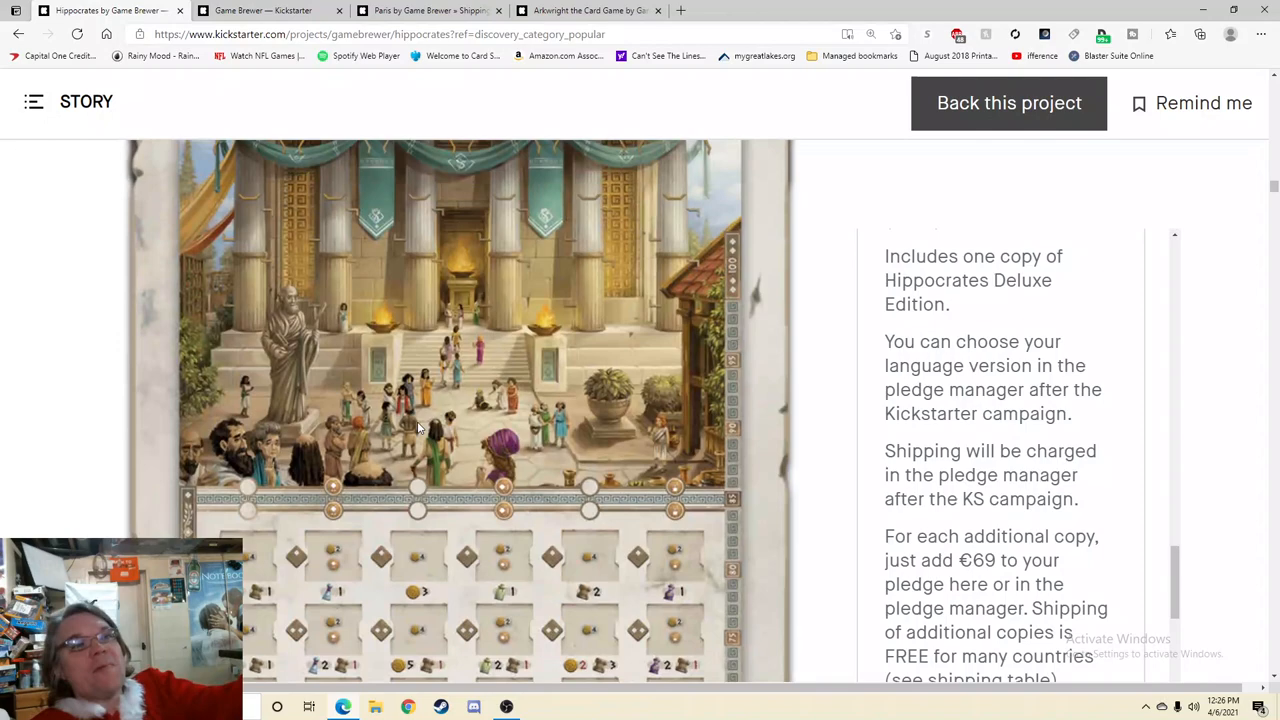
pyautogui.scroll(-3)
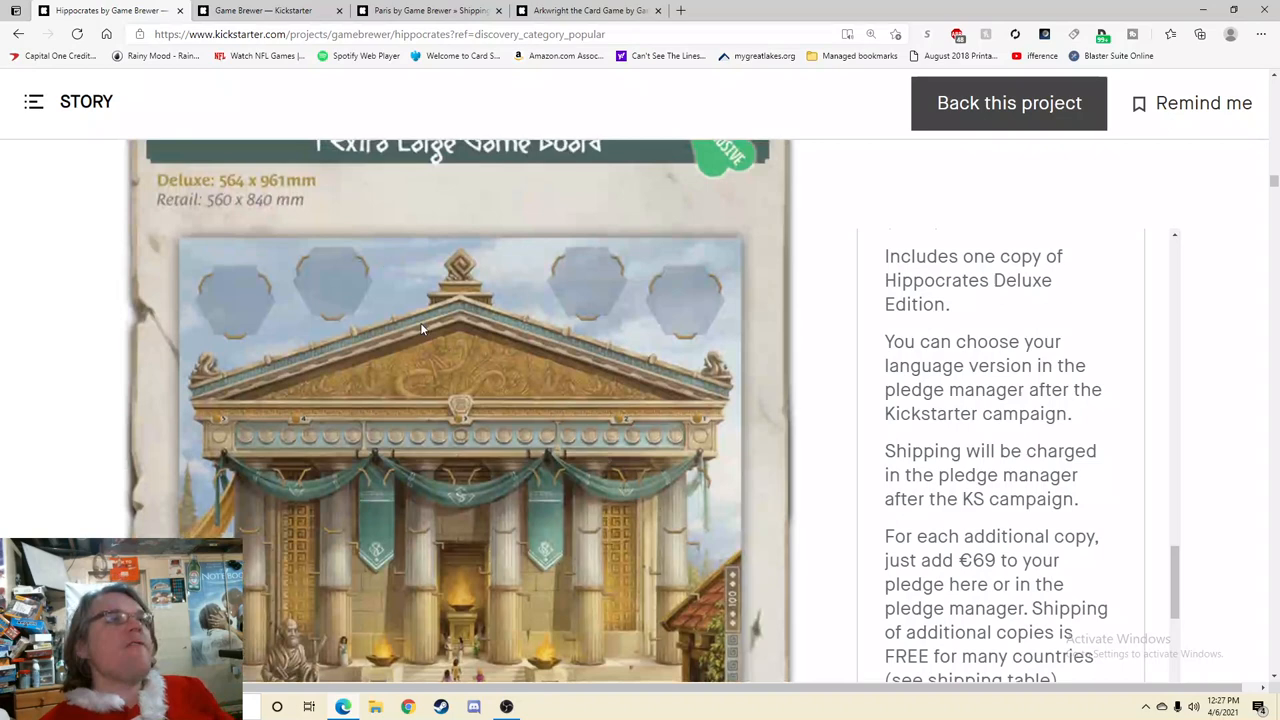
pyautogui.scroll(-3)
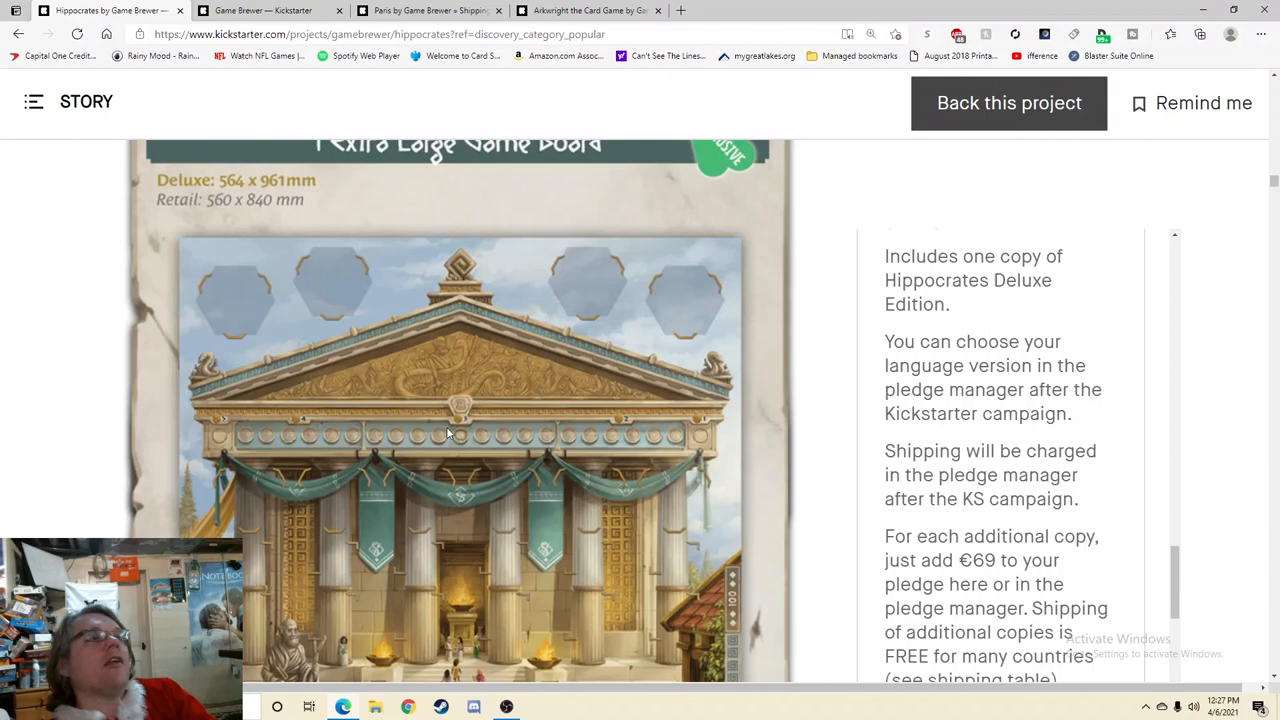
pyautogui.scroll(-3)
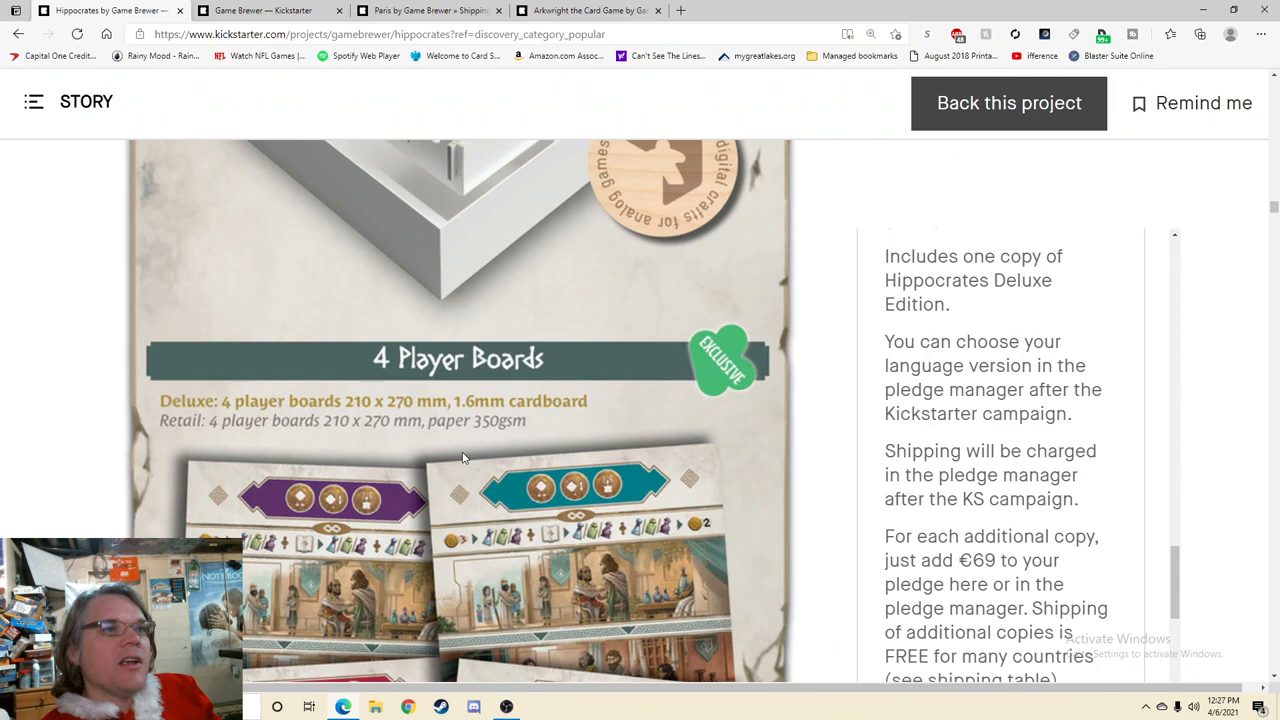
# Step: Scroll through player boards, tiles, medicine vials, coins and dice to the rulebook's four languages
pyautogui.scroll(-3)
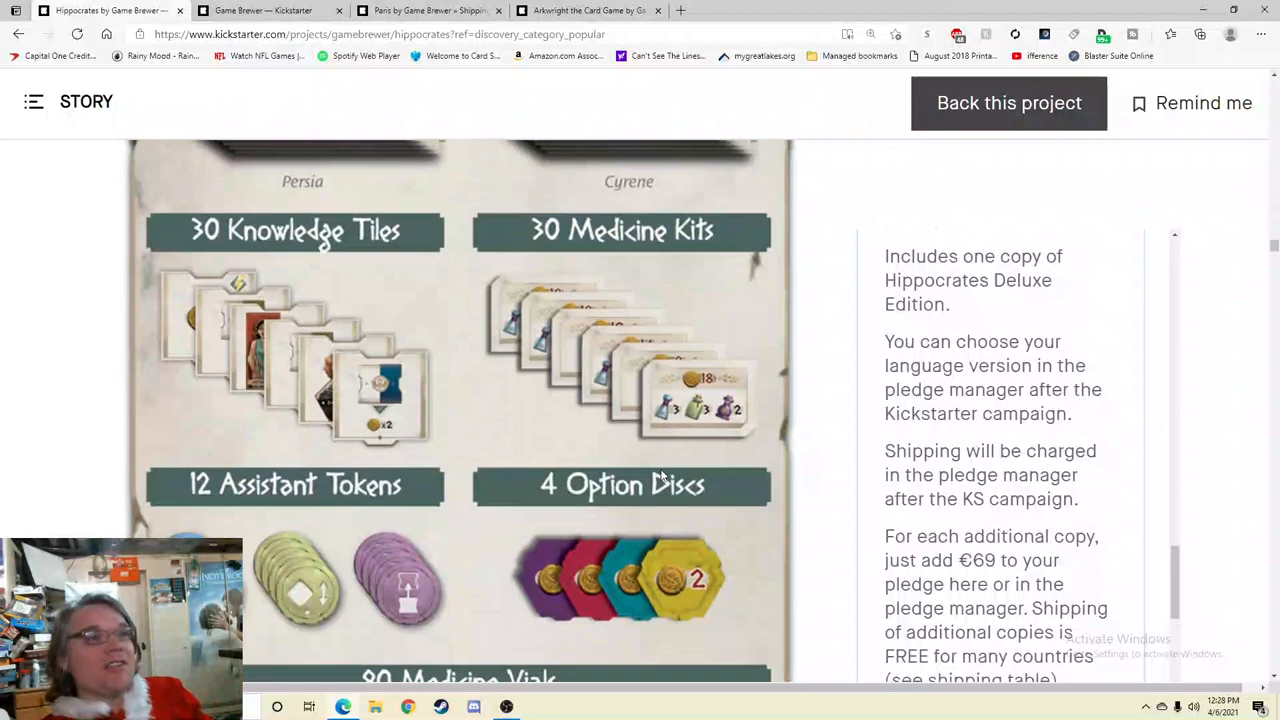
pyautogui.scroll(-3)
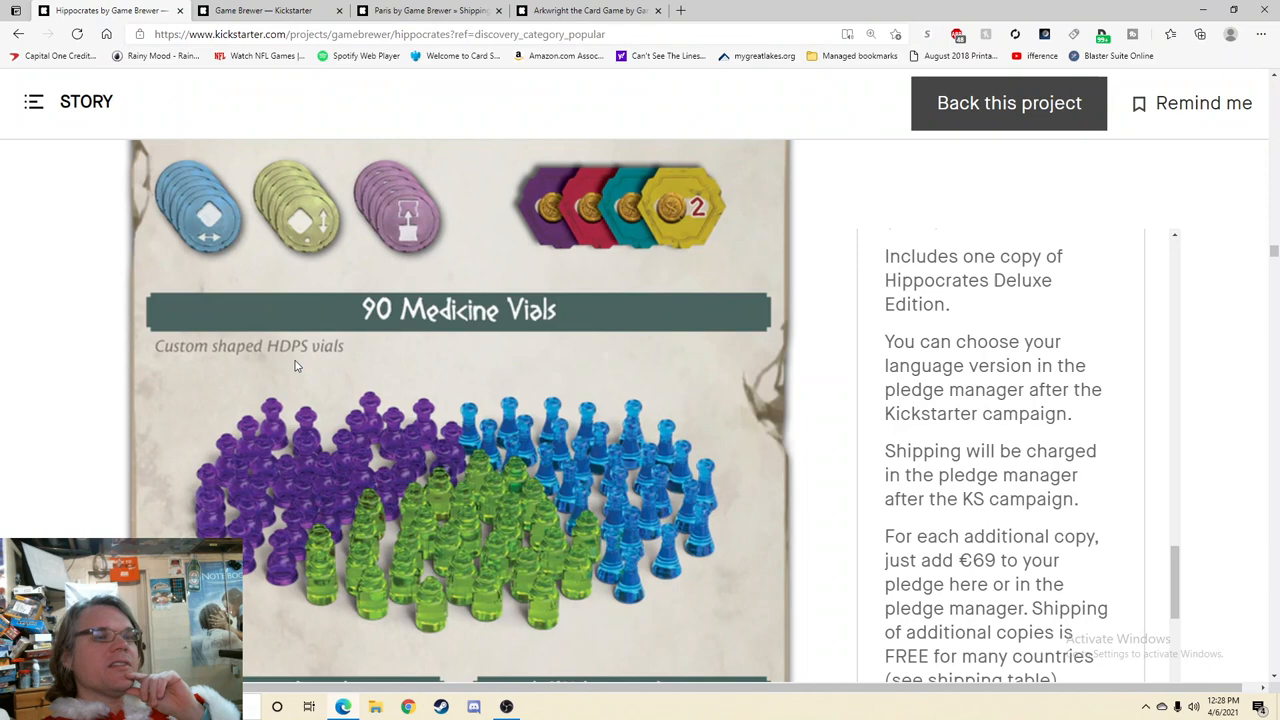
pyautogui.scroll(-3)
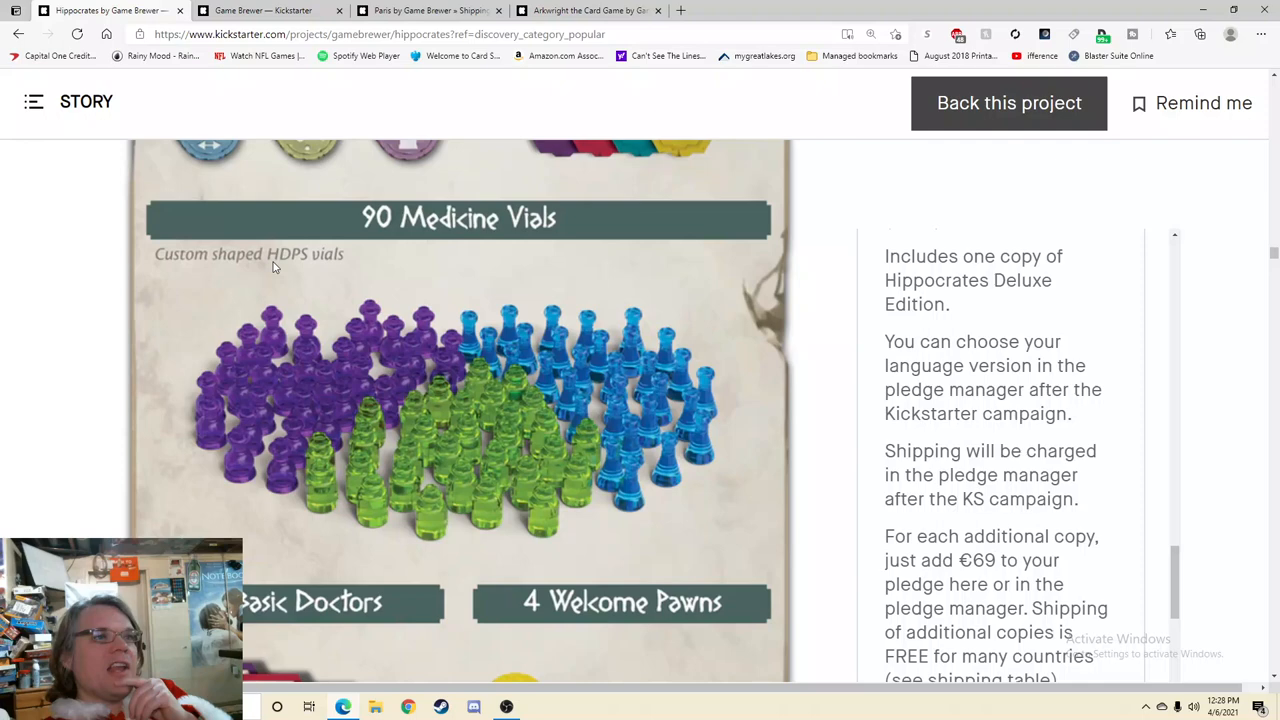
pyautogui.scroll(-3)
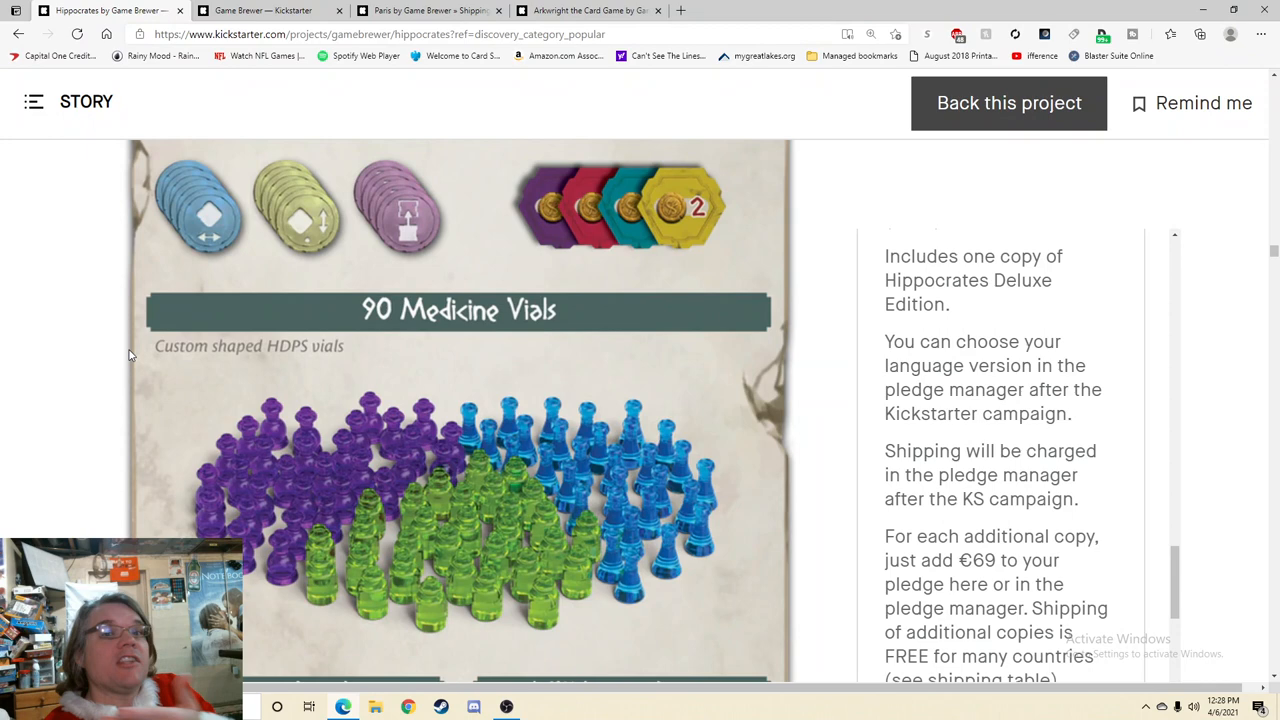
pyautogui.moveTo(264, 348)
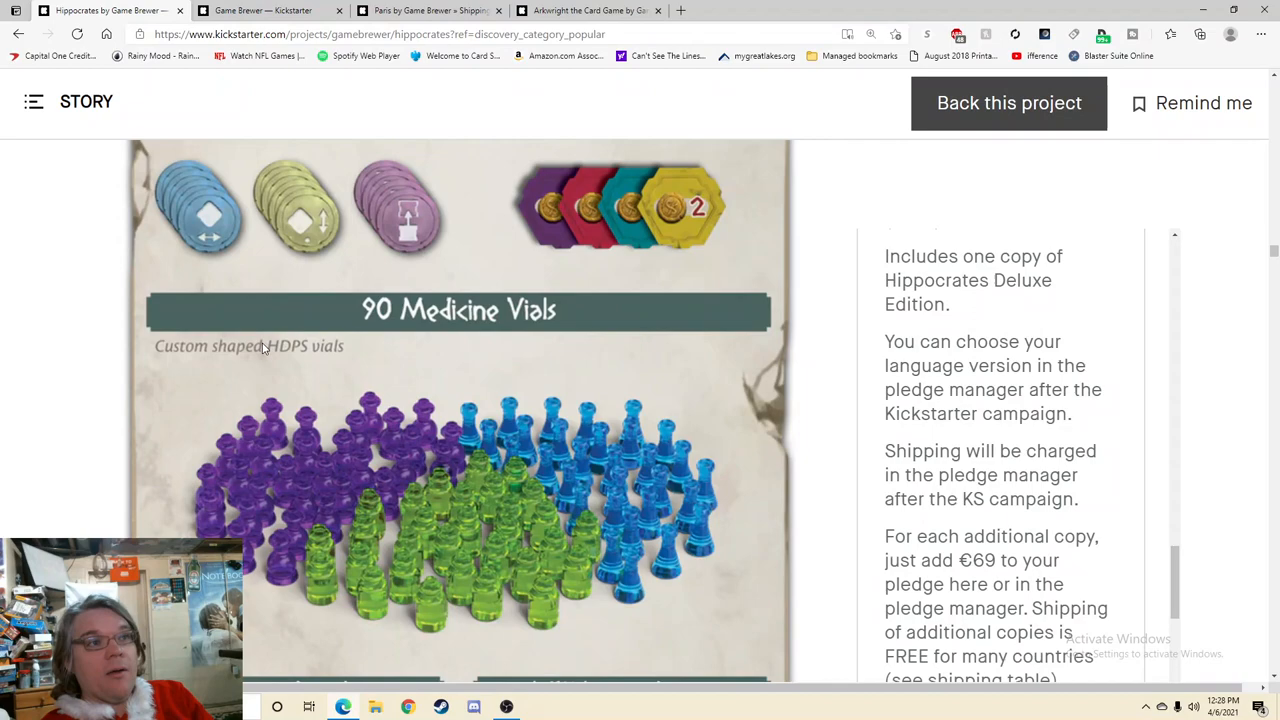
pyautogui.scroll(-3)
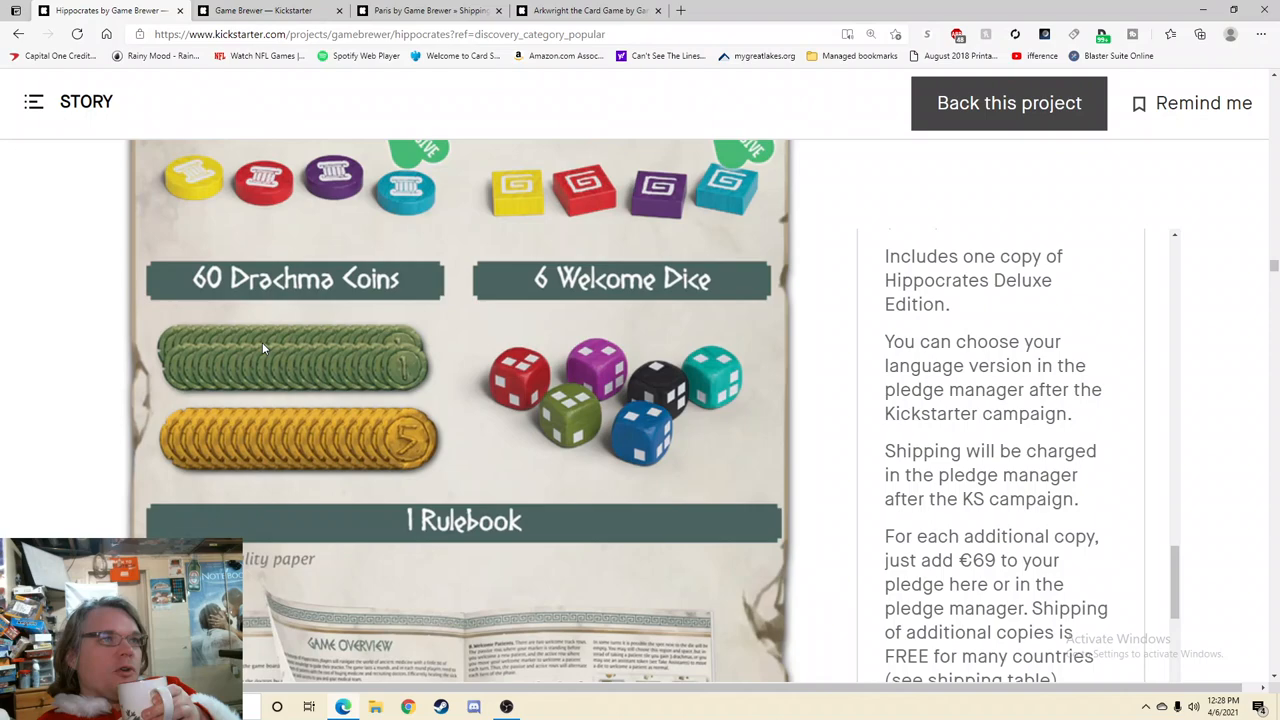
pyautogui.scroll(-3)
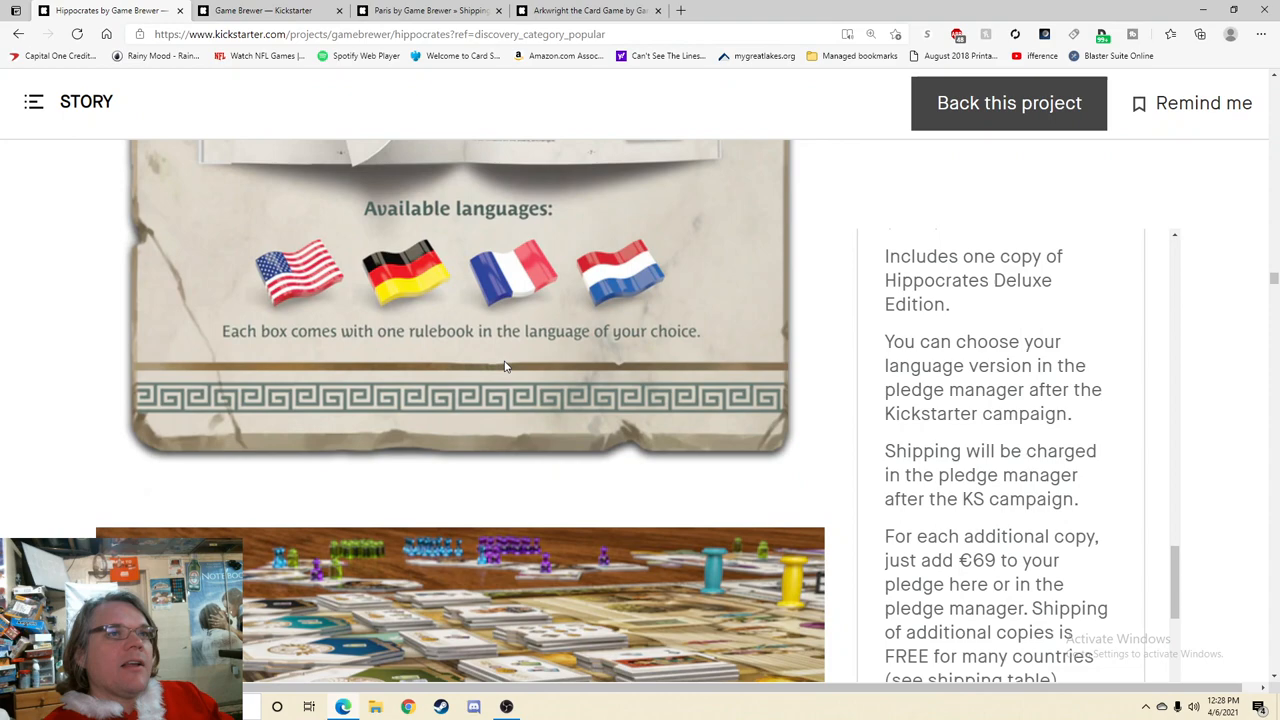
# Step: Scroll into the add-ons past the €20 metal coins set to the €5 Extra Rulebook
pyautogui.scroll(-3)
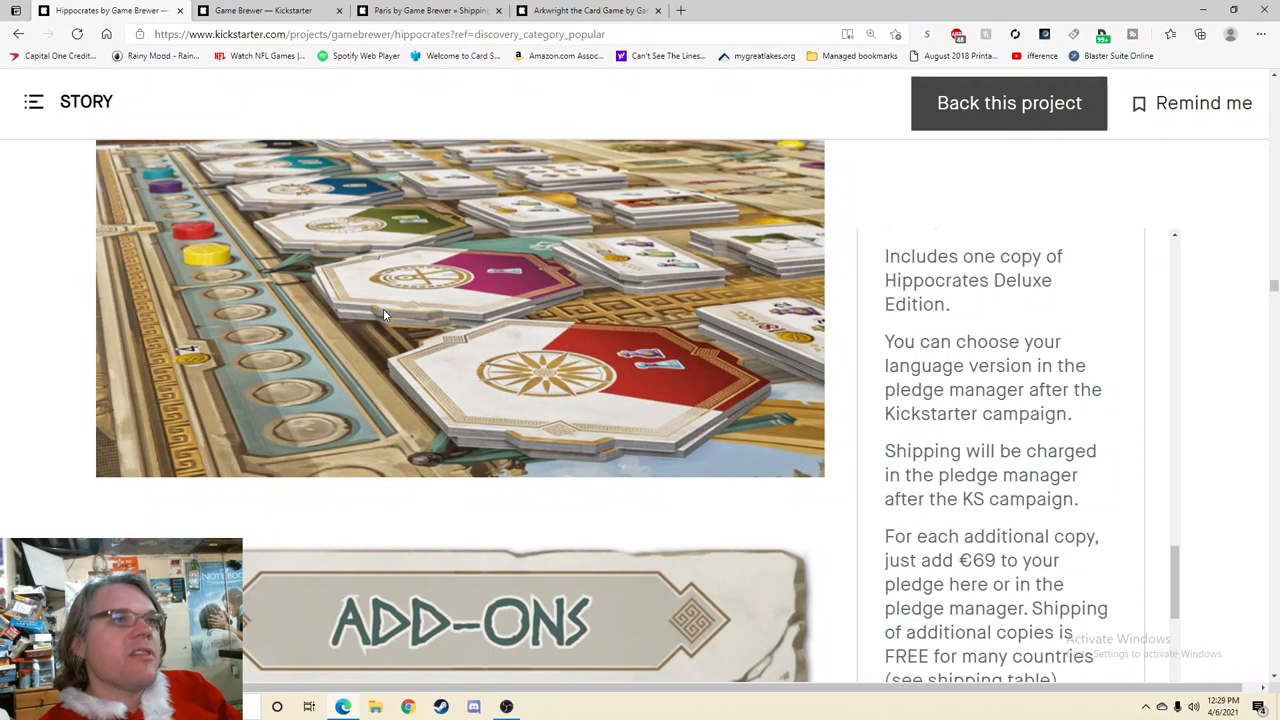
pyautogui.scroll(-3)
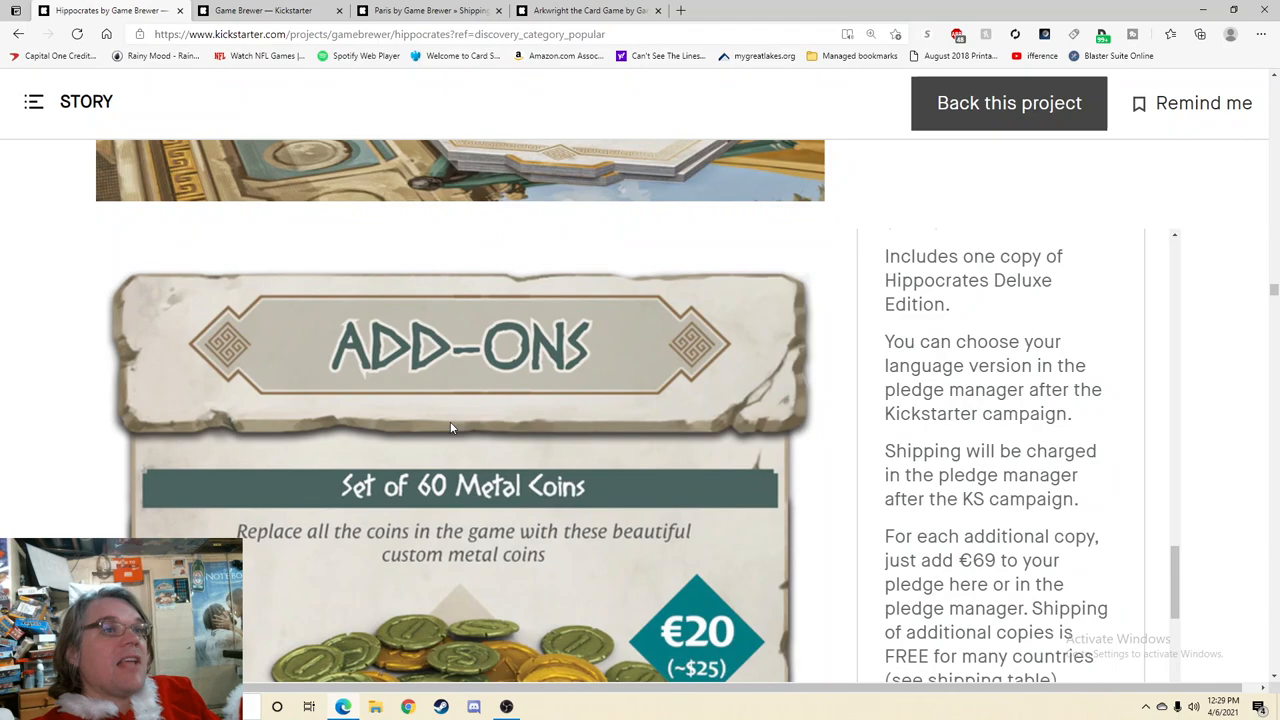
pyautogui.scroll(-3)
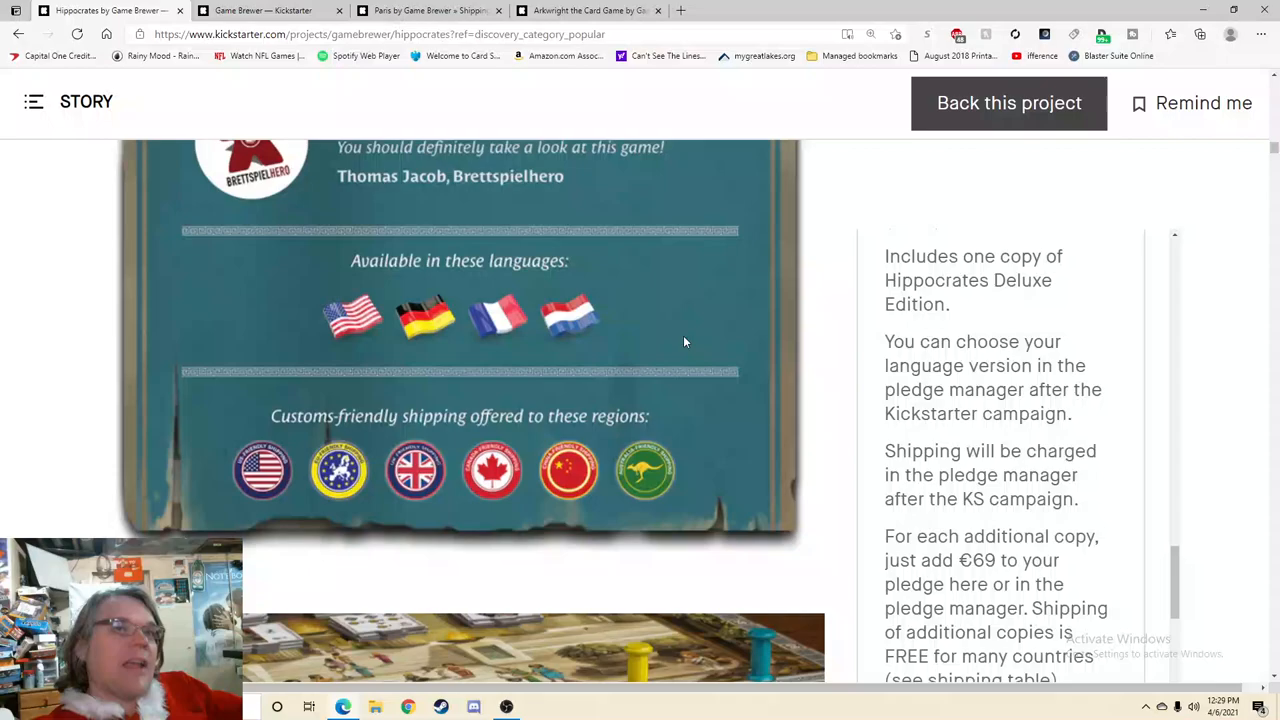
pyautogui.scroll(-3)
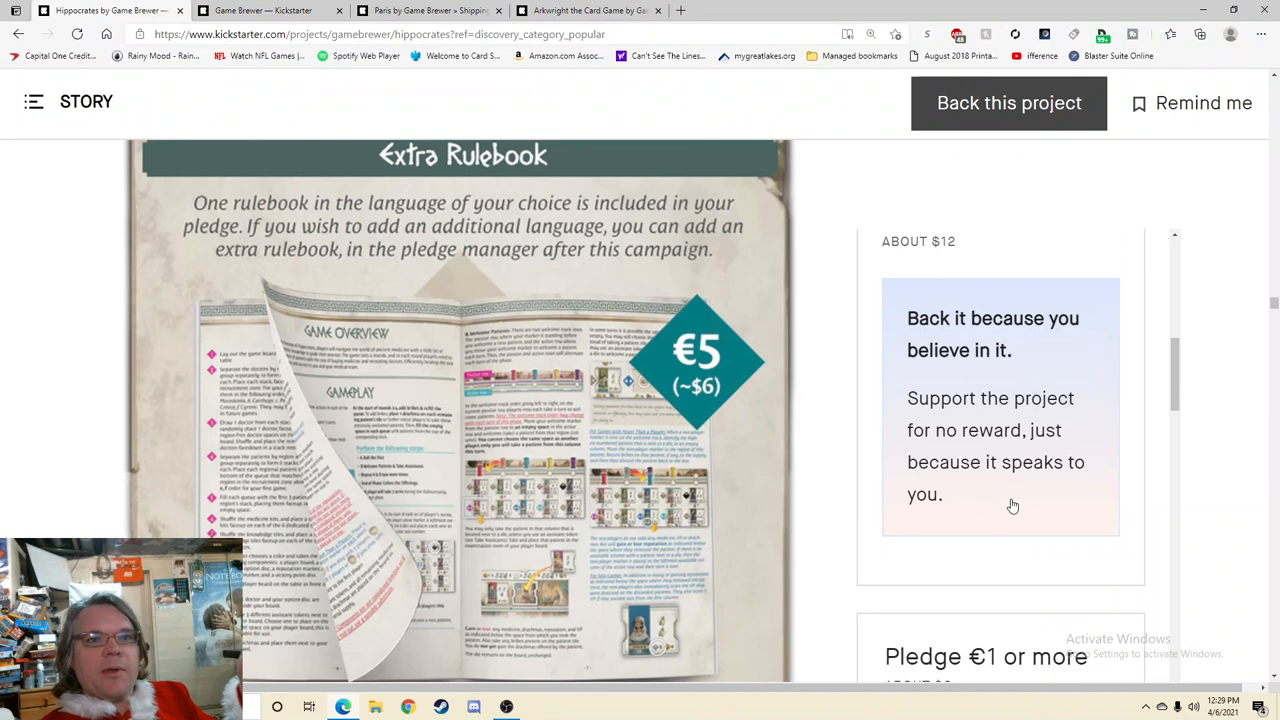
pyautogui.scroll(-3)
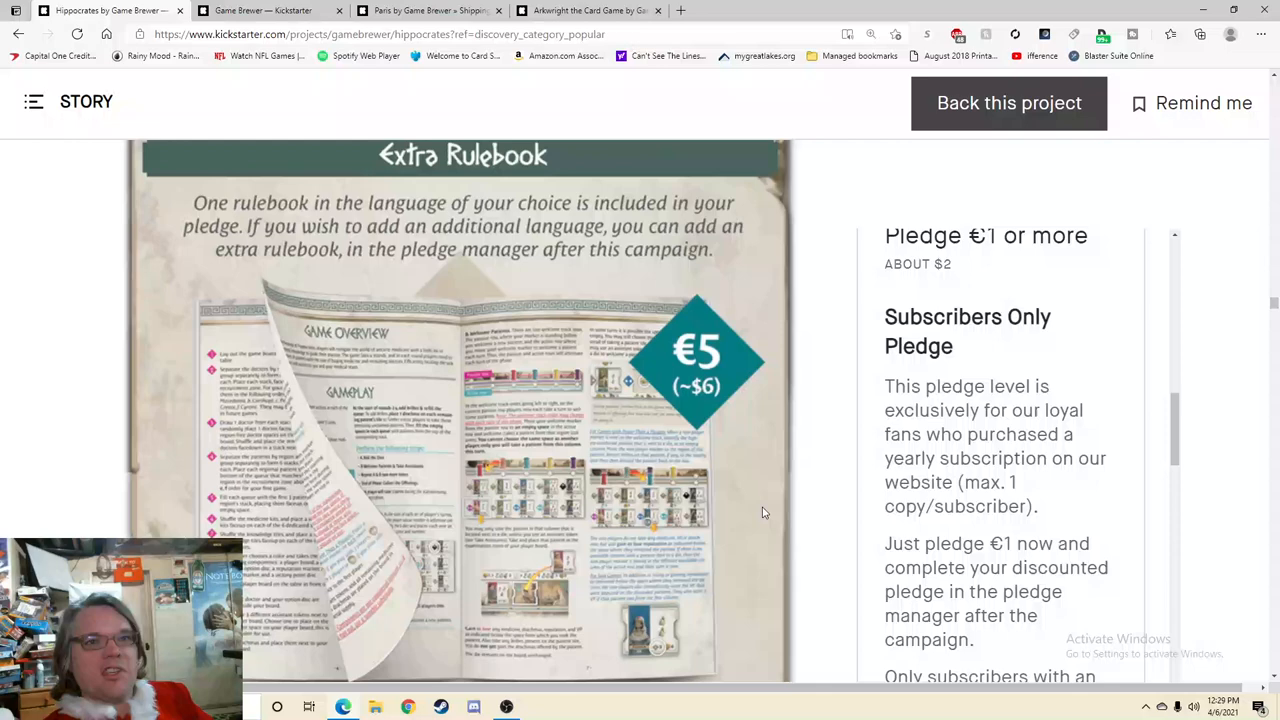
pyautogui.scroll(-3)
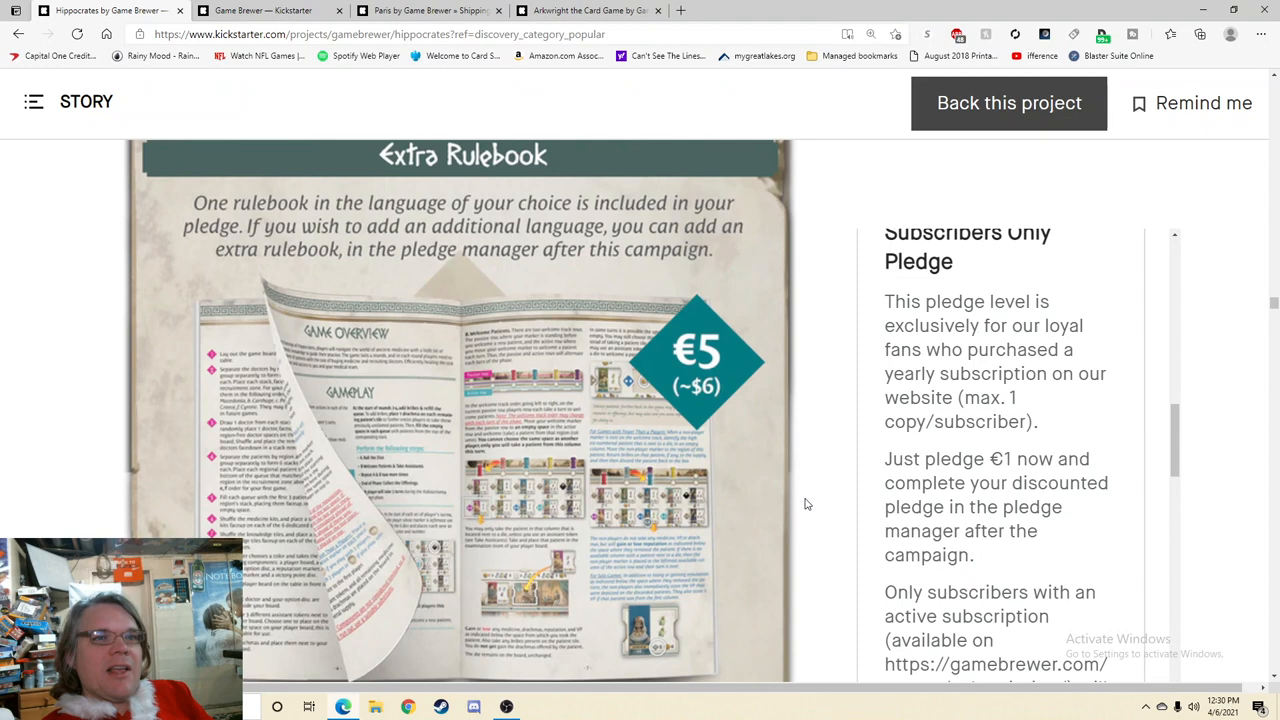
pyautogui.scroll(-3)
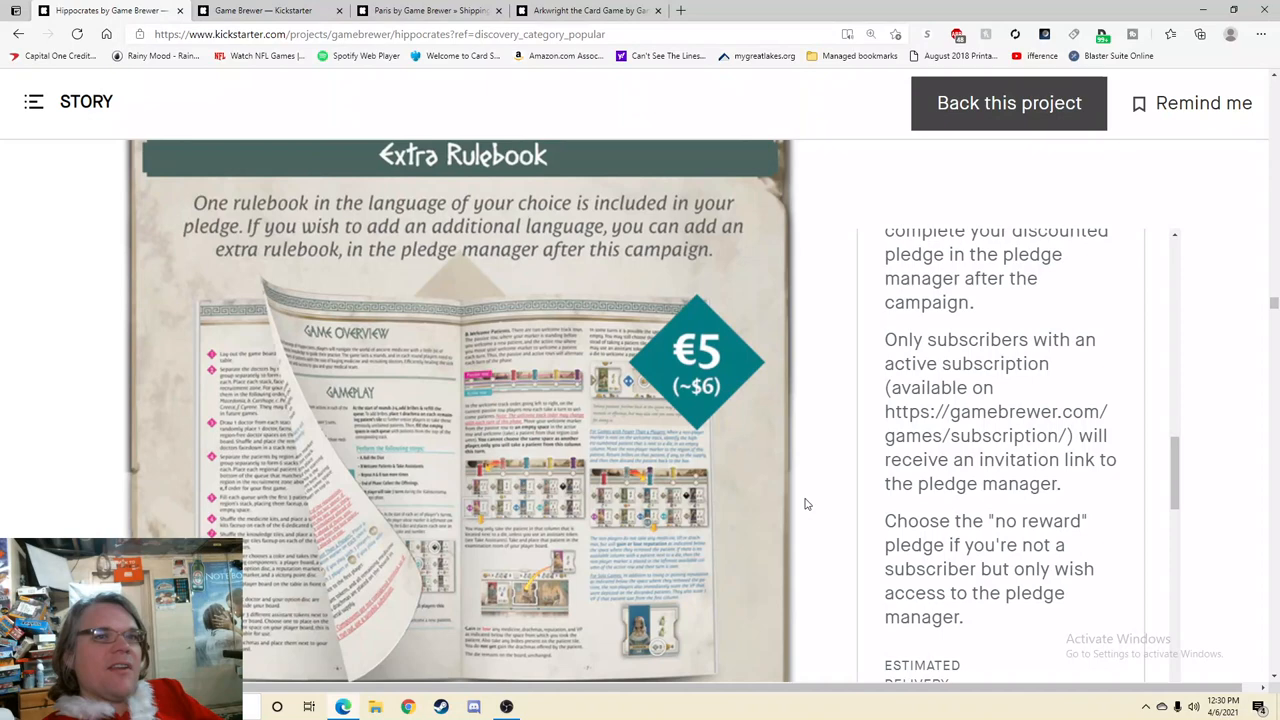
pyautogui.scroll(-3)
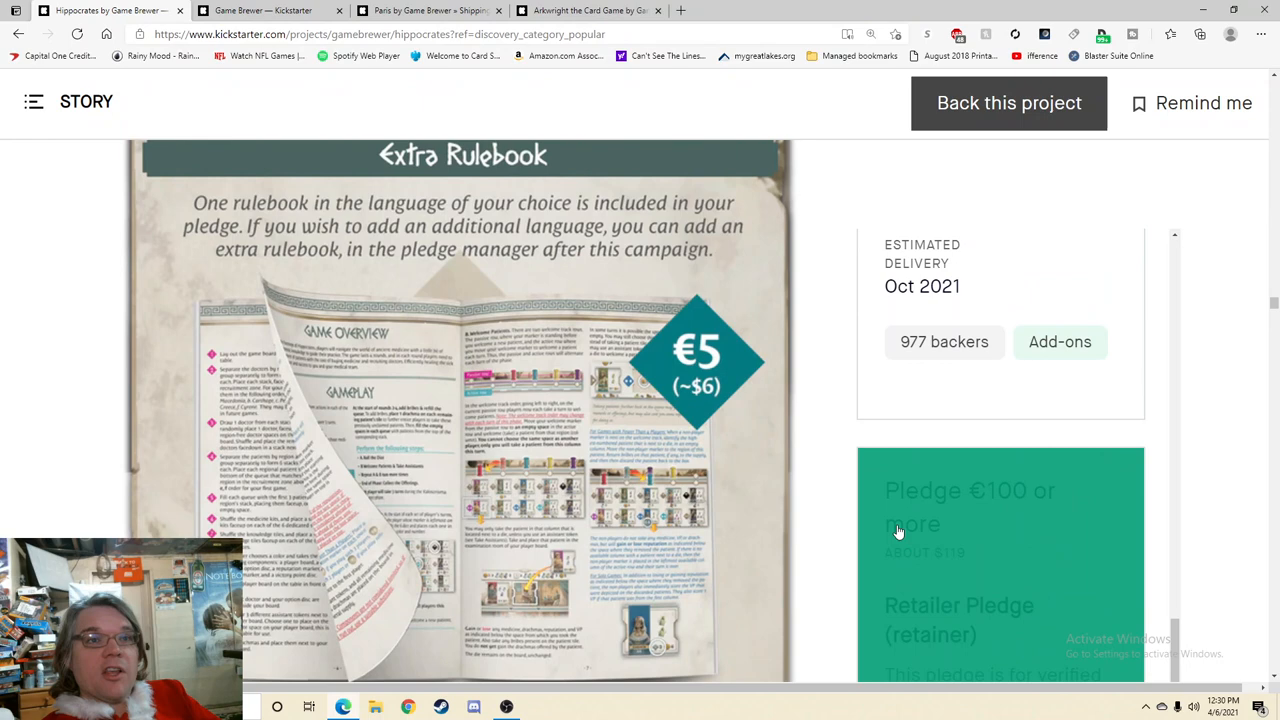
pyautogui.scroll(-3)
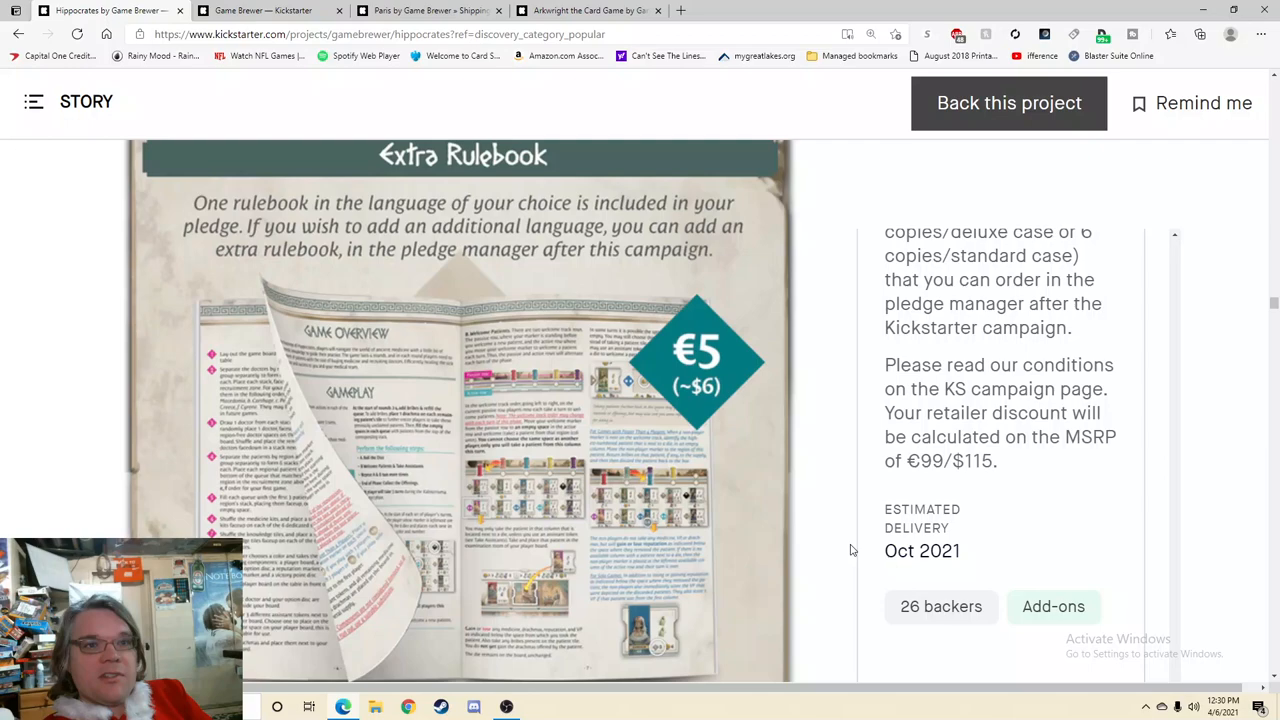
pyautogui.scroll(-3)
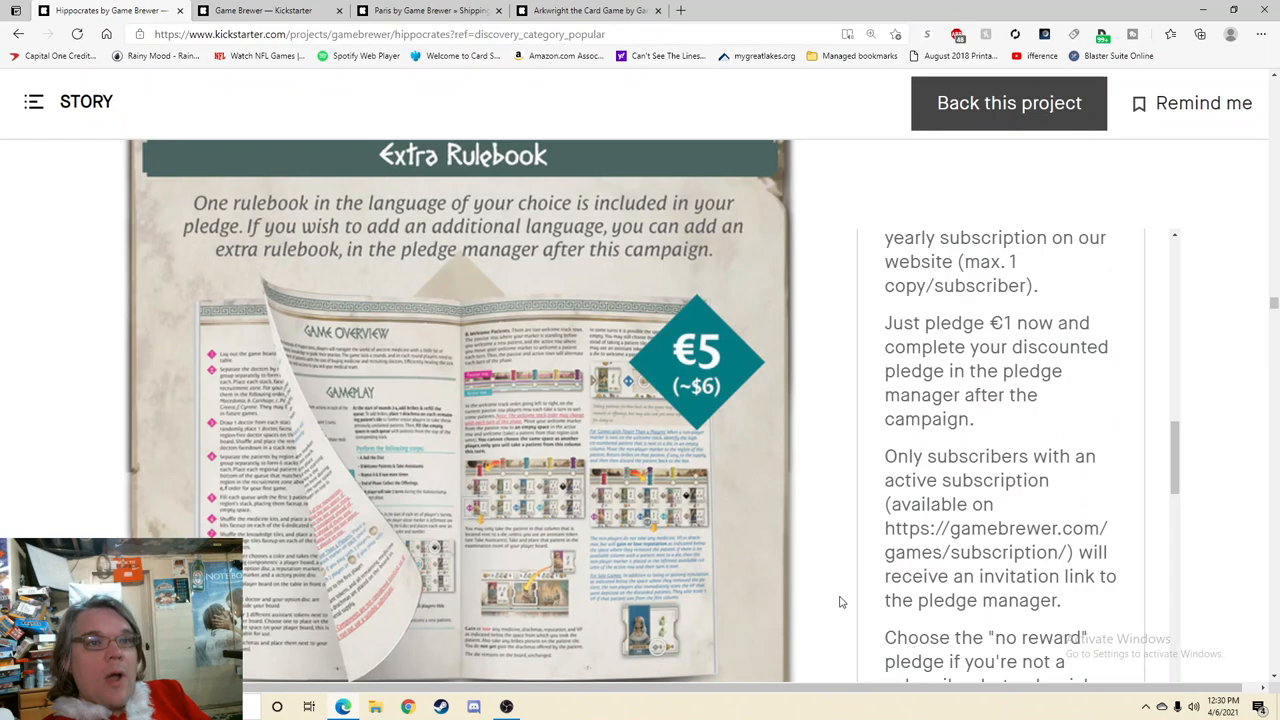
# Step: Scroll to the 'Hippocrates in a nutshell' summary and the JonGetsGames tutorial video
pyautogui.scroll(-3)
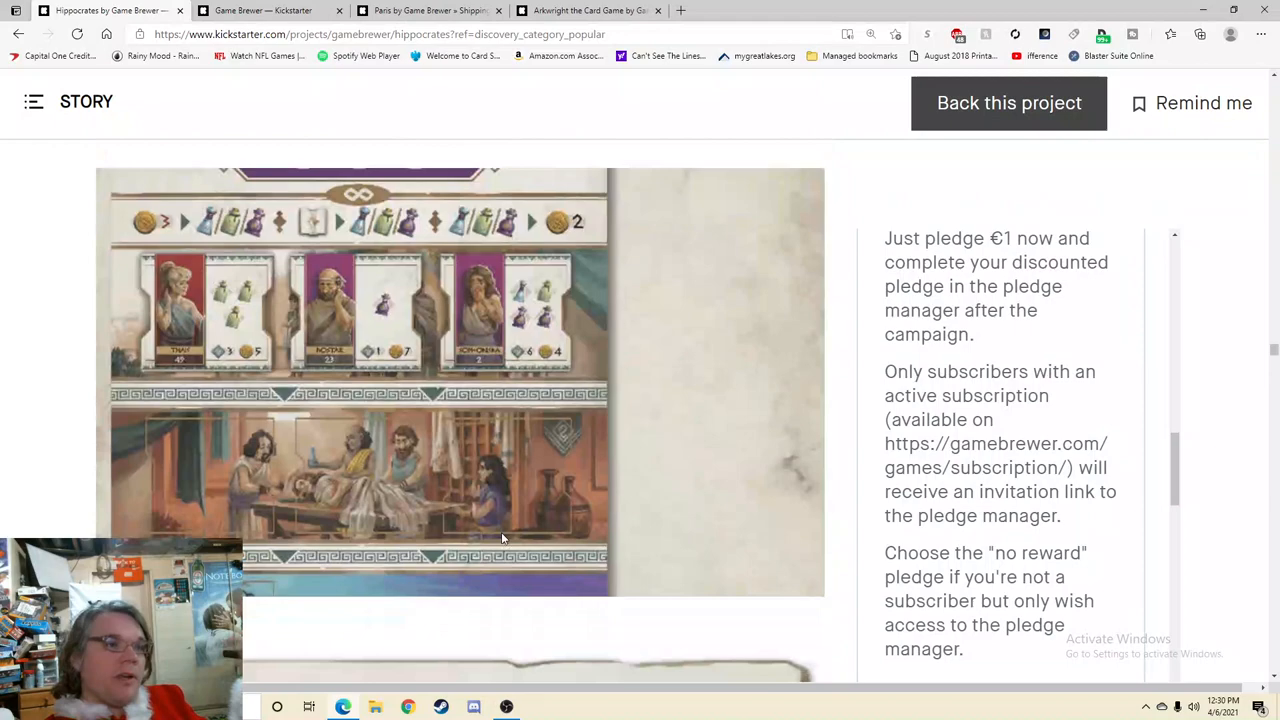
pyautogui.scroll(-3)
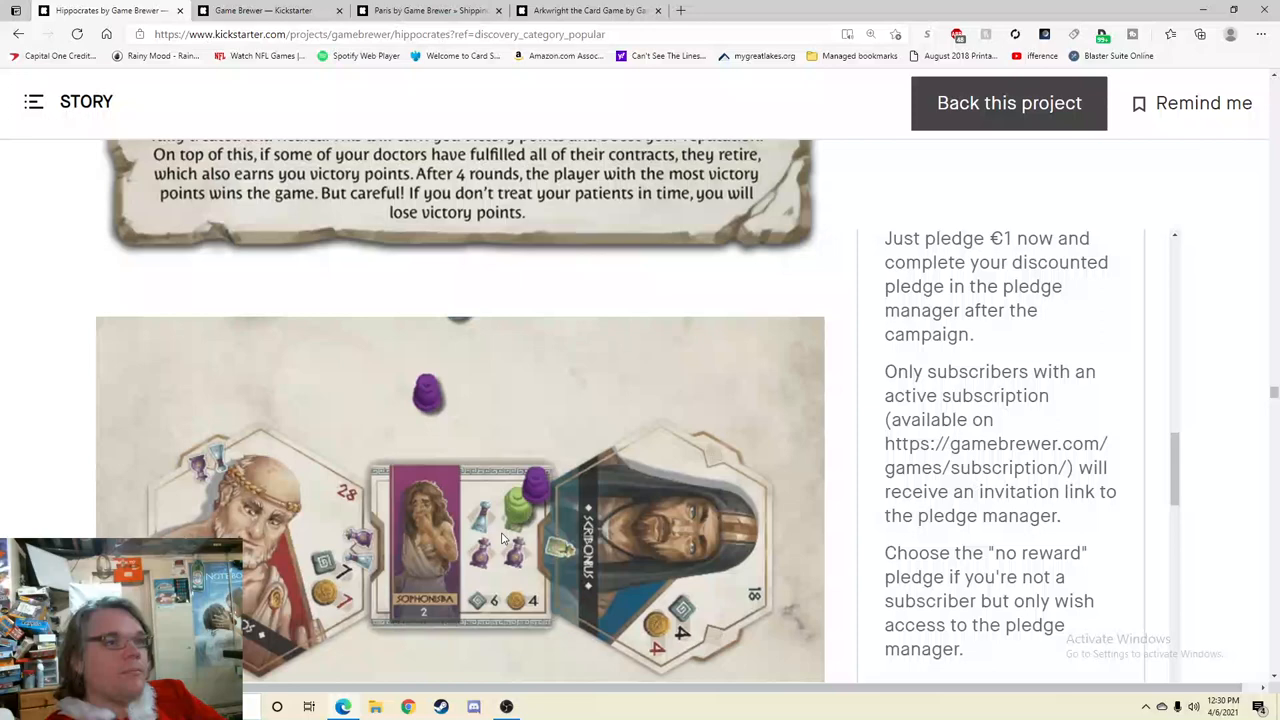
pyautogui.scroll(-3)
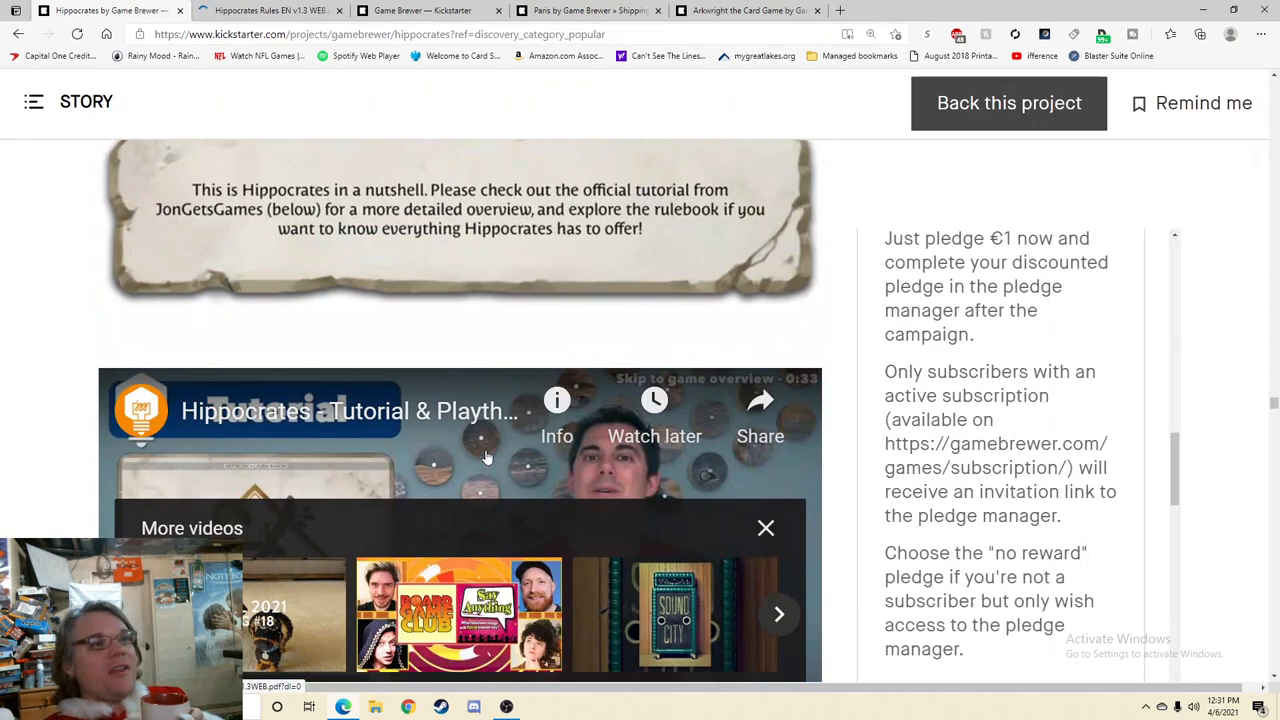
# Step: Skim the Hippocrates rulebook PDF in Dropbox through components and the Treatment phase
pyautogui.click(270, 10)
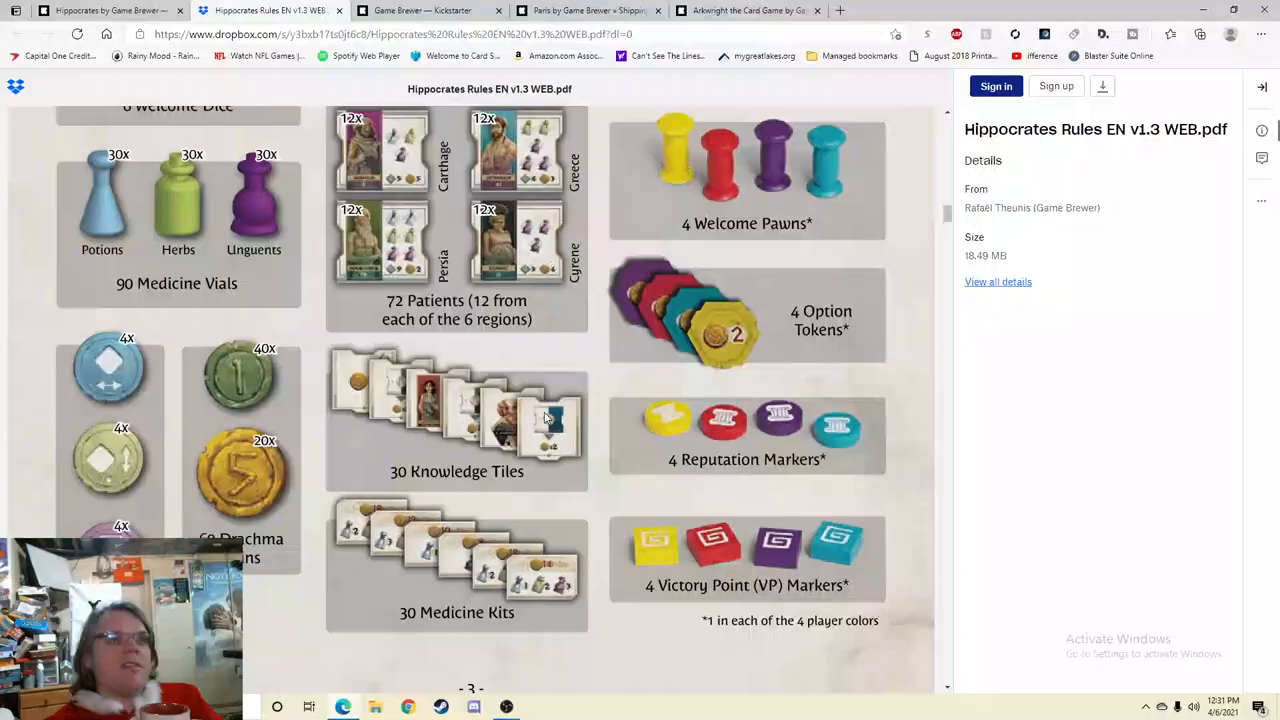
pyautogui.scroll(-3)
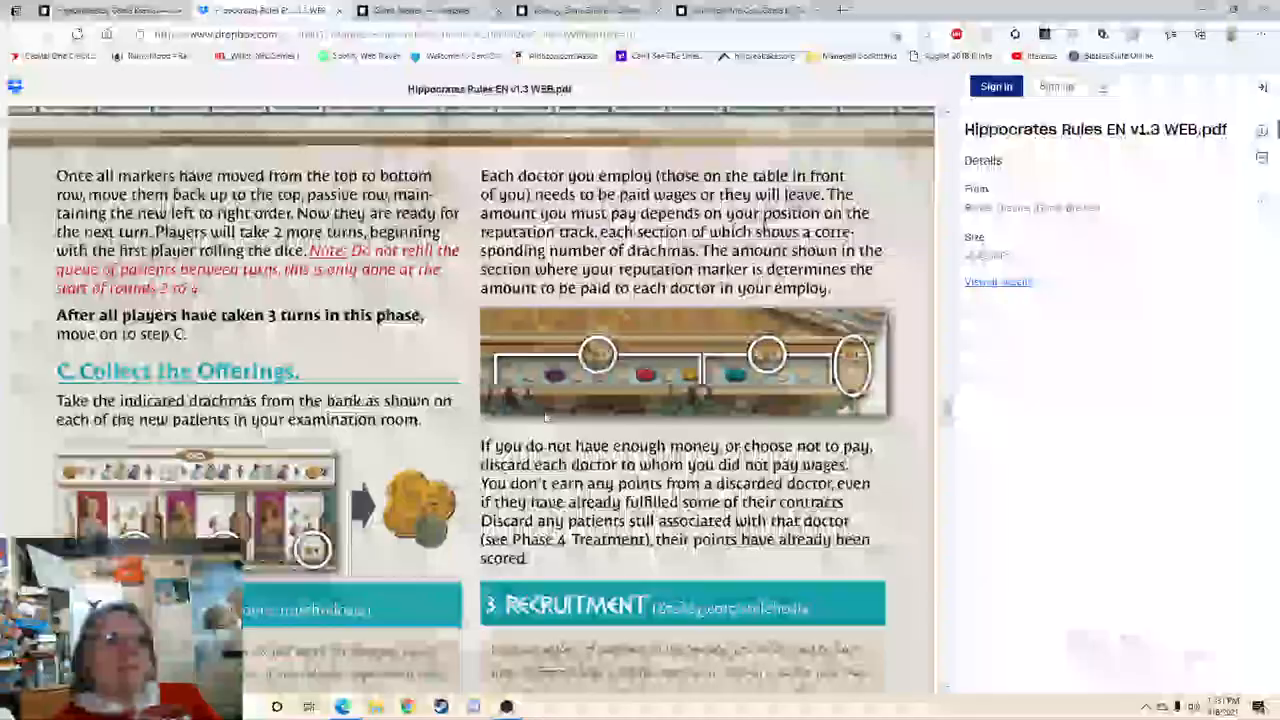
pyautogui.scroll(-3)
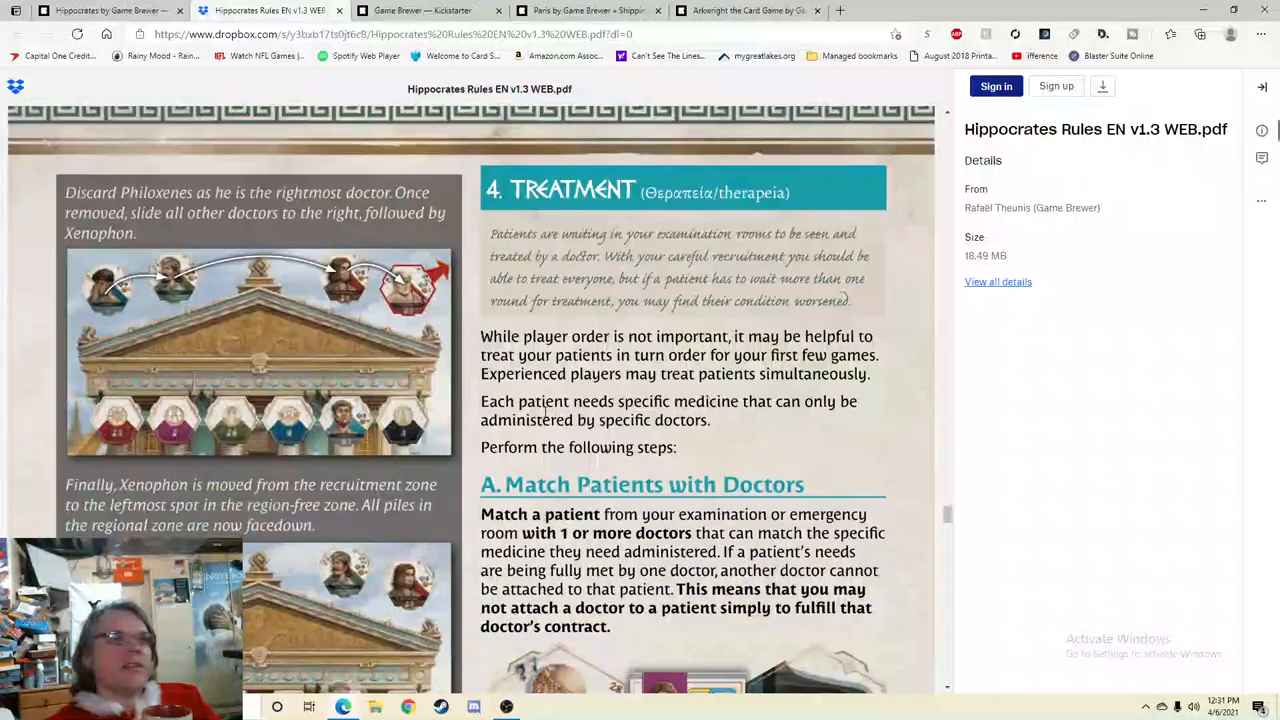
pyautogui.scroll(-3)
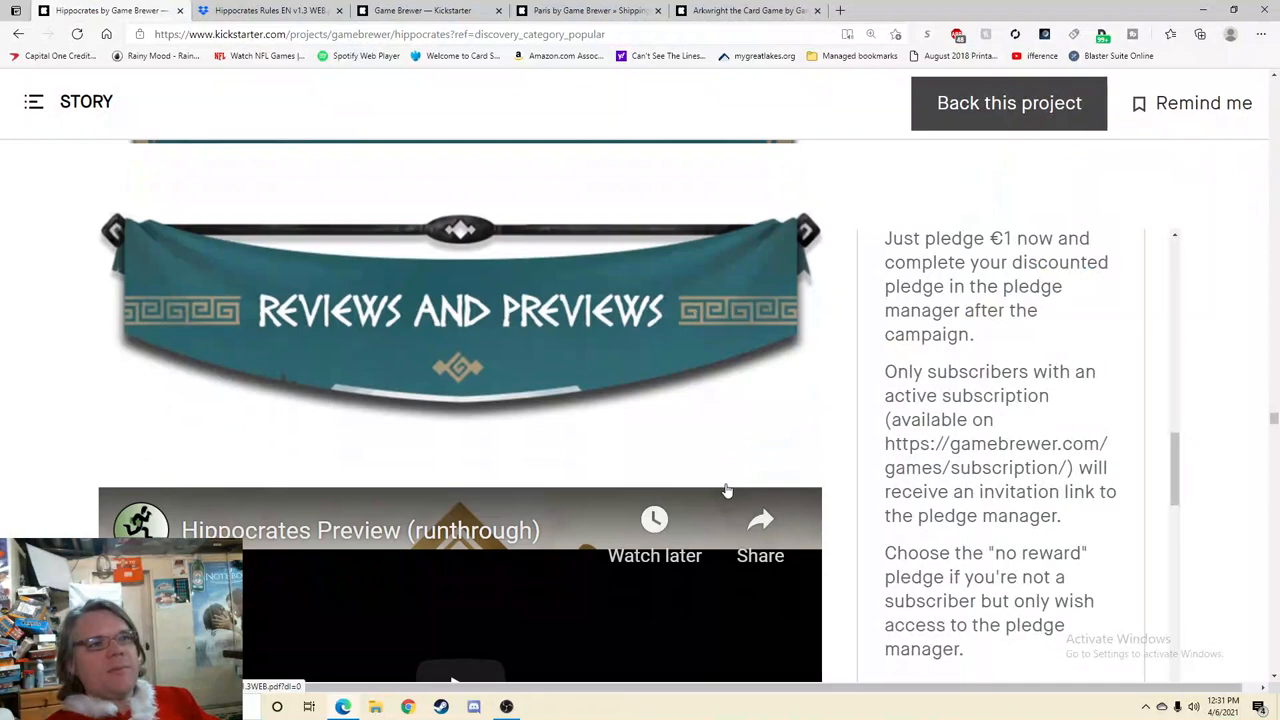
# Step: Scroll the Hippocrates story past the Reviews and Previews videos to the retailer conditions
pyautogui.scroll(-3)
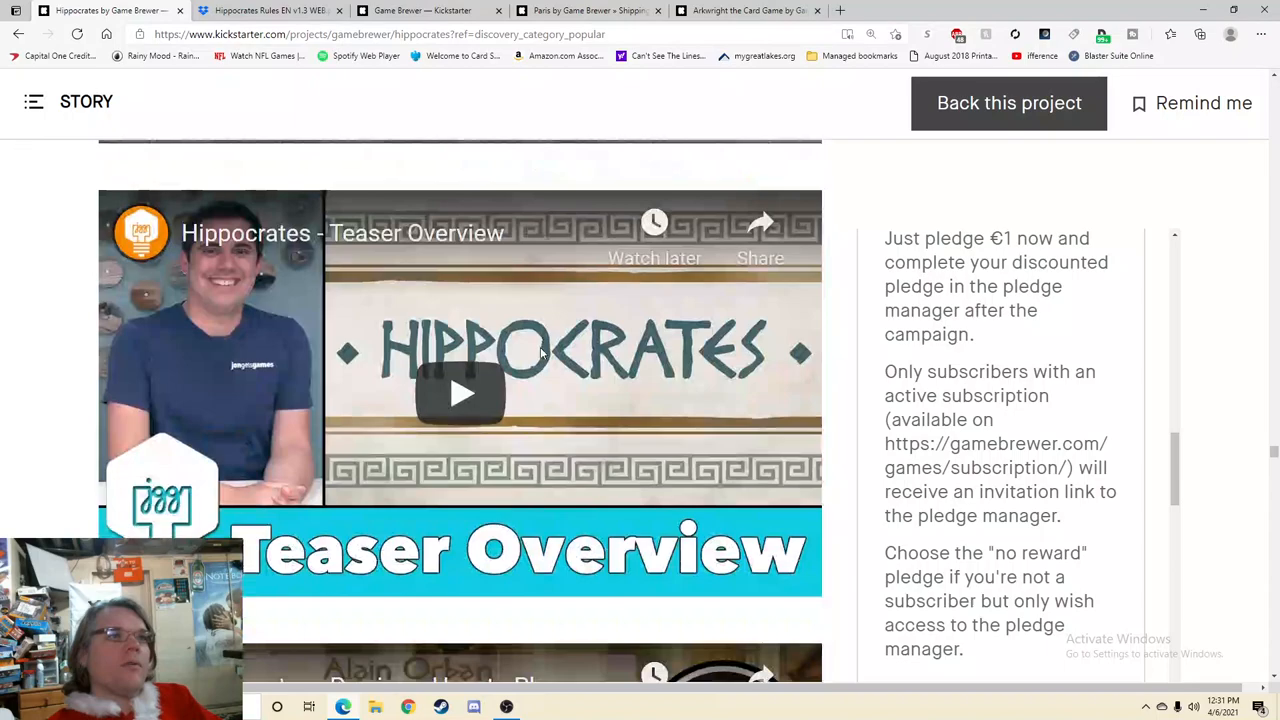
pyautogui.scroll(-3)
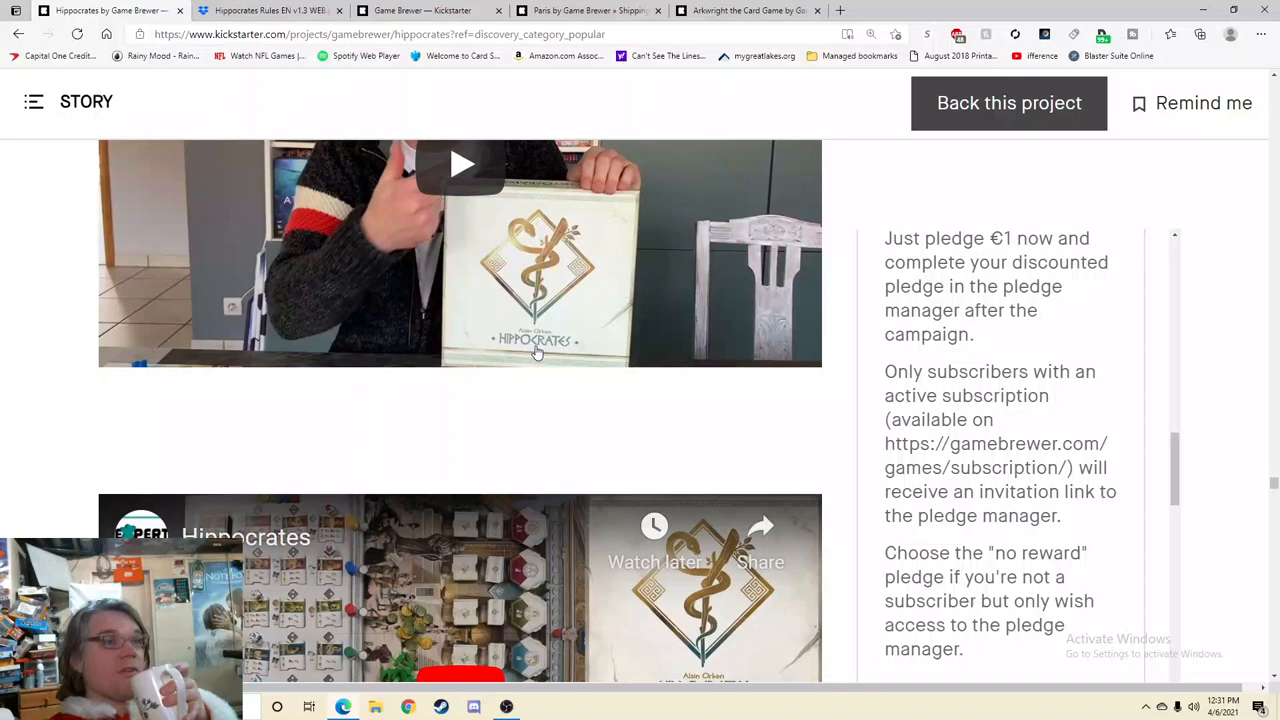
pyautogui.scroll(-3)
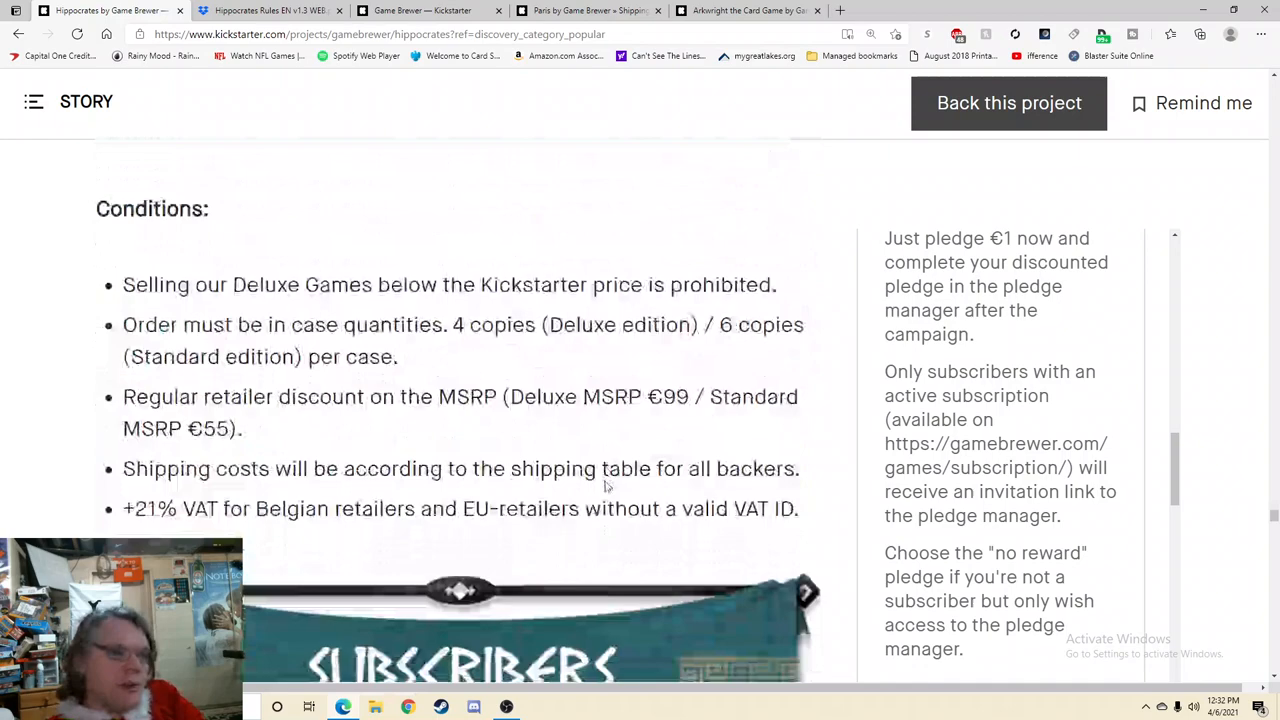
# Step: Read the Shipping section's per-country cost table for one and extra copies
pyautogui.scroll(-3)
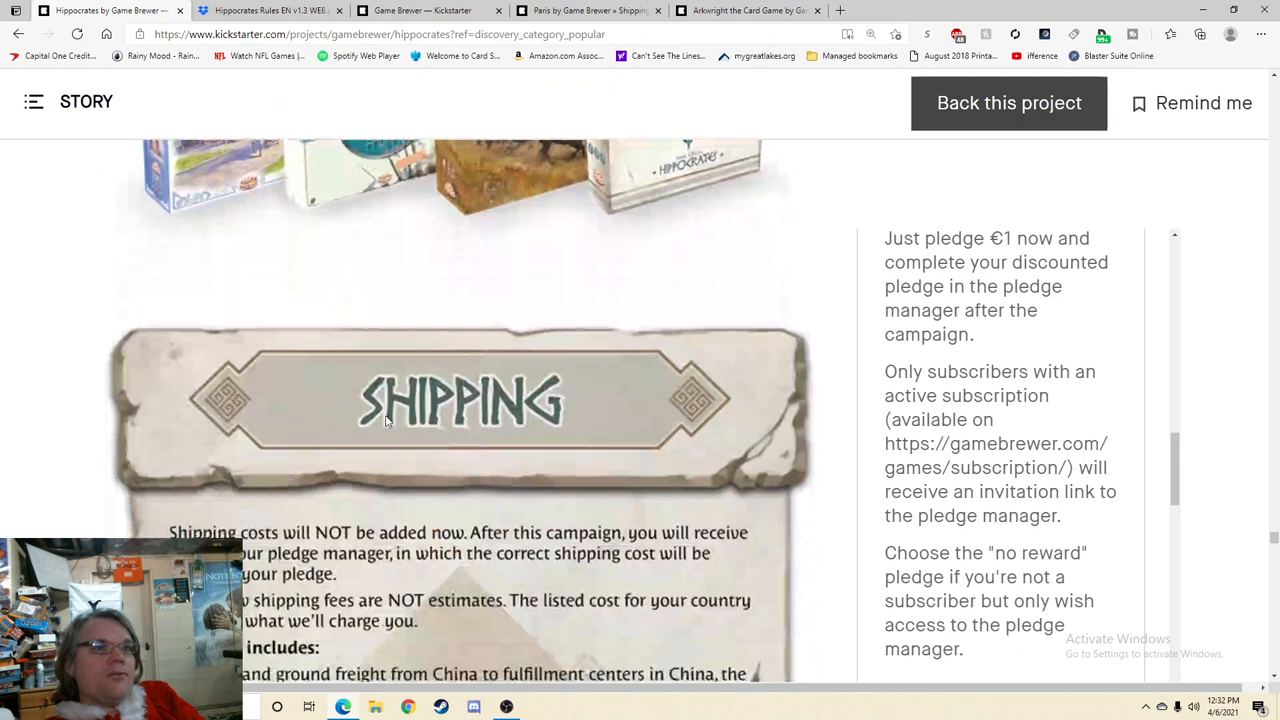
pyautogui.scroll(-3)
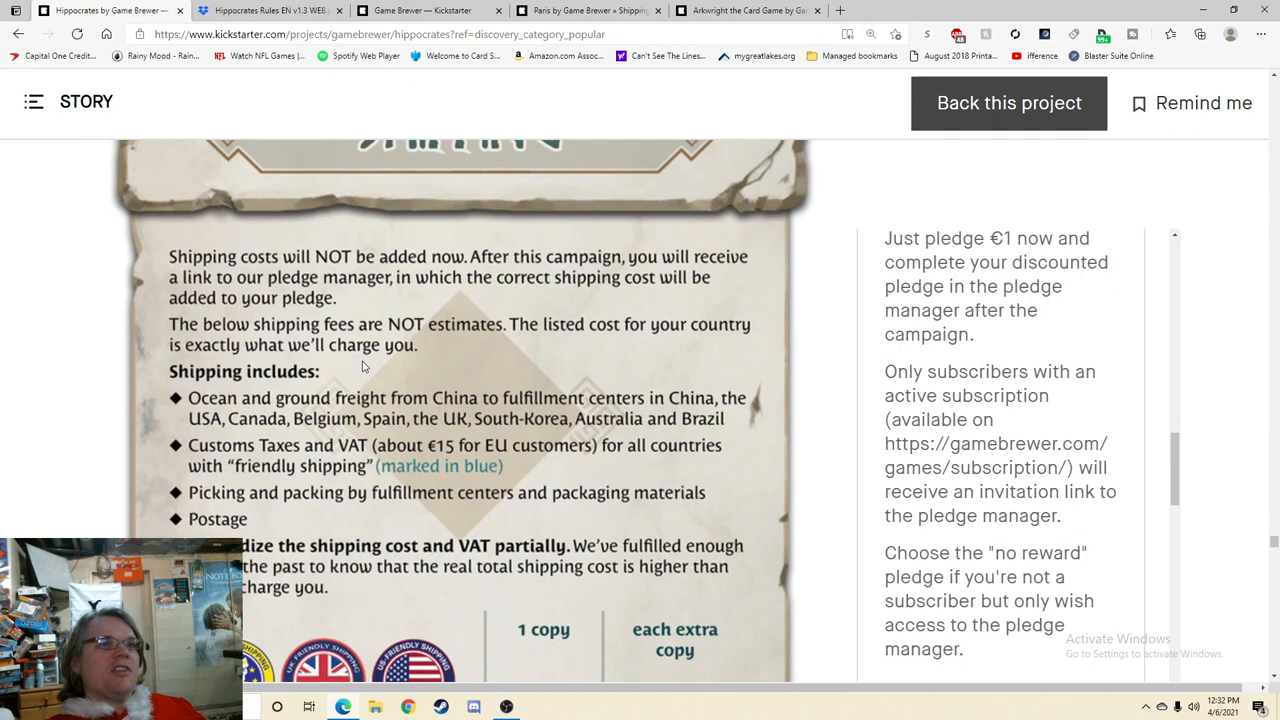
pyautogui.scroll(-3)
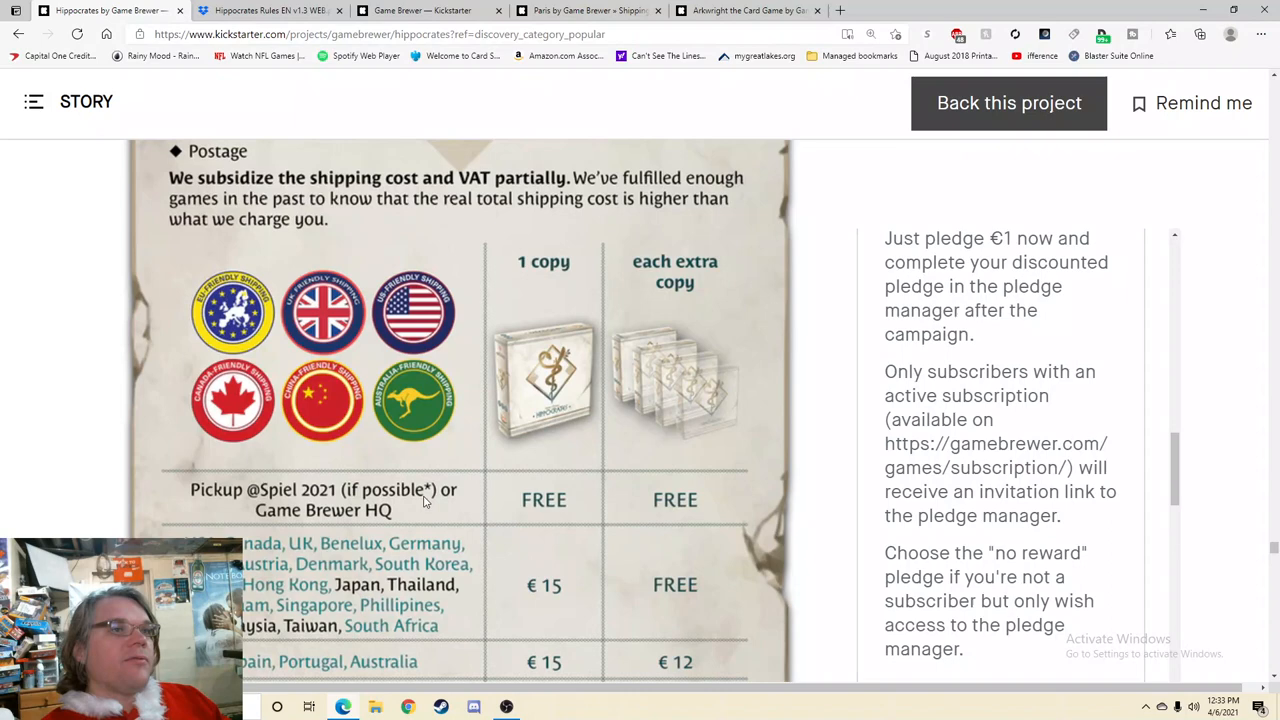
pyautogui.scroll(-3)
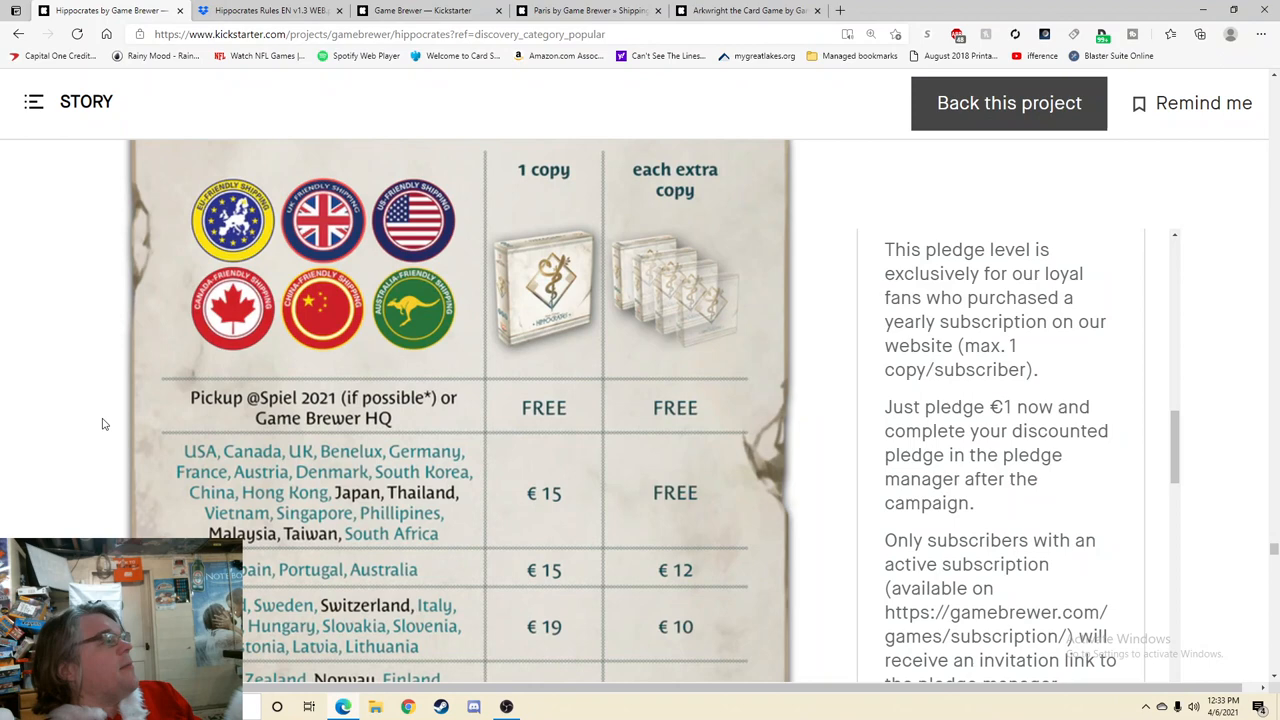
pyautogui.moveTo(28, 440)
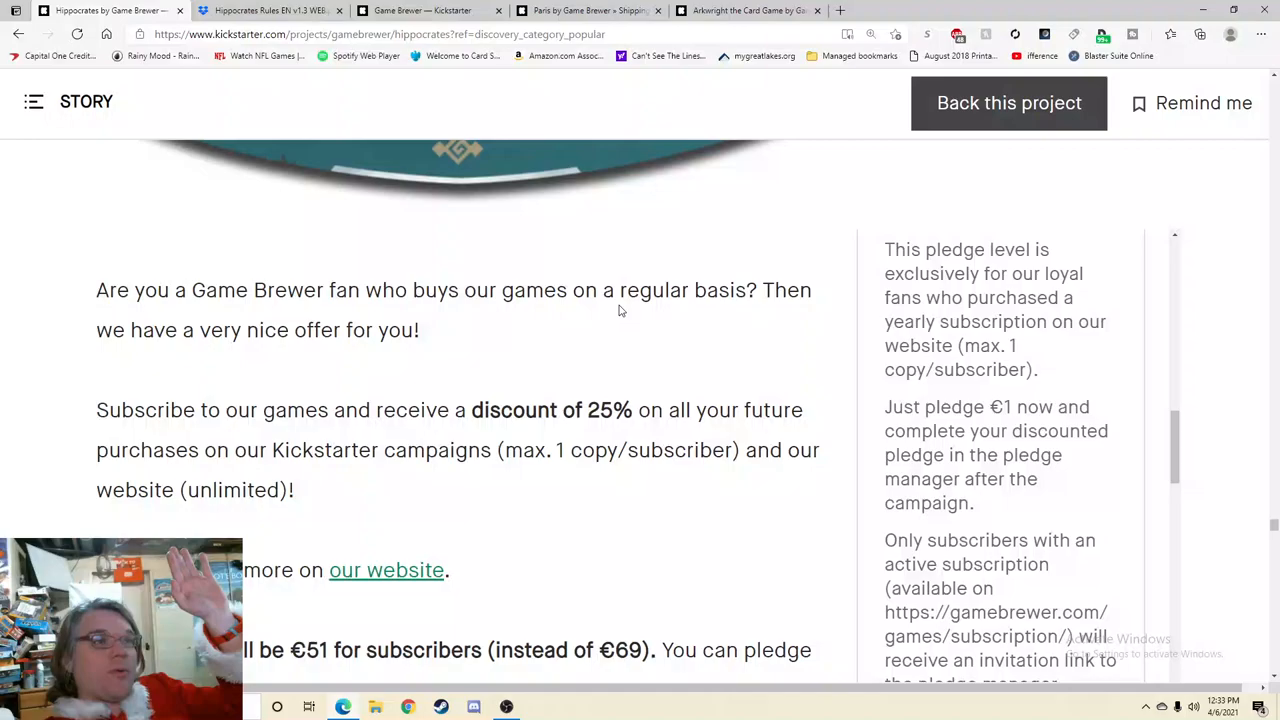
# Step: Scroll past the team credits to the funding details and campaign tabs
pyautogui.scroll(-3)
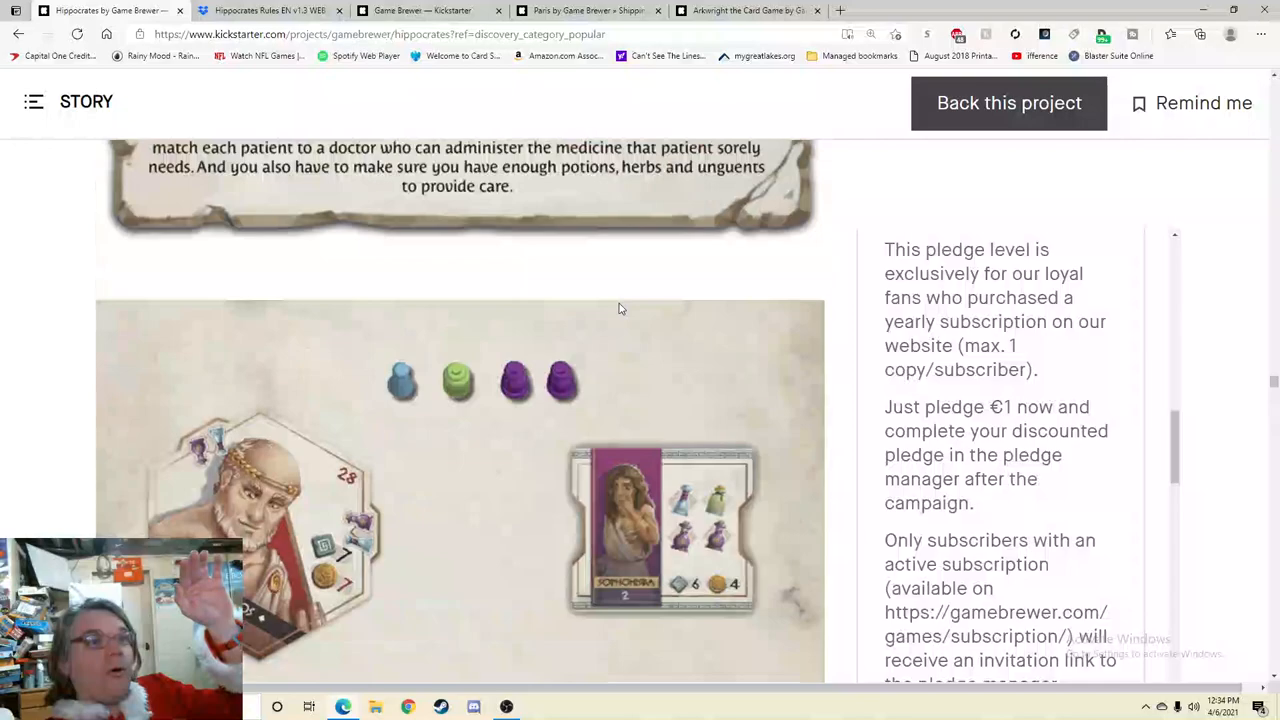
pyautogui.scroll(-3)
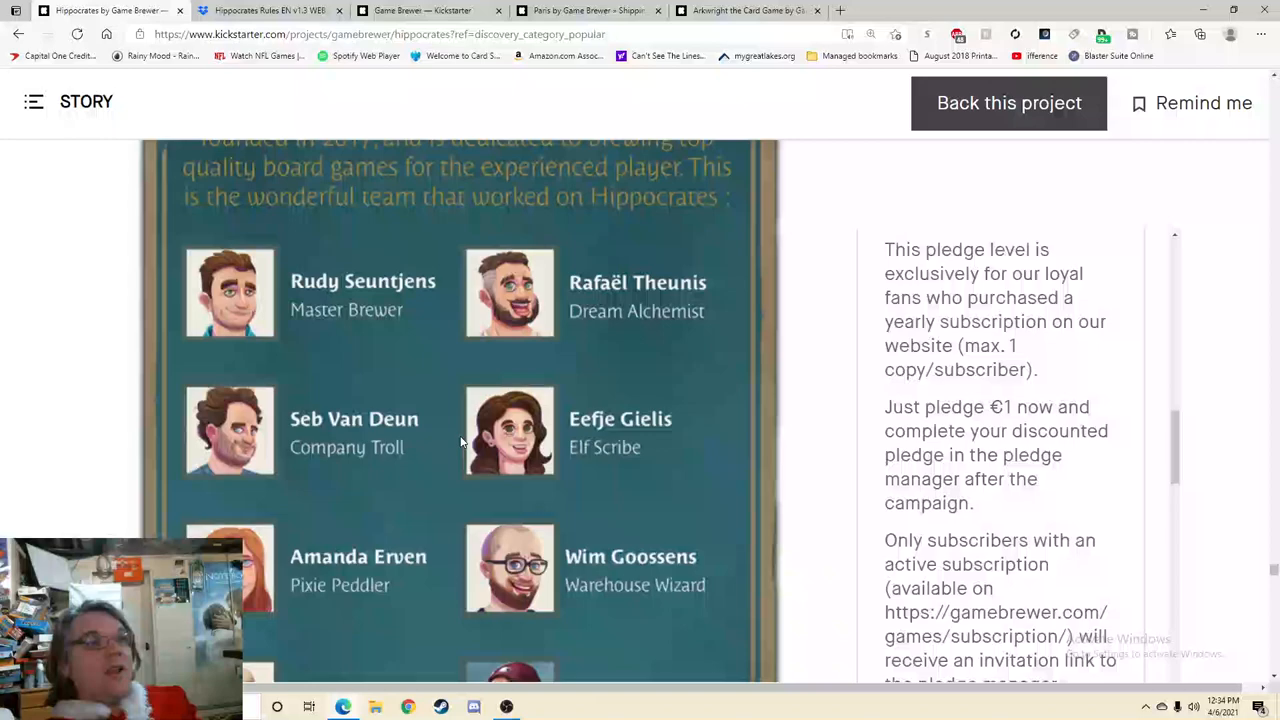
pyautogui.scroll(-3)
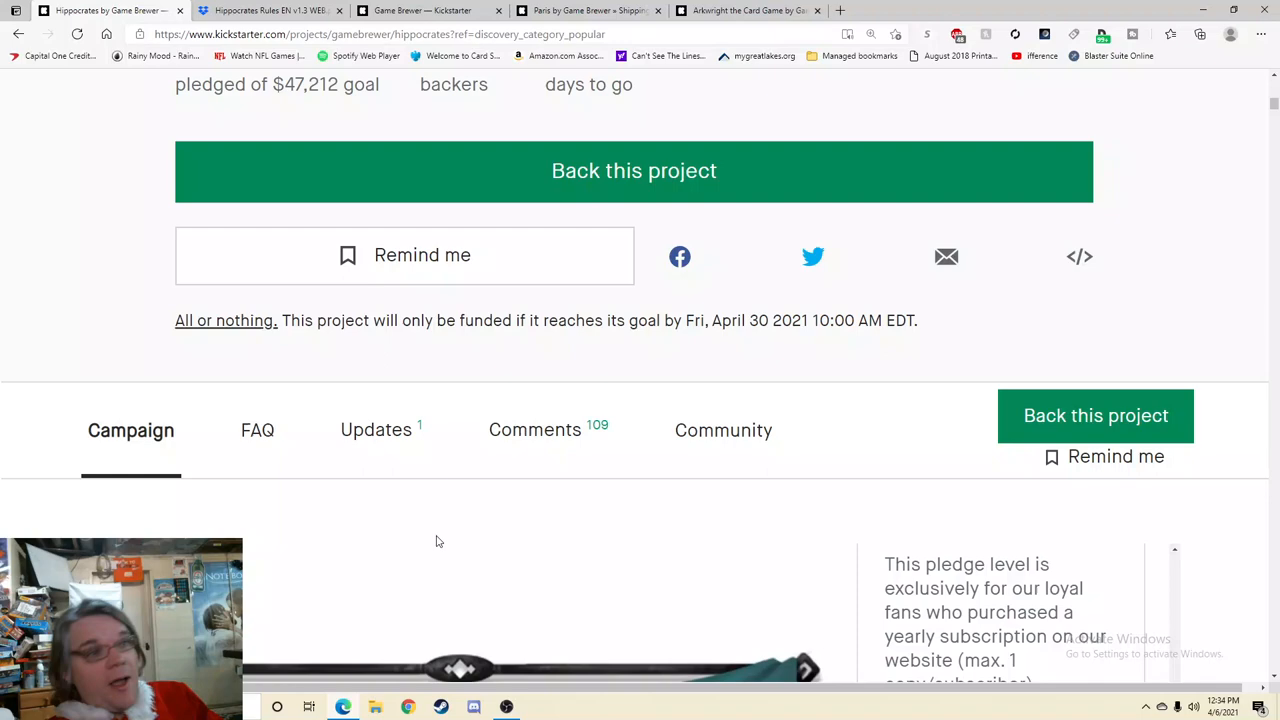
# Step: Open the project's Updates and the funding announcement Update #1
pyautogui.click(376, 429)
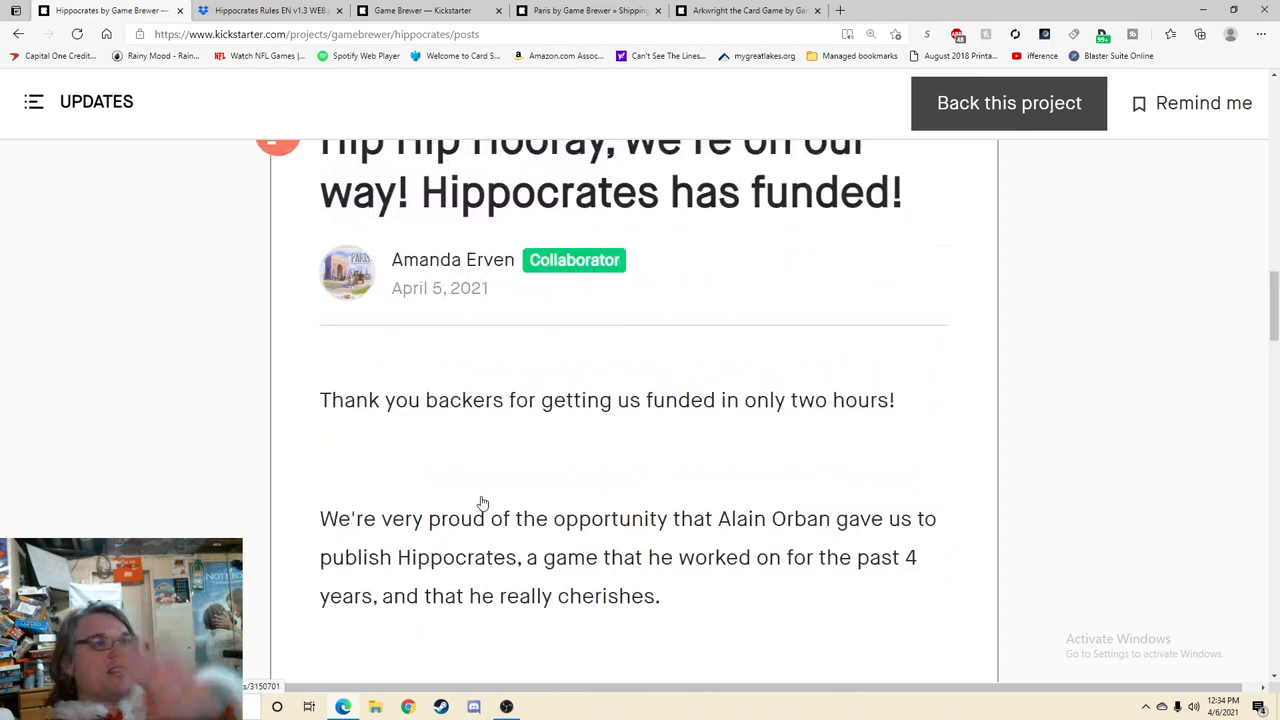
pyautogui.scroll(-3)
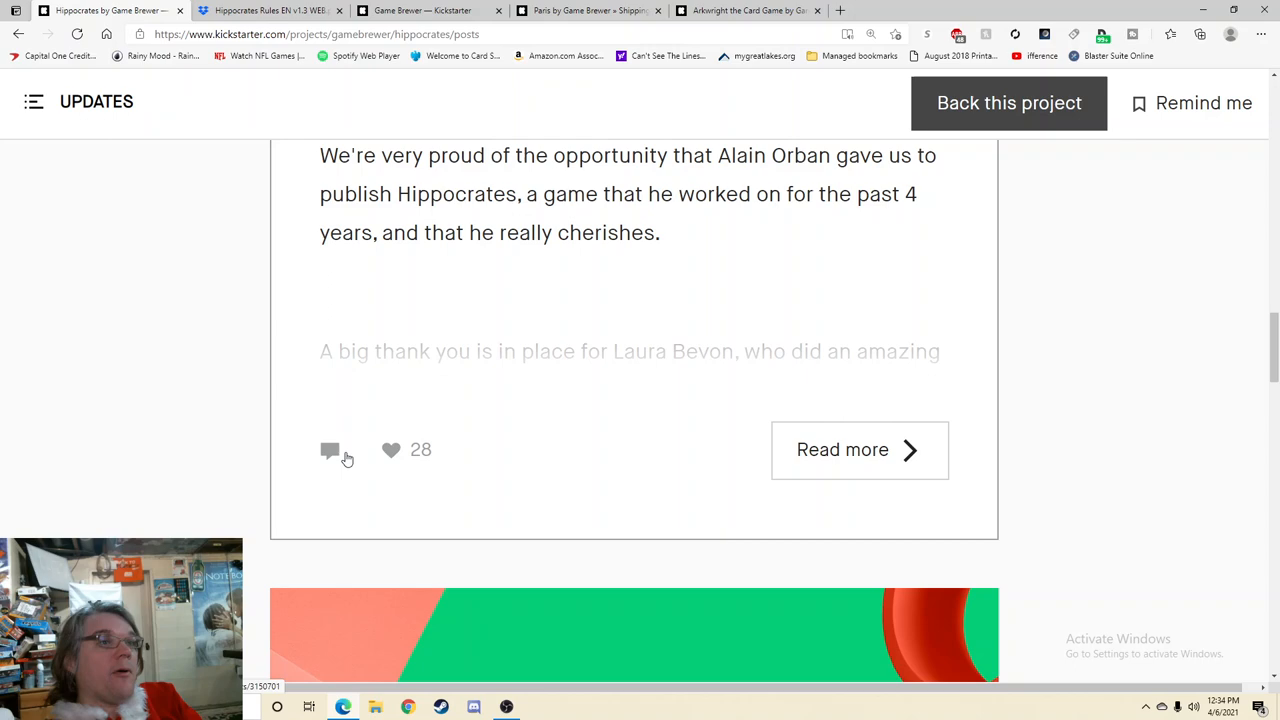
pyautogui.click(842, 449)
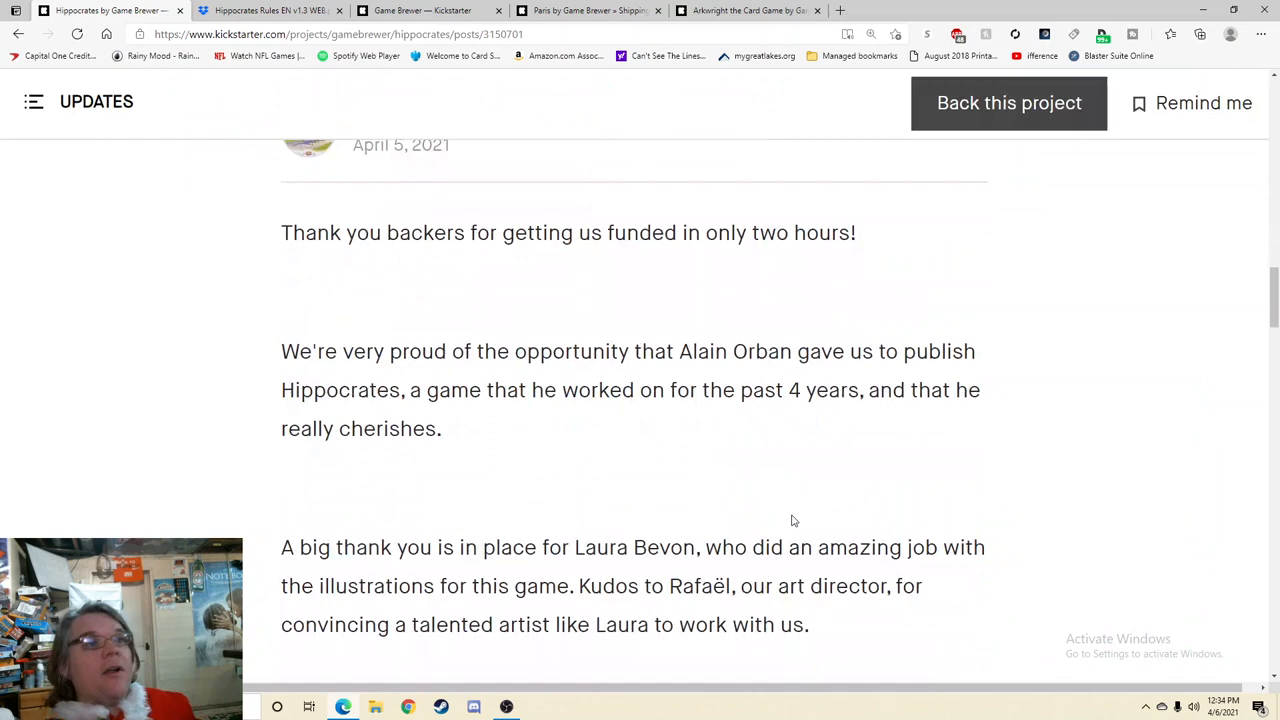
# Step: Read Update #1 thanking backers for funding in two hours, reaching the launch entry
pyautogui.scroll(-3)
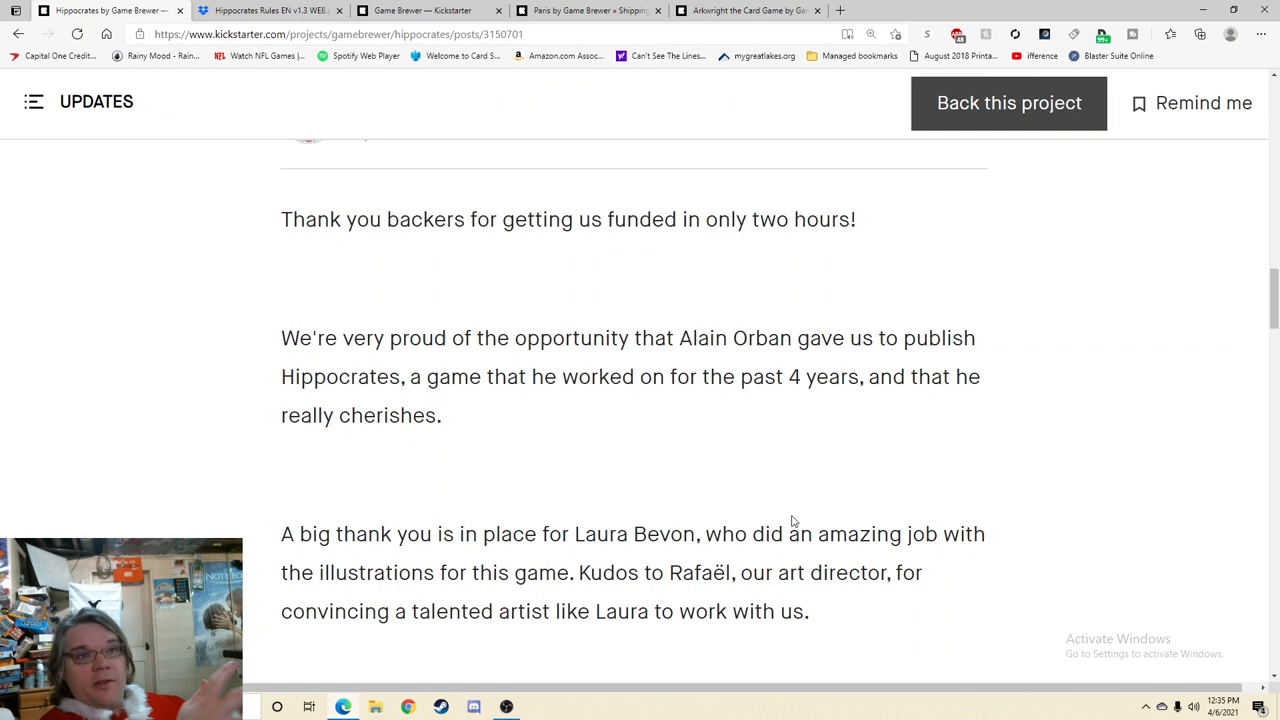
pyautogui.scroll(-3)
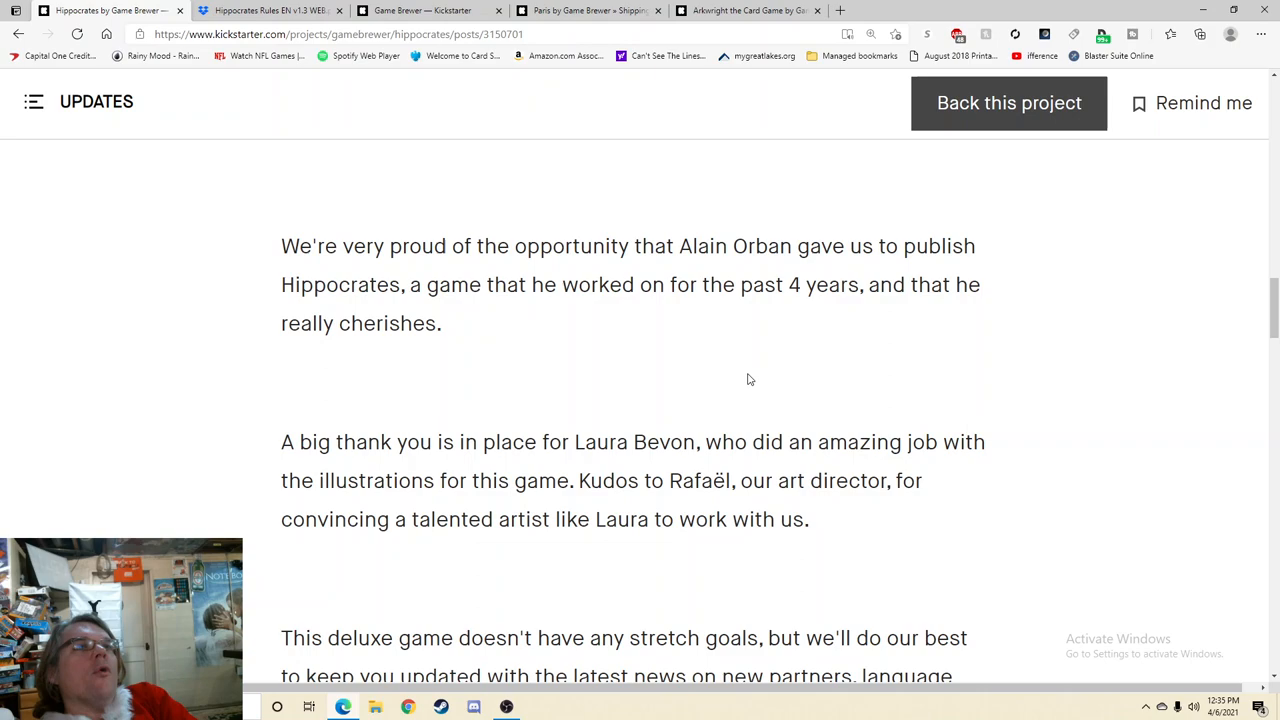
pyautogui.scroll(3)
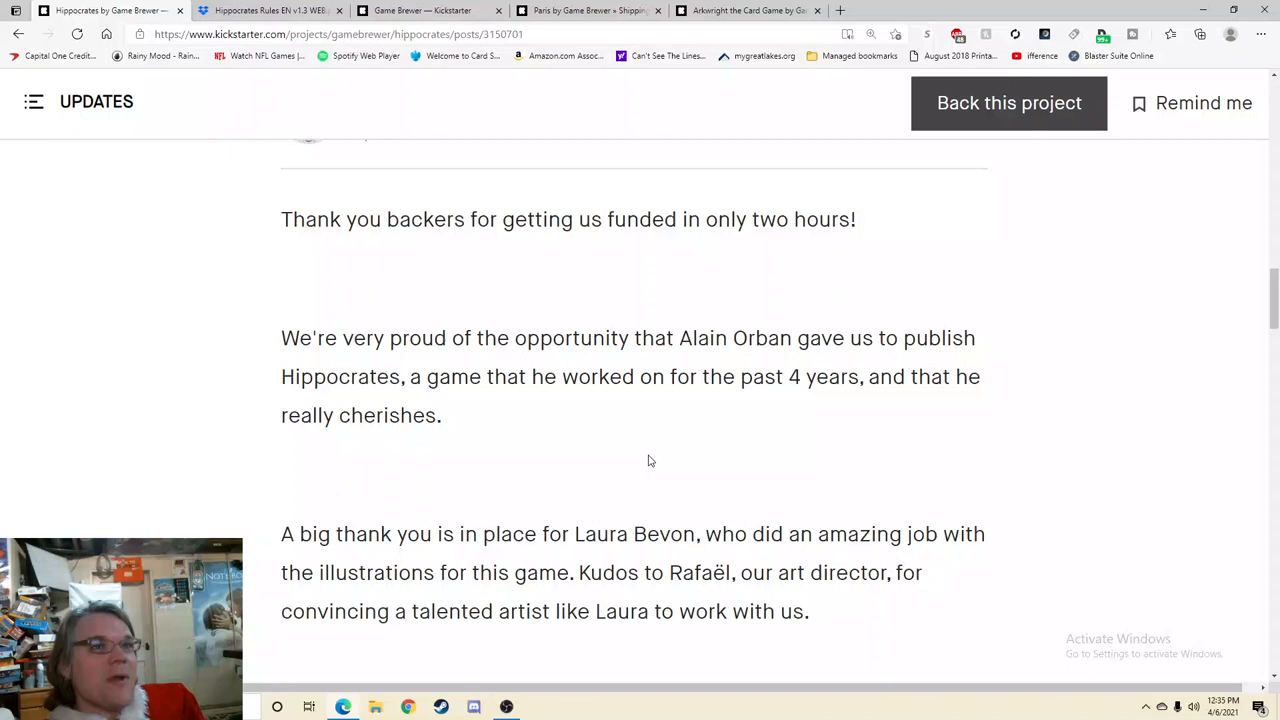
pyautogui.scroll(-3)
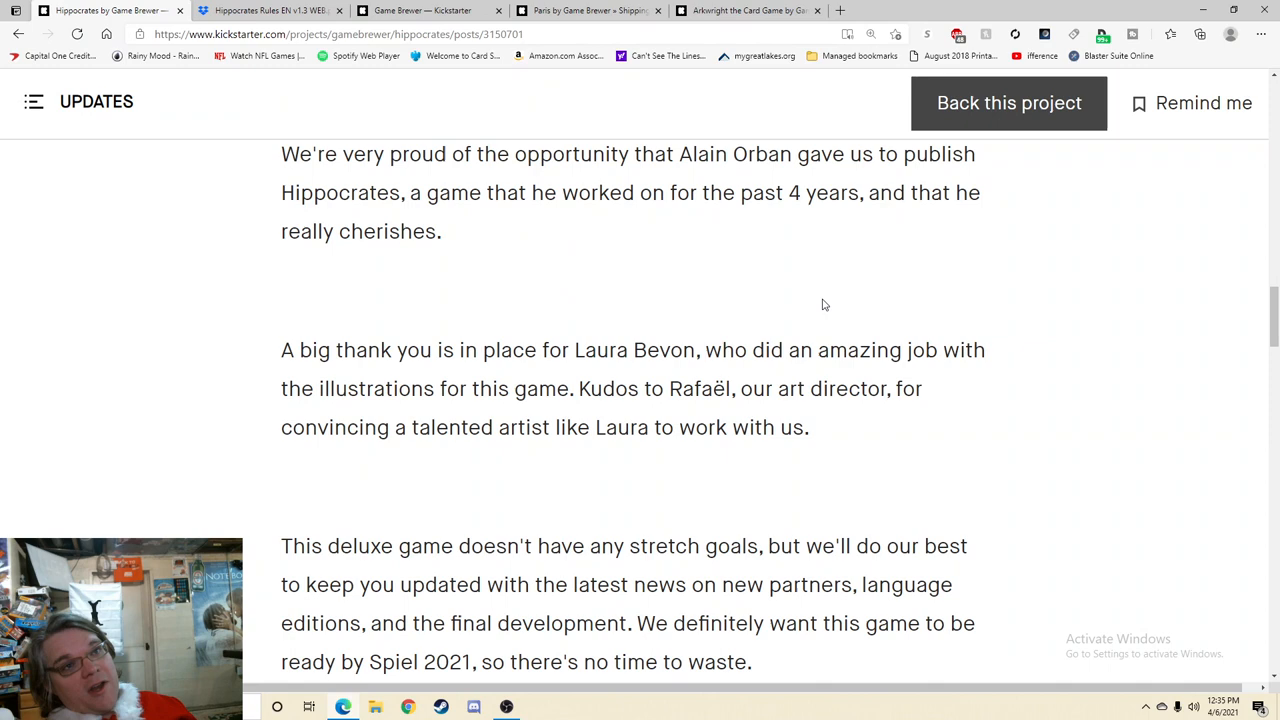
pyautogui.scroll(-3)
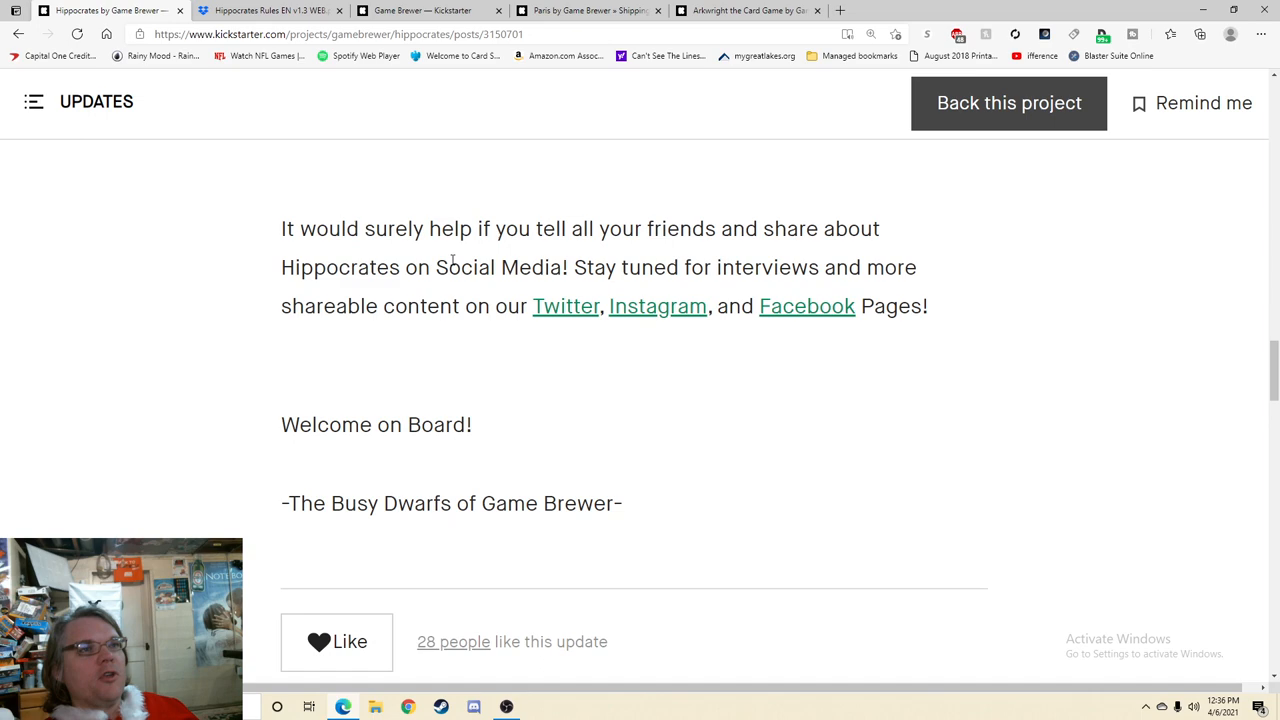
pyautogui.scroll(-3)
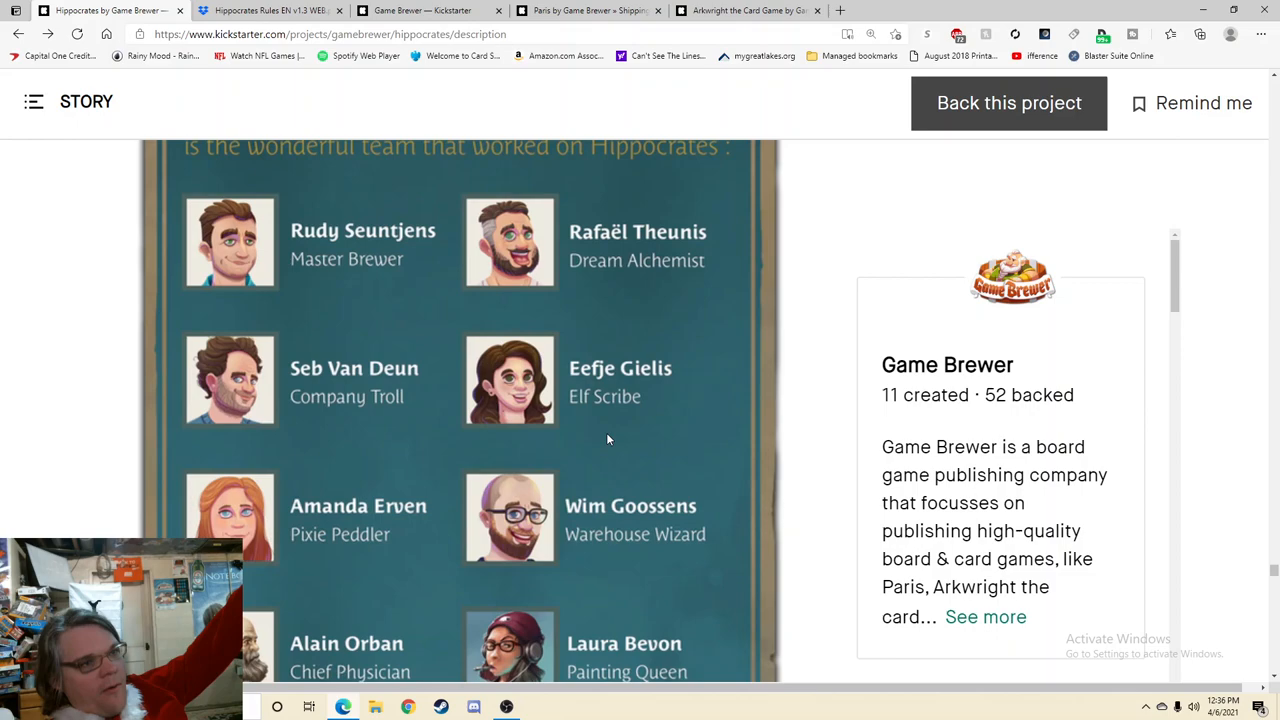
pyautogui.scroll(3)
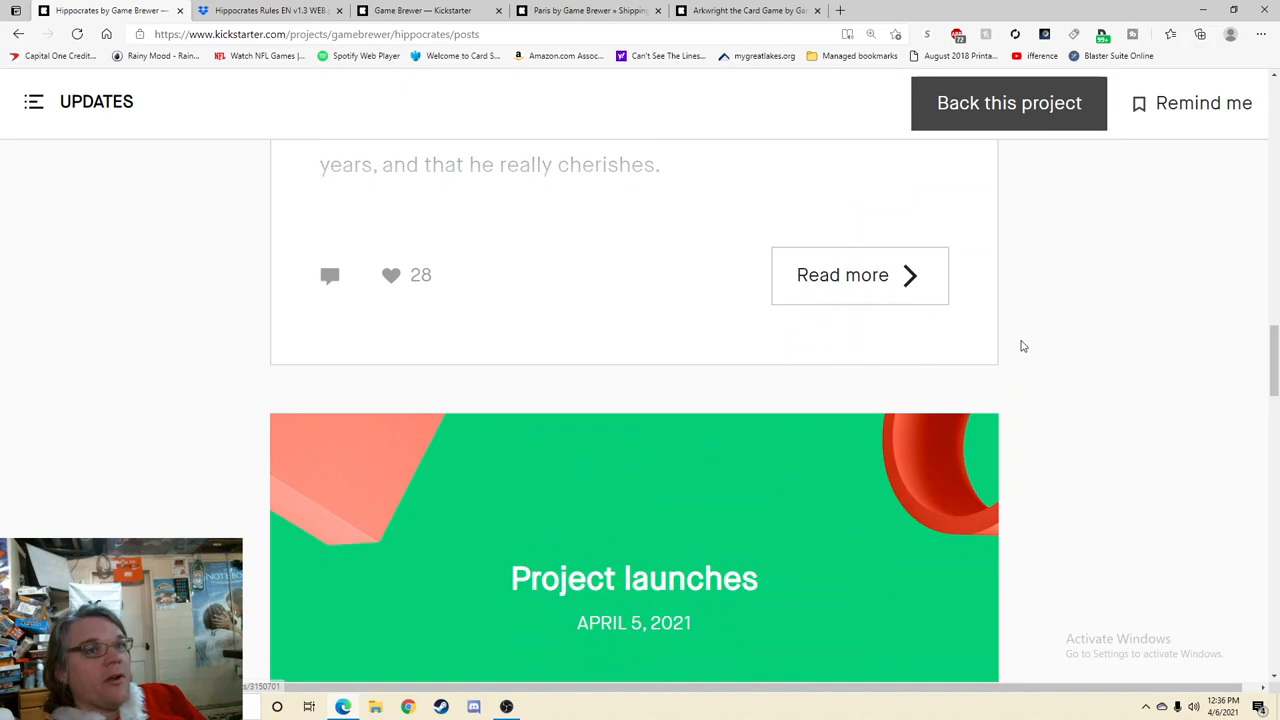
# Step: Read the full funding update to its backers-only comments, showing $95,454 pledged by 1,187 backers
pyautogui.click(842, 275)
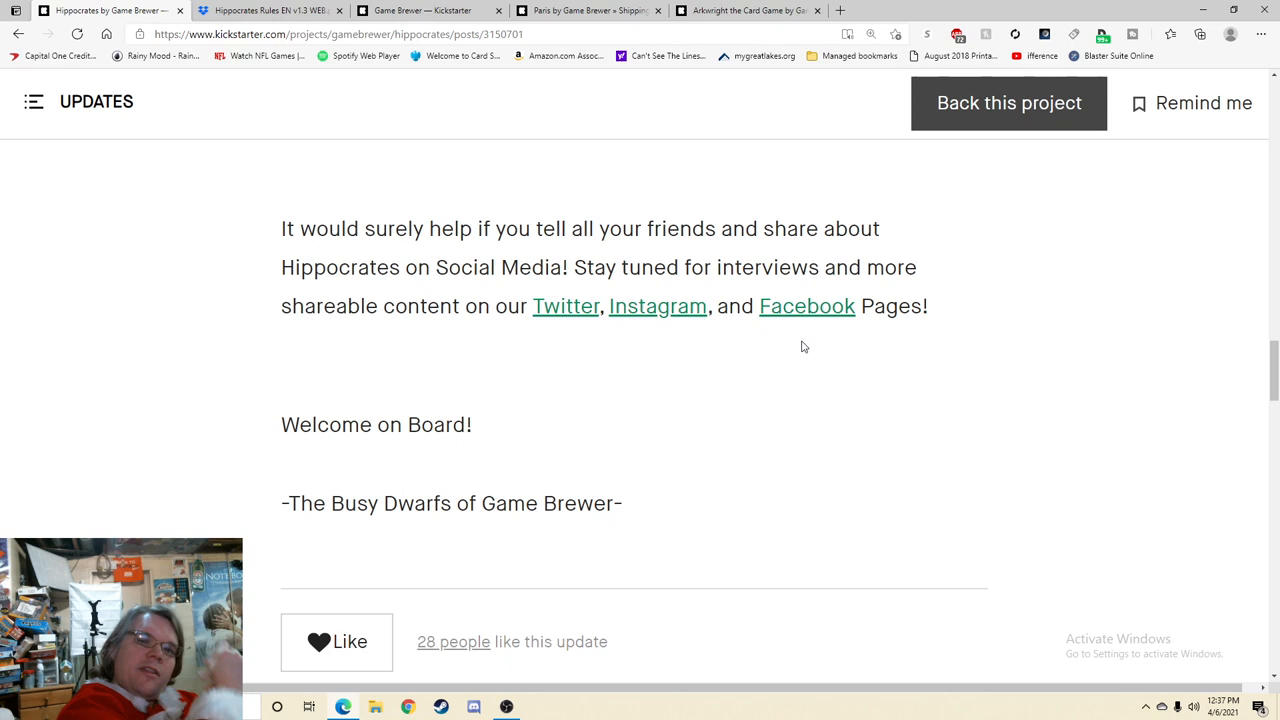
pyautogui.scroll(-3)
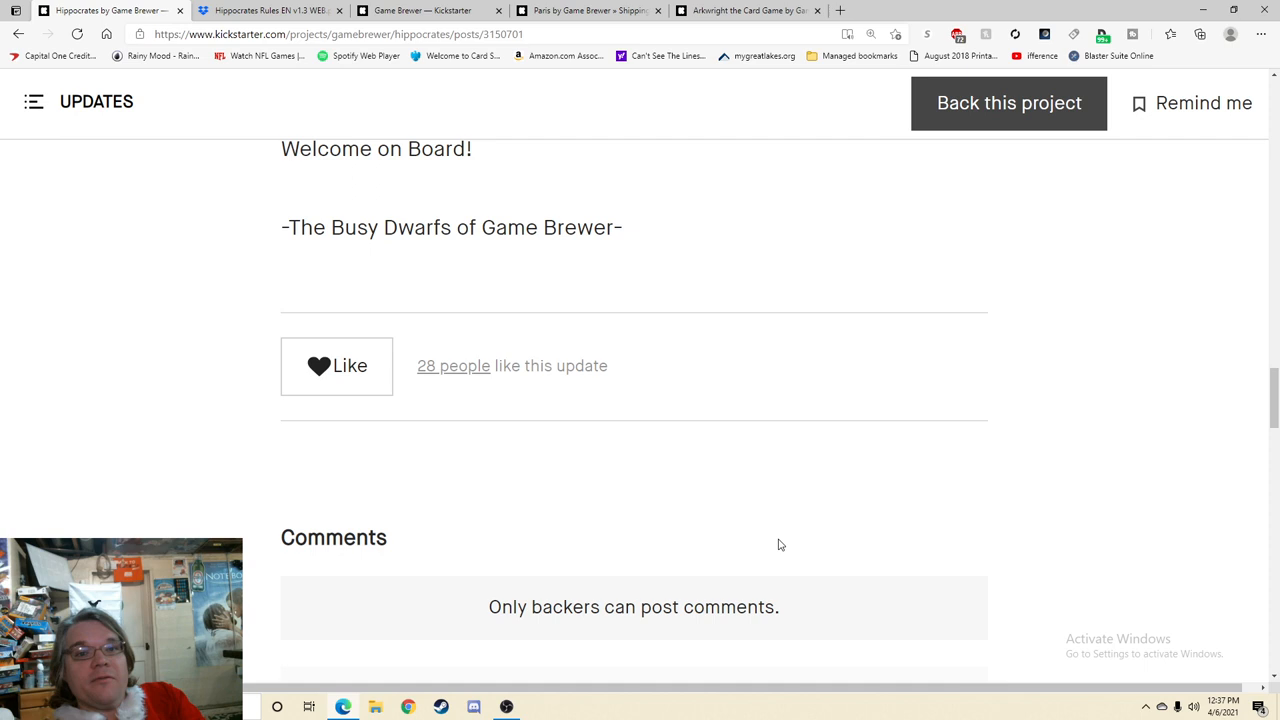
pyautogui.scroll(3)
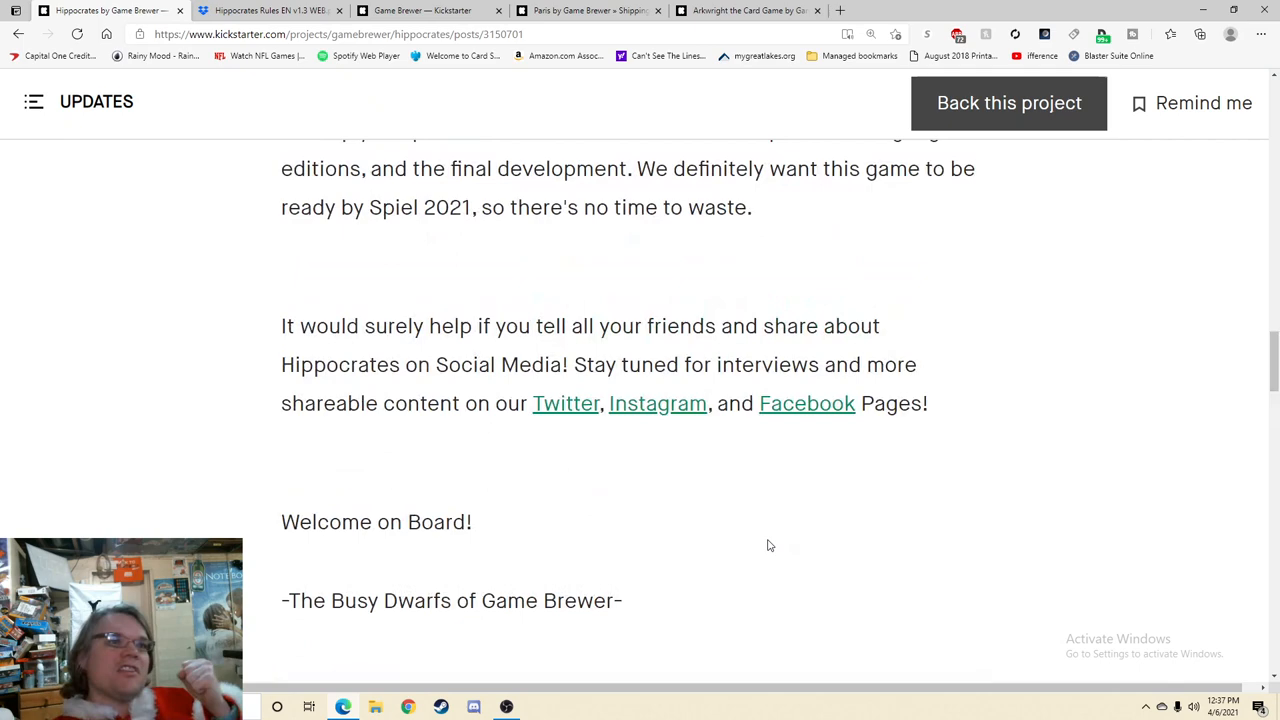
pyautogui.scroll(-3)
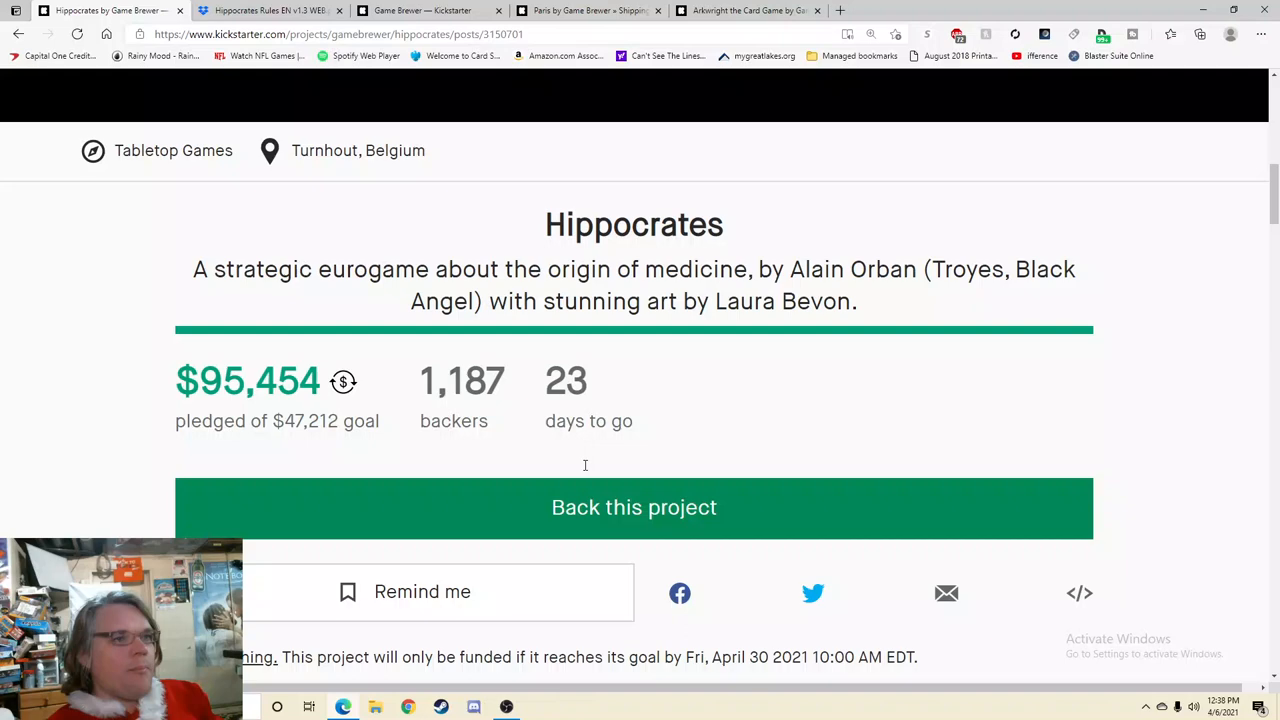
# Step: Load and read all five replies on Jairon's comment about the oversized game board
pyautogui.scroll(-3)
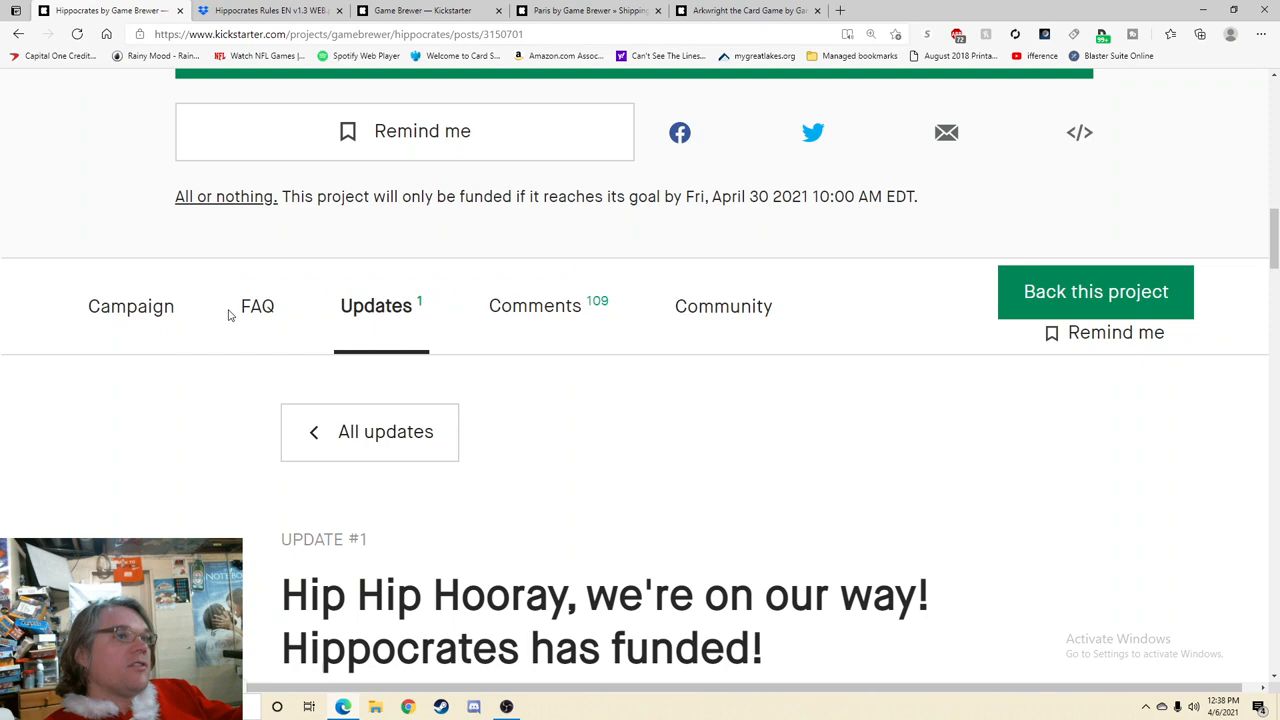
pyautogui.click(535, 306)
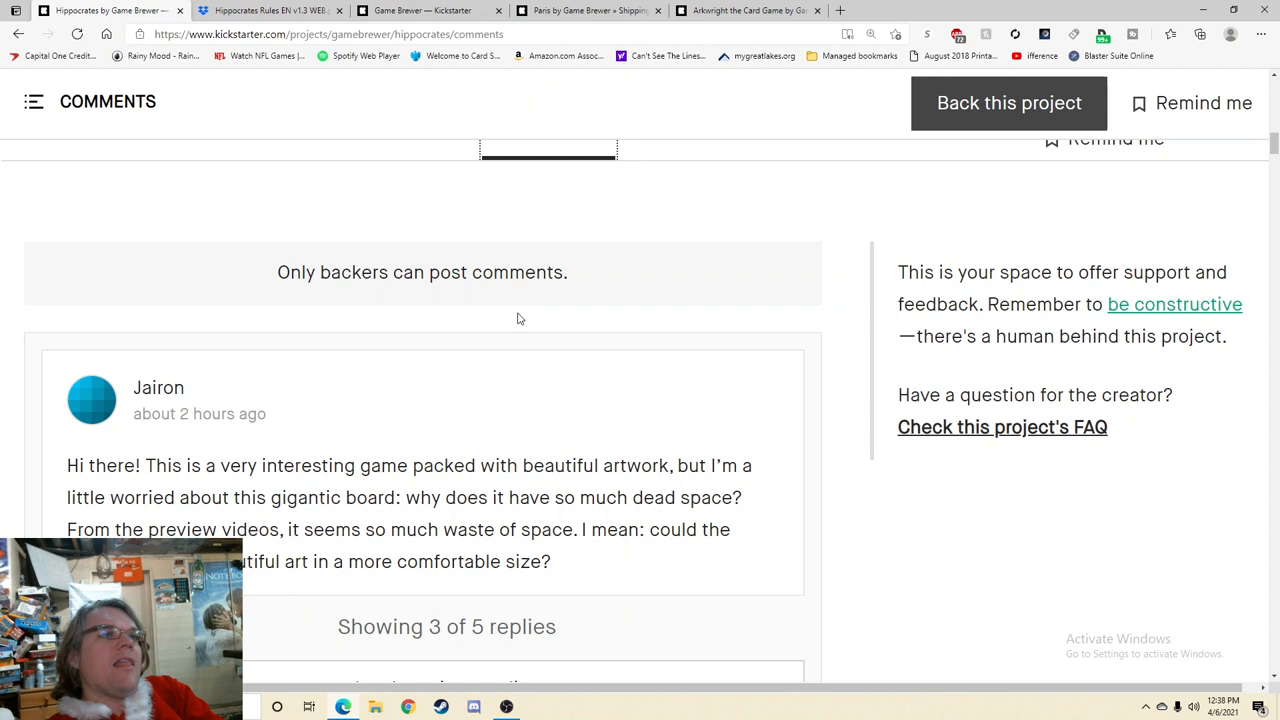
pyautogui.scroll(-3)
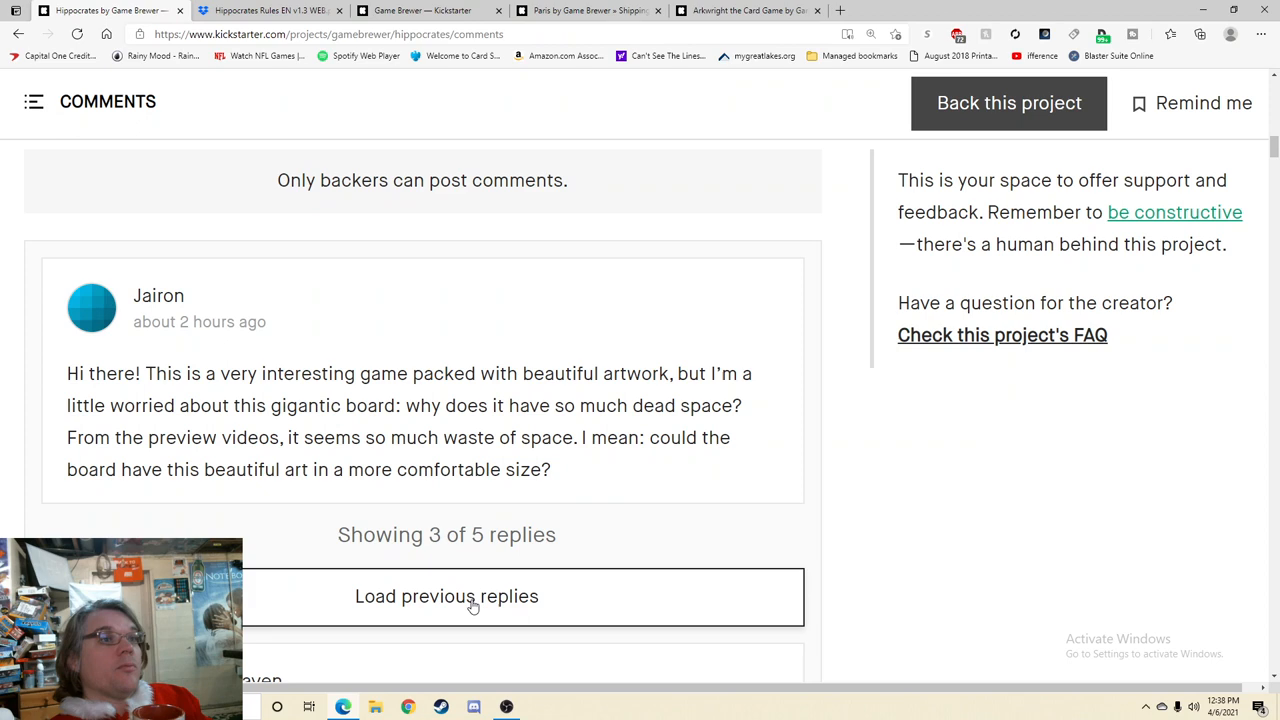
pyautogui.click(447, 596)
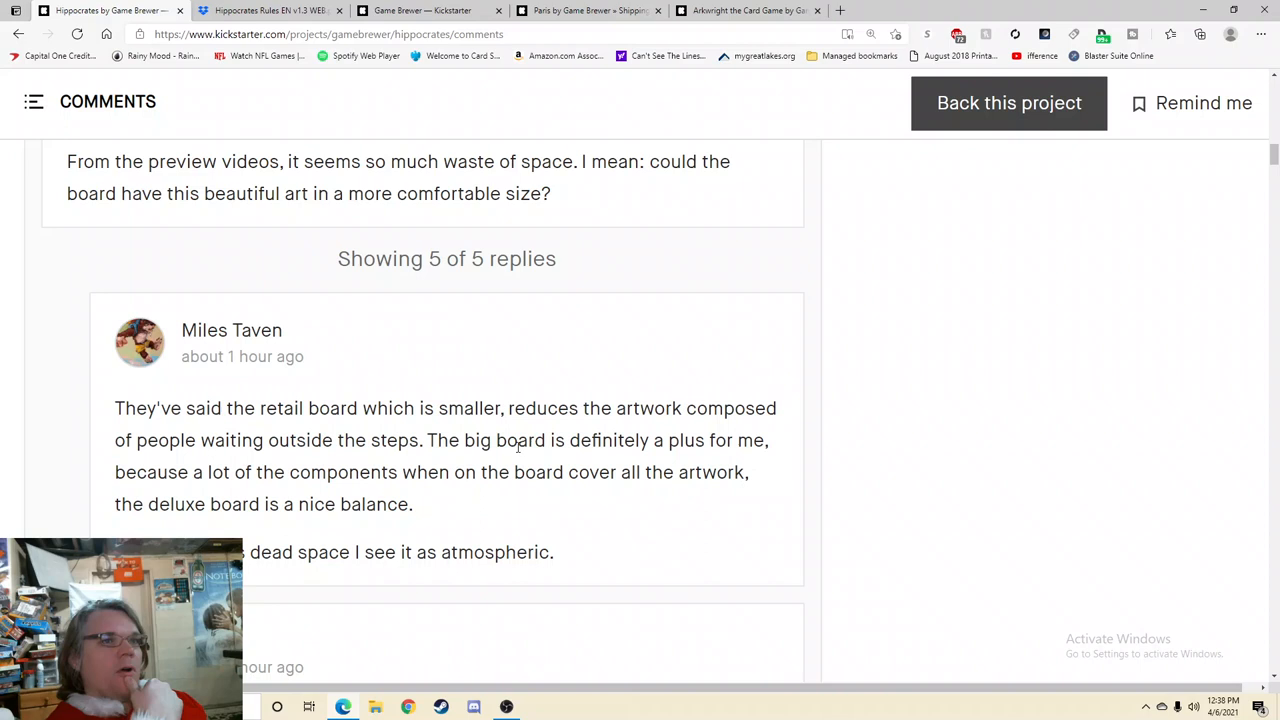
pyautogui.scroll(-3)
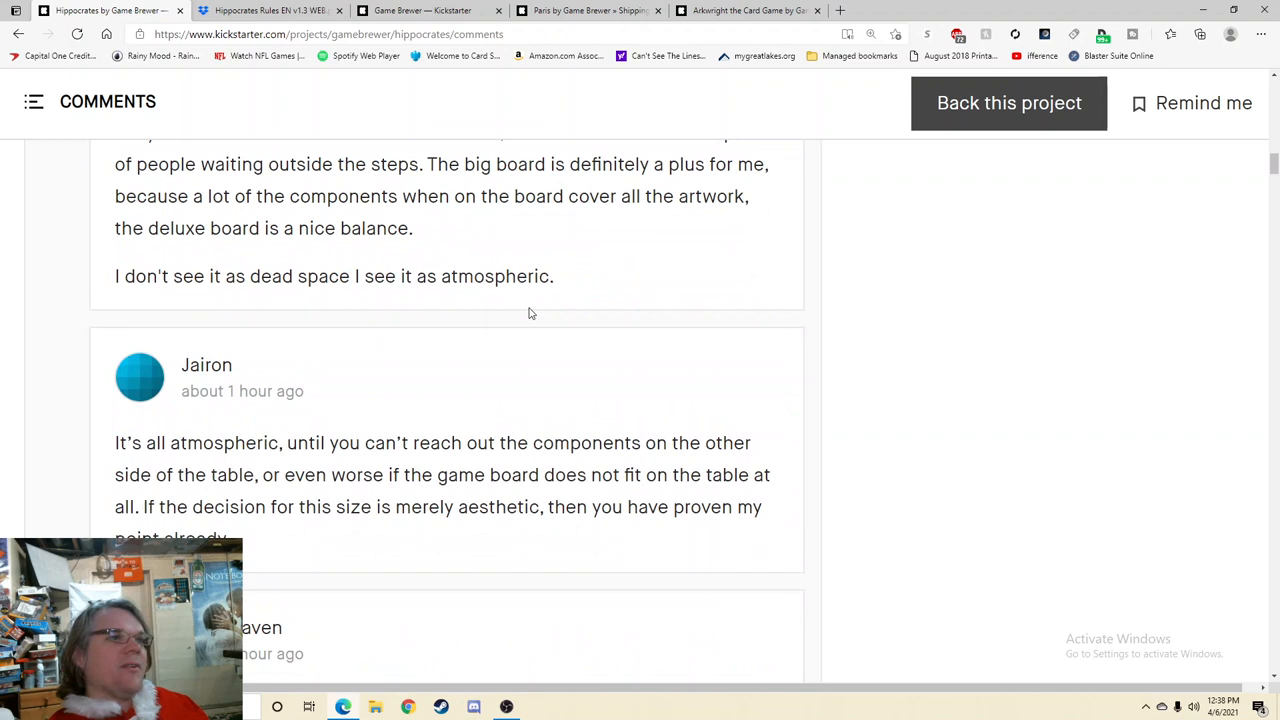
pyautogui.scroll(-3)
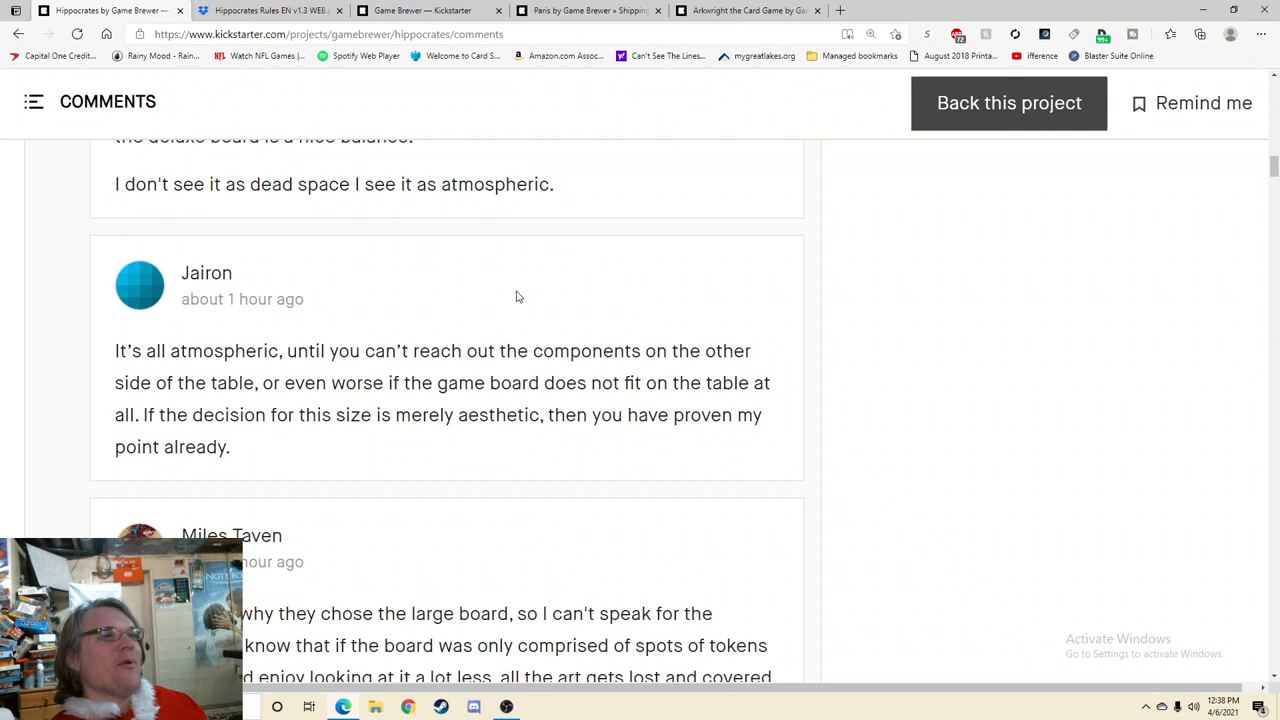
pyautogui.moveTo(379, 147)
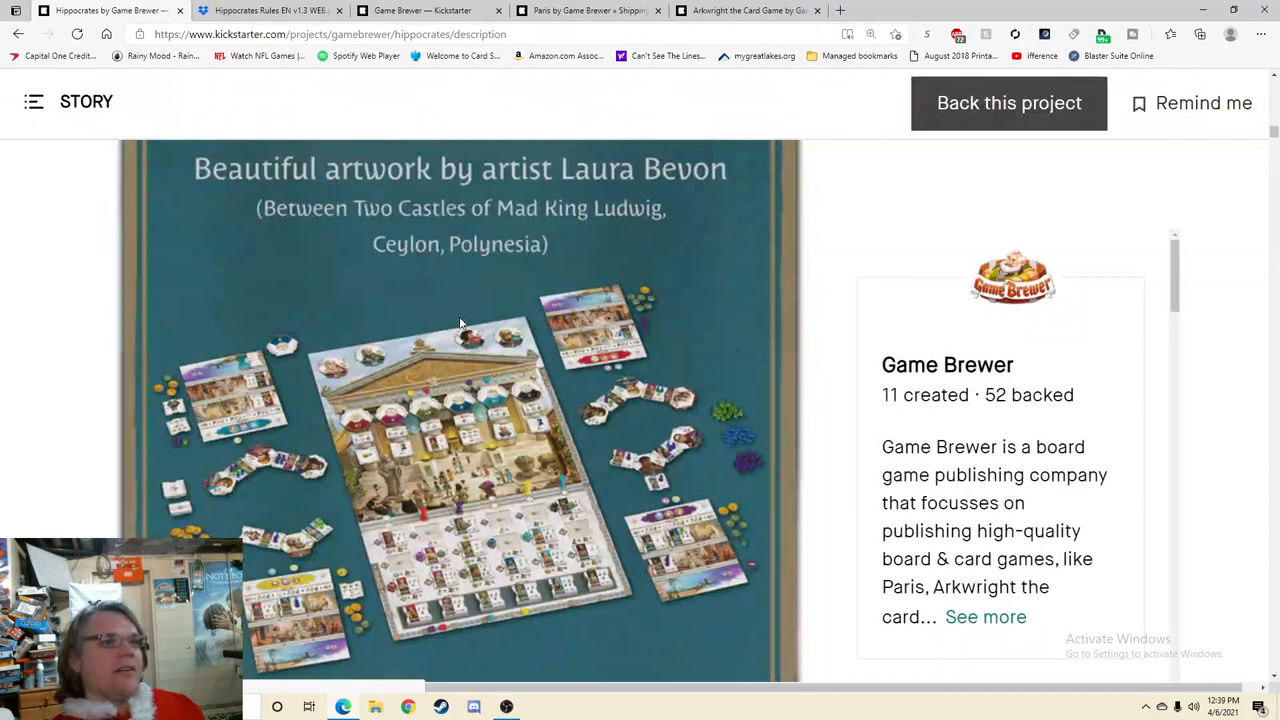
# Step: Search Bing for '295 mm to inches', getting about 11.61 inches
pyautogui.scroll(-3)
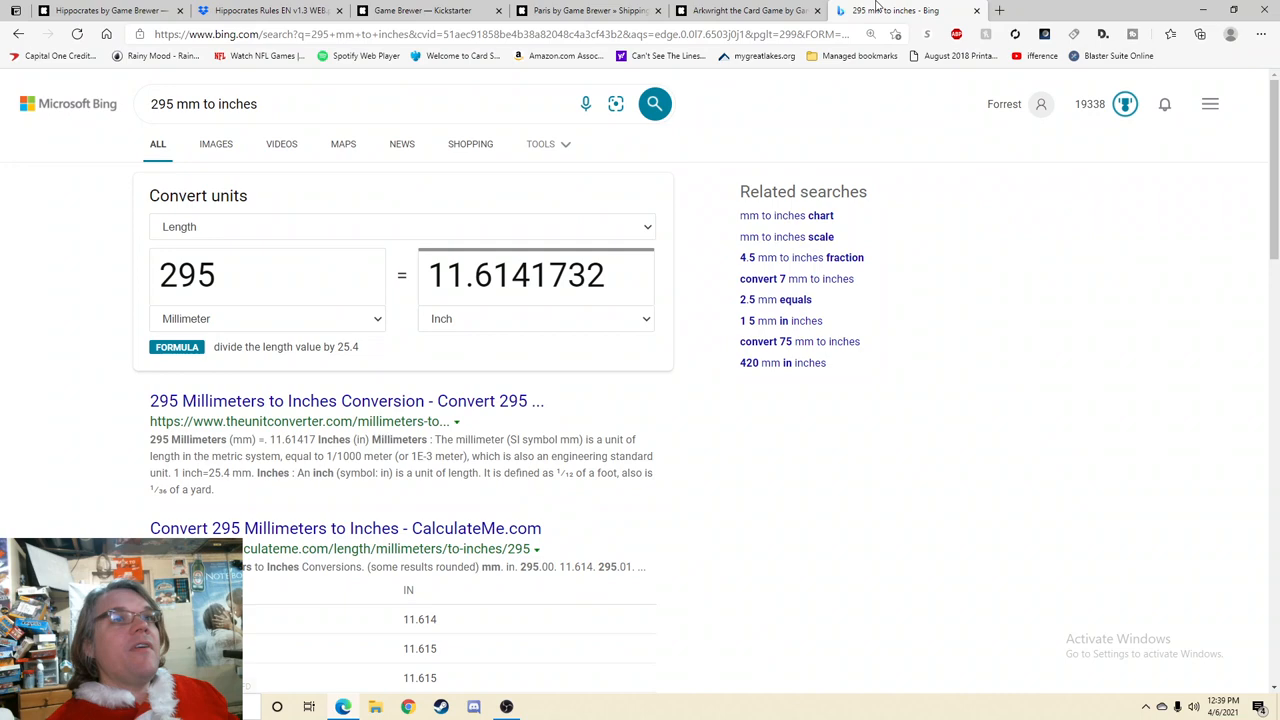
# Step: Compare Dominion's 11.8 x 2.9 x 11.8 inch box with Hippocrates' 295x295x100 mm box, searching '11.8 inches to mm'
pyautogui.click(100, 10)
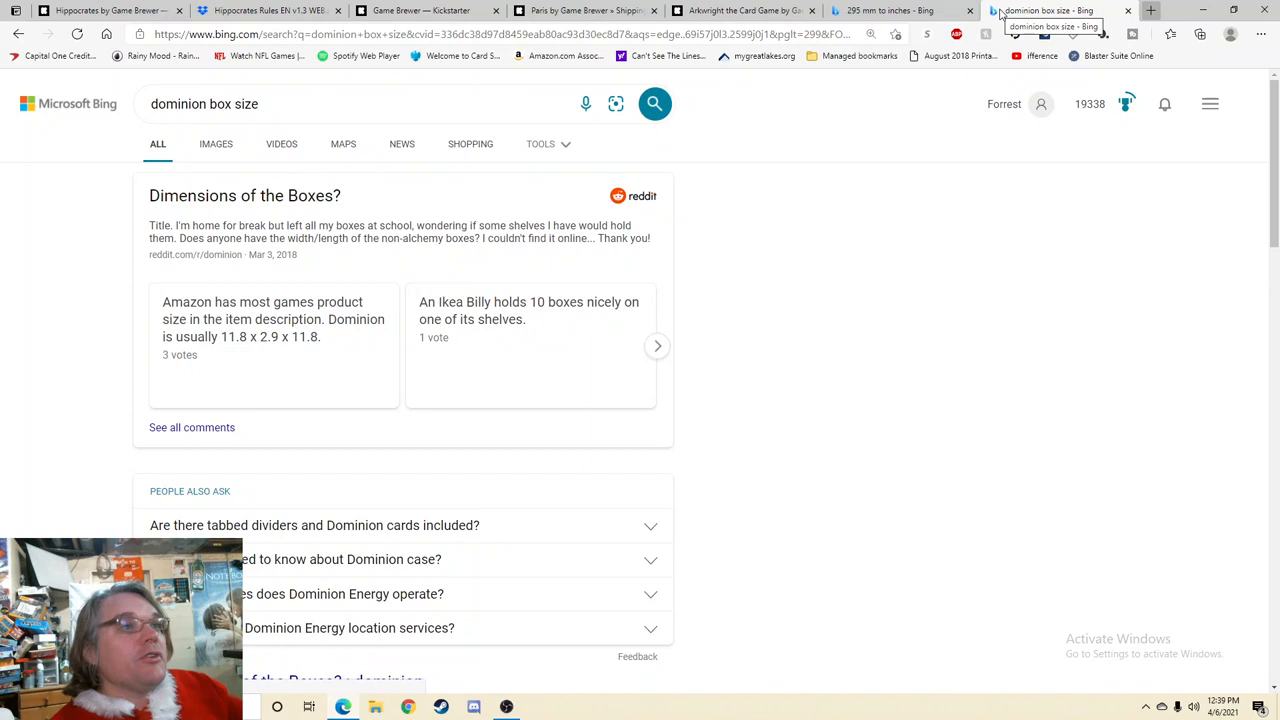
pyautogui.click(90, 11)
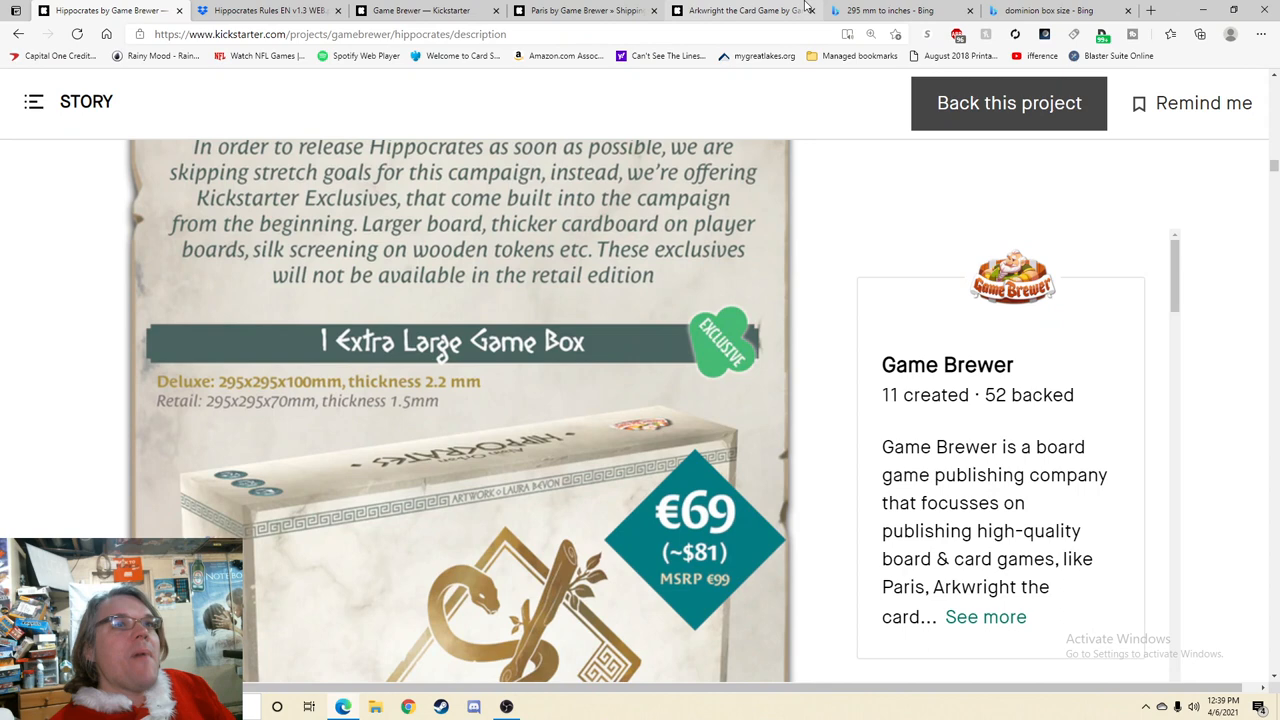
pyautogui.click(1055, 11)
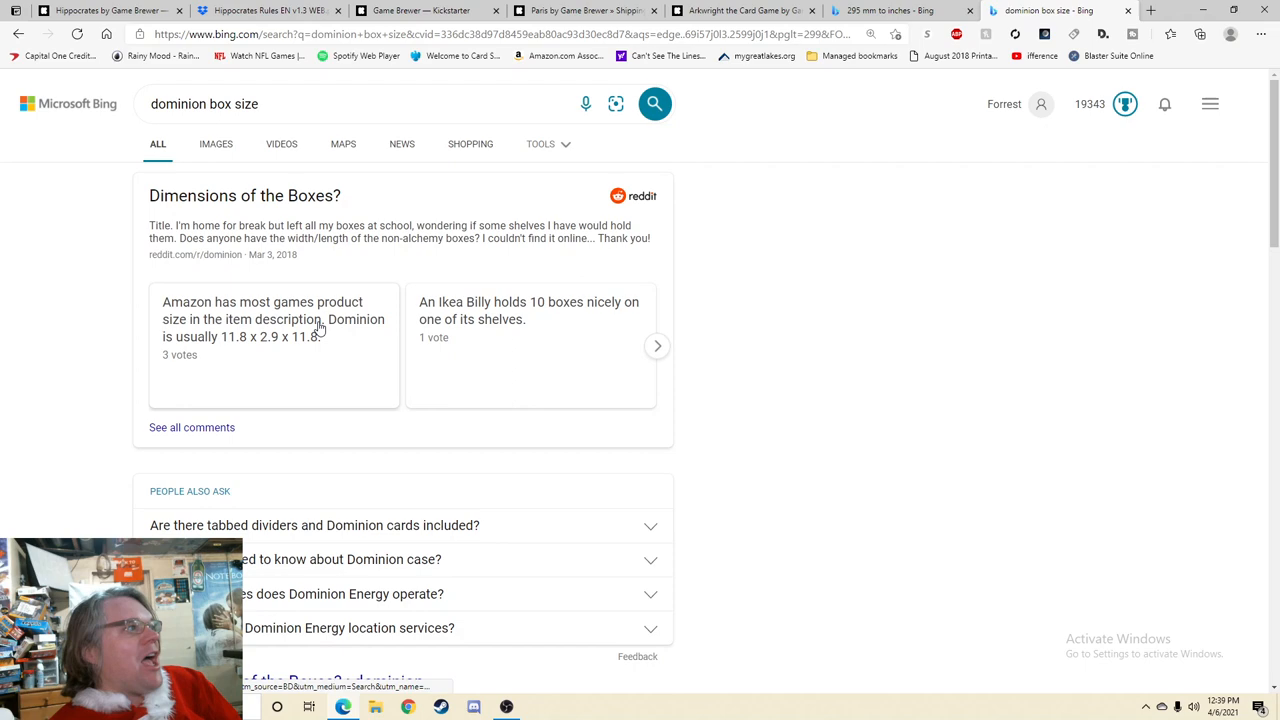
pyautogui.click(105, 10)
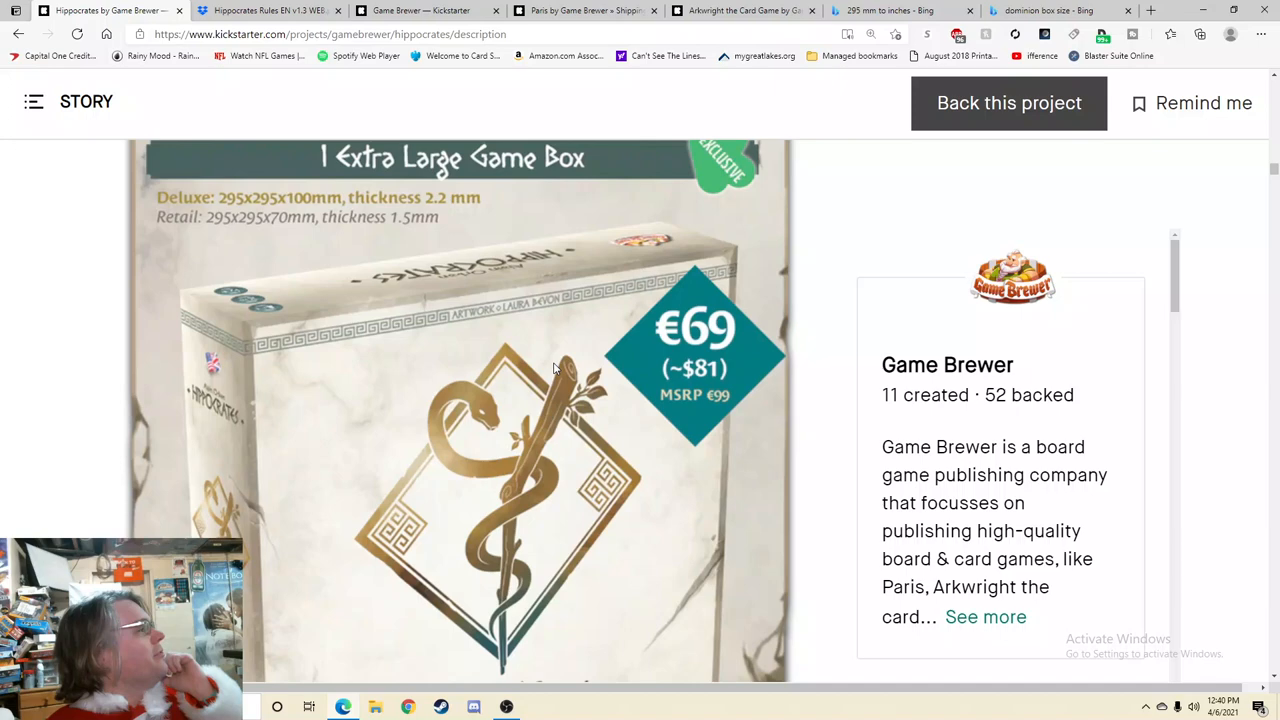
pyautogui.click(1050, 11)
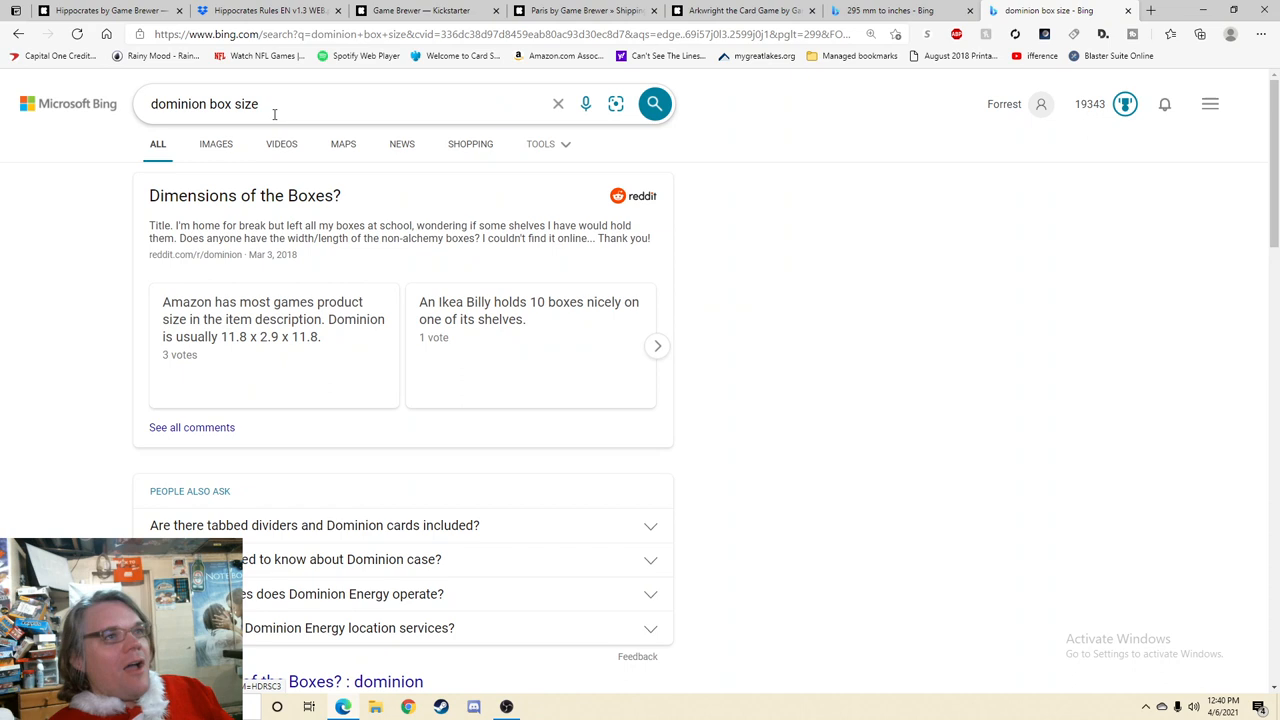
pyautogui.write('11.8 inches to mm')
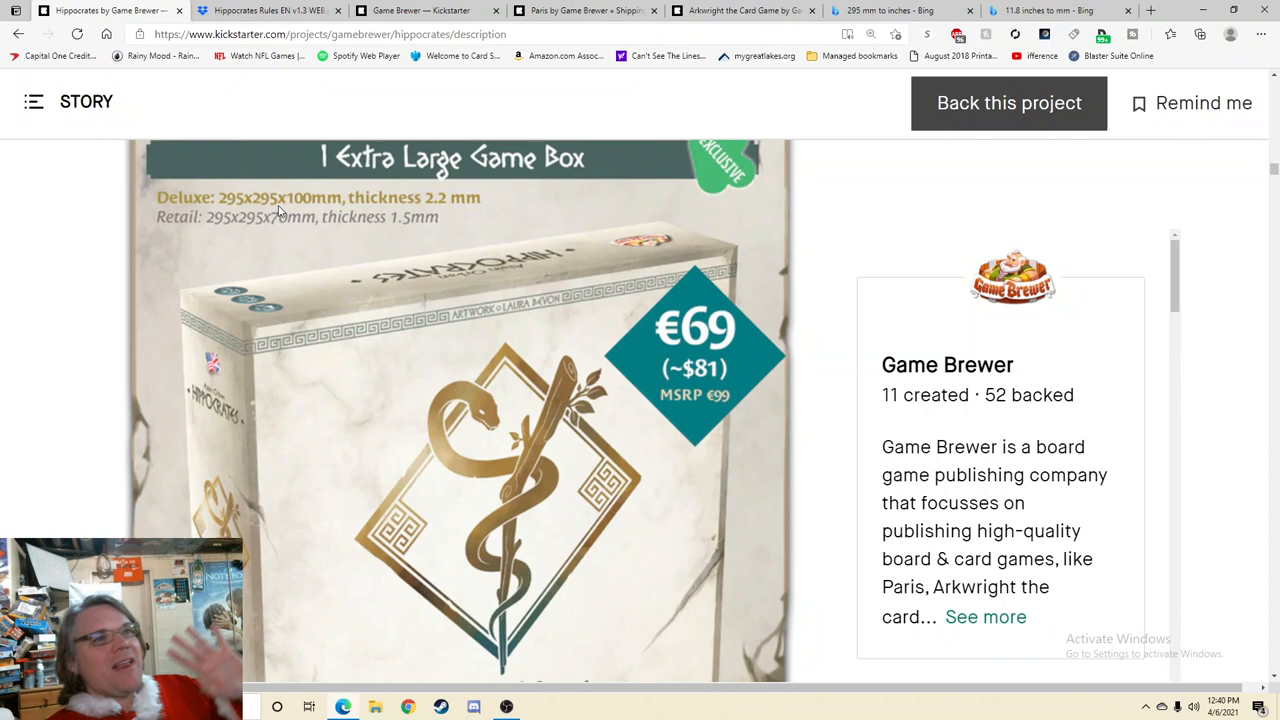
# Step: Check the extra large box and board sizes and convert 840 mm to about 33.07 inches
pyautogui.scroll(-3)
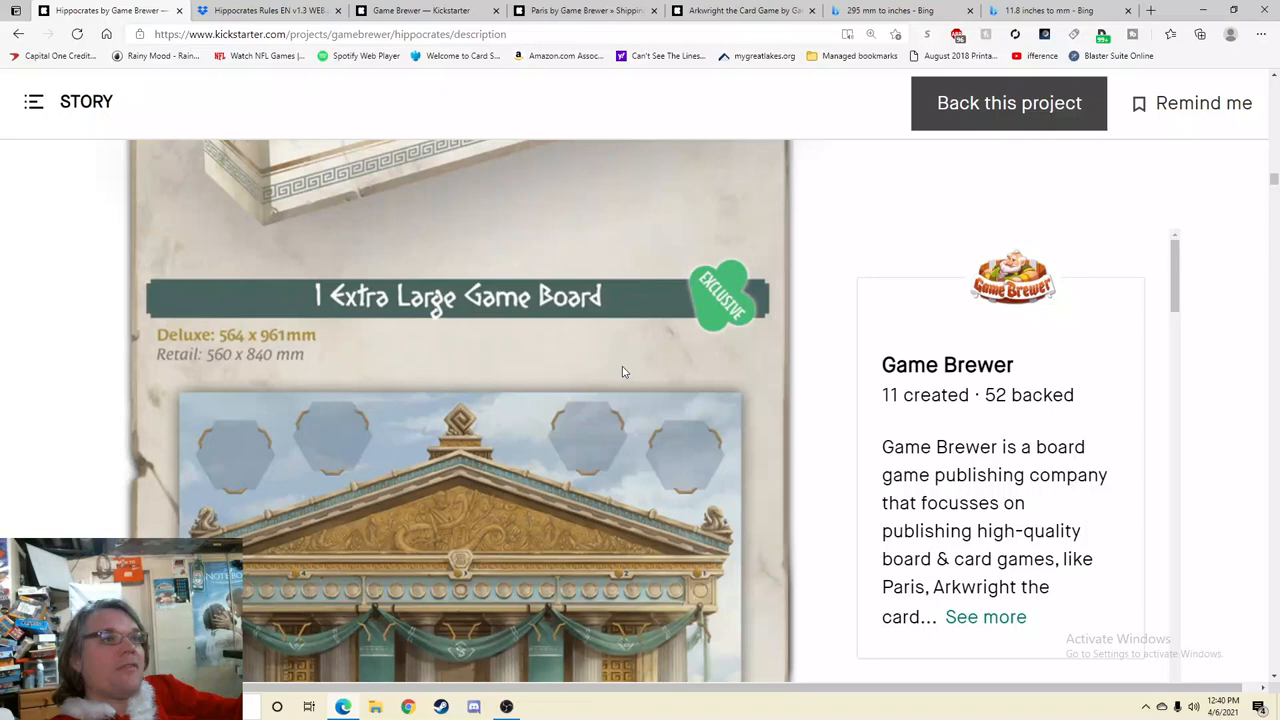
pyautogui.click(1040, 10)
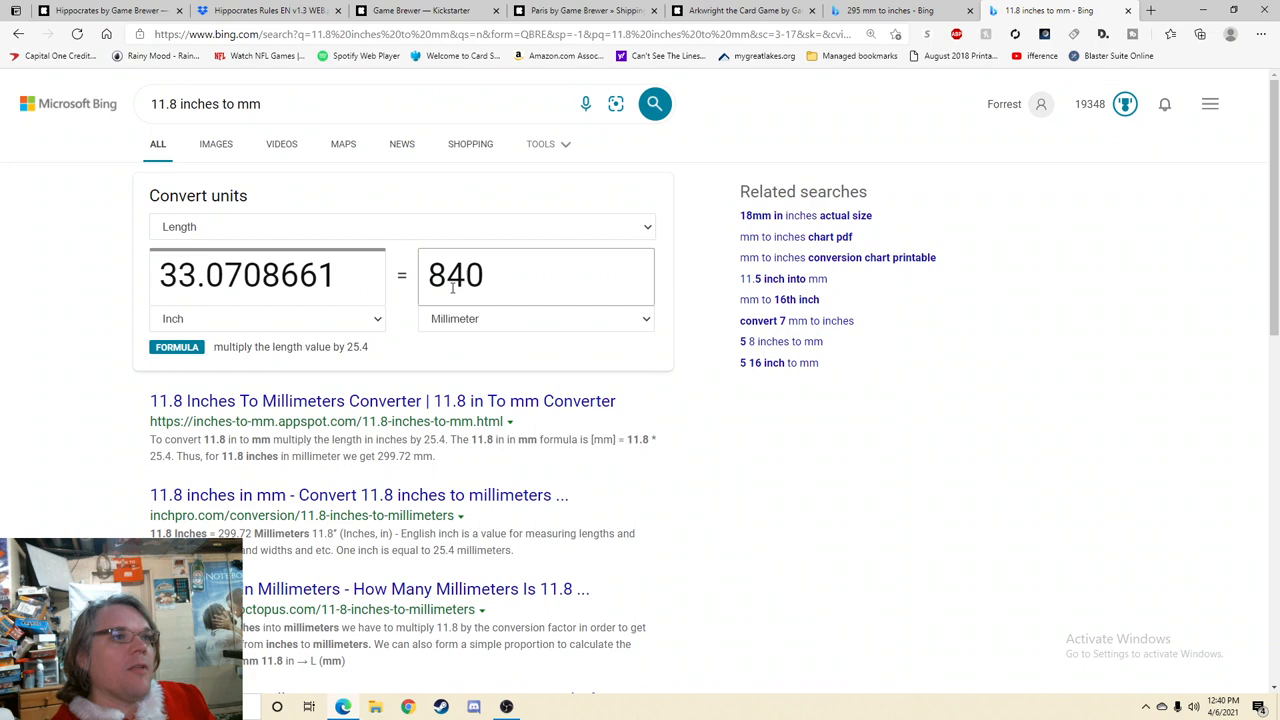
# Step: Return to the Hippocrates page and scroll through the board artwork to the large-board comments
pyautogui.click(100, 10)
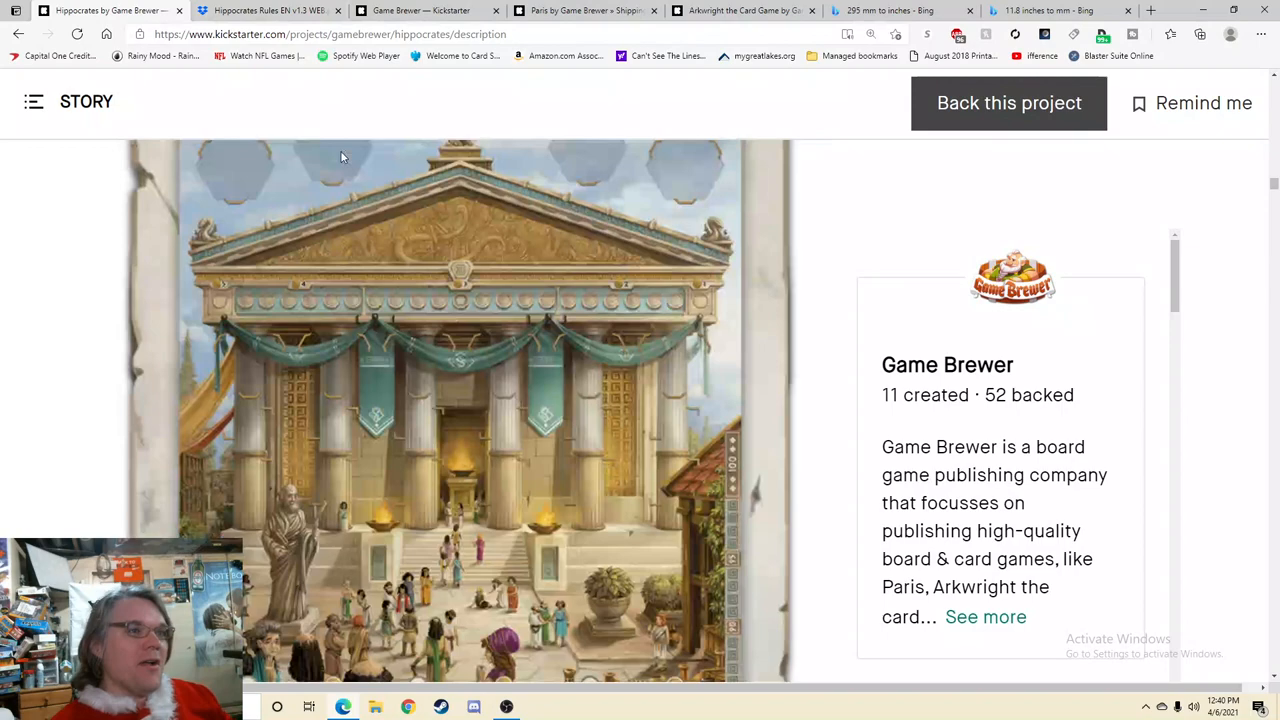
pyautogui.scroll(-3)
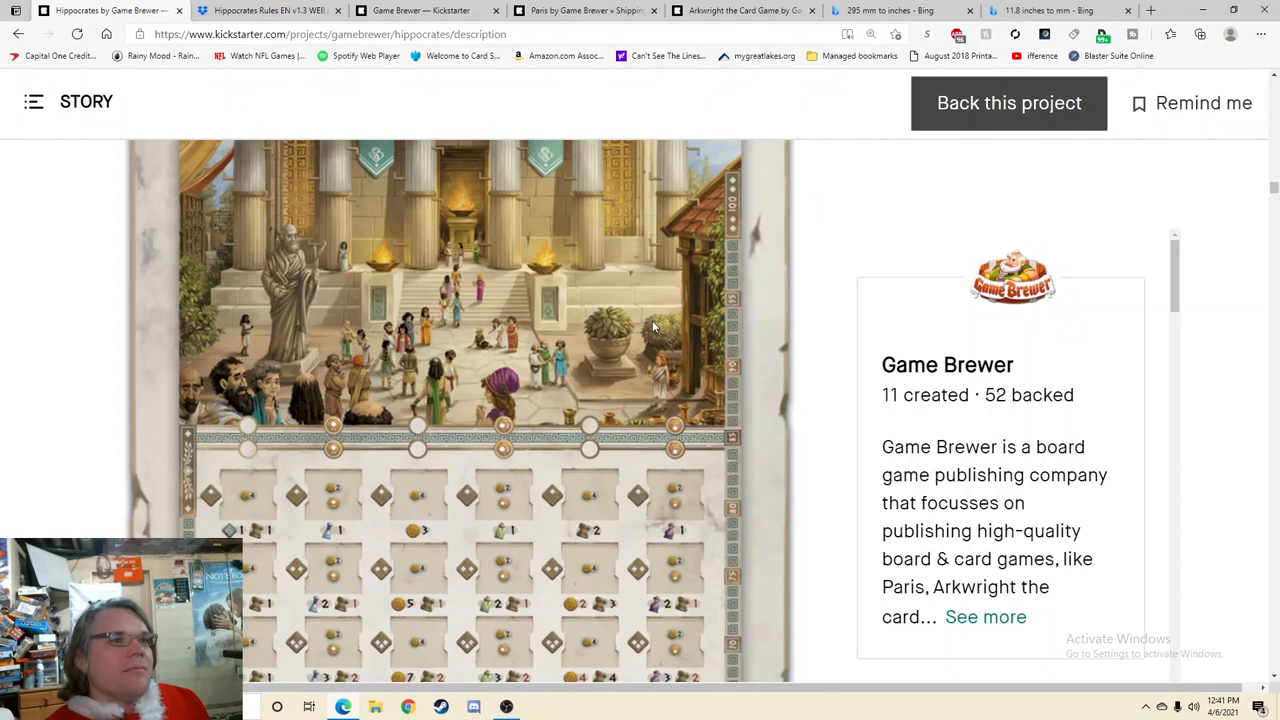
pyautogui.scroll(-3)
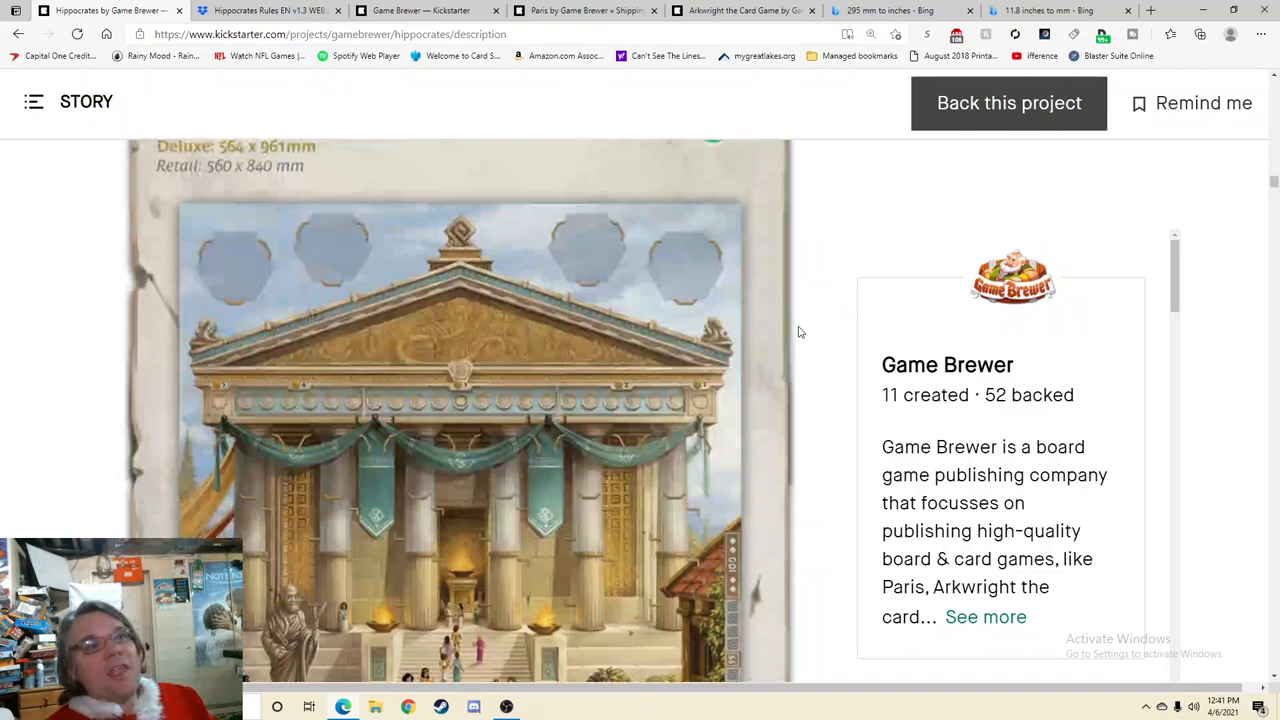
pyautogui.scroll(-3)
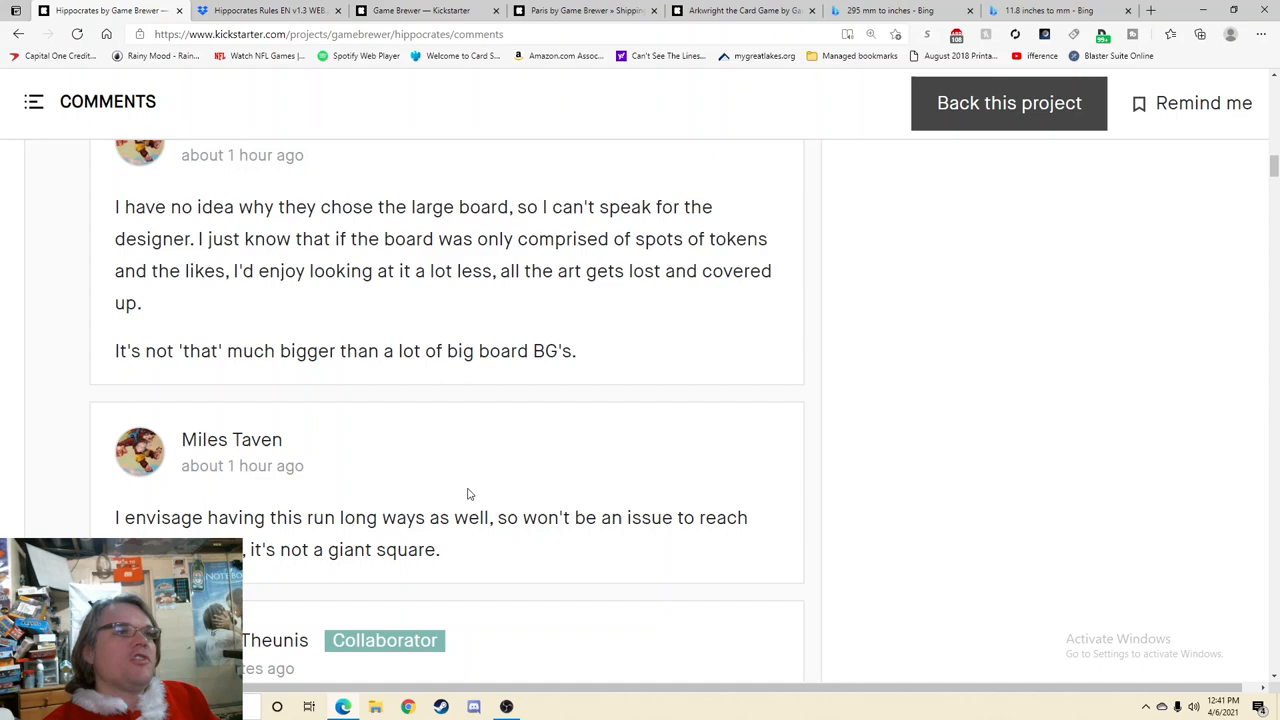
# Step: Read the collaborator's board-size reply, then switch to Game Brewer's created projects tab
pyautogui.scroll(-3)
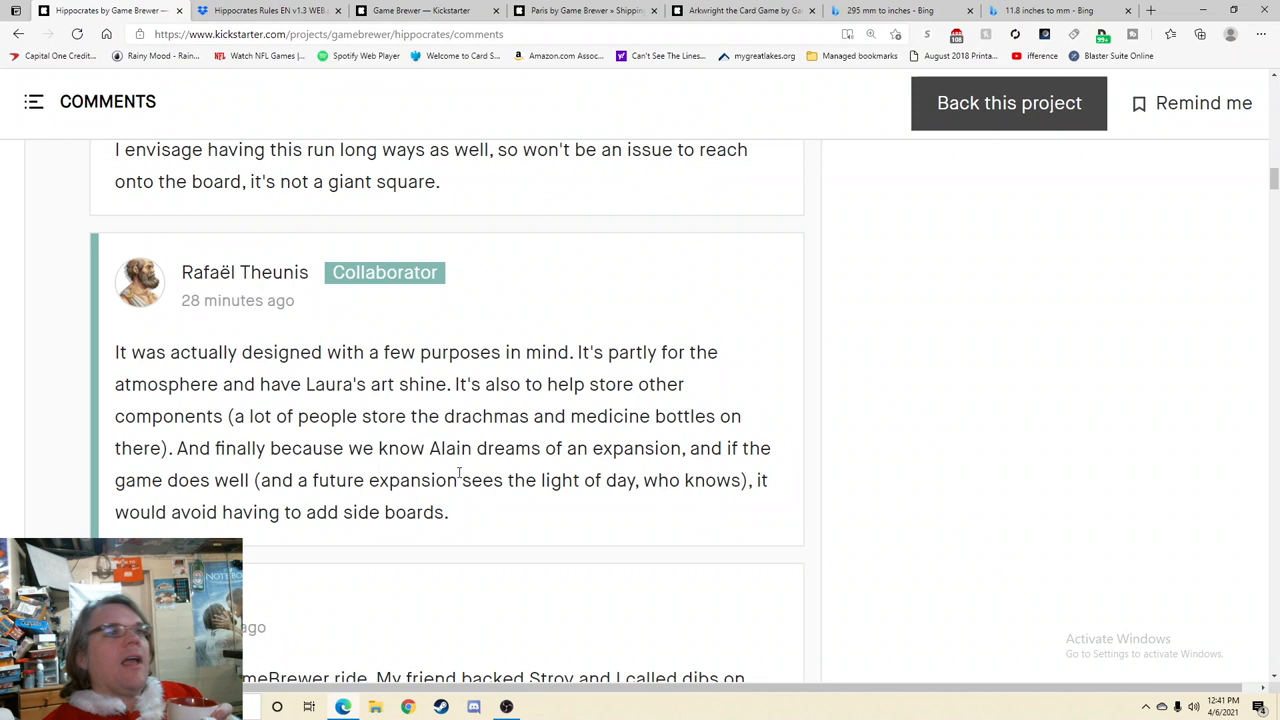
pyautogui.moveTo(427, 408)
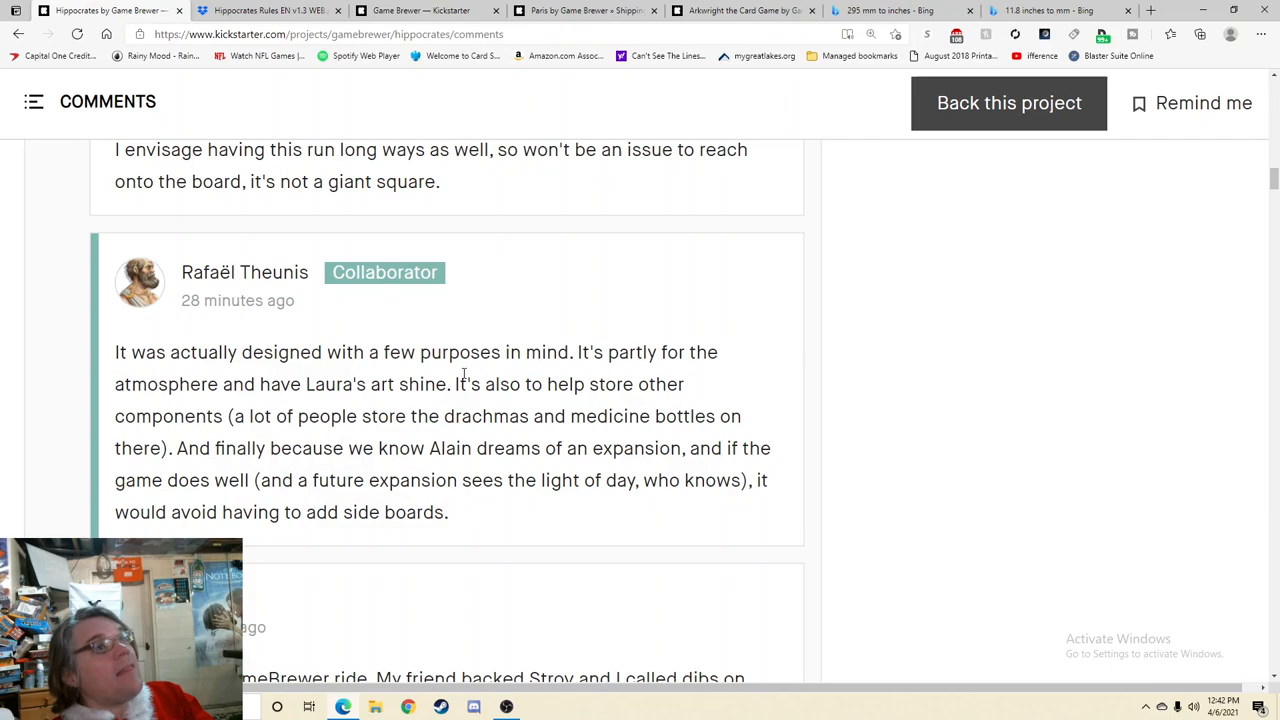
pyautogui.click(268, 11)
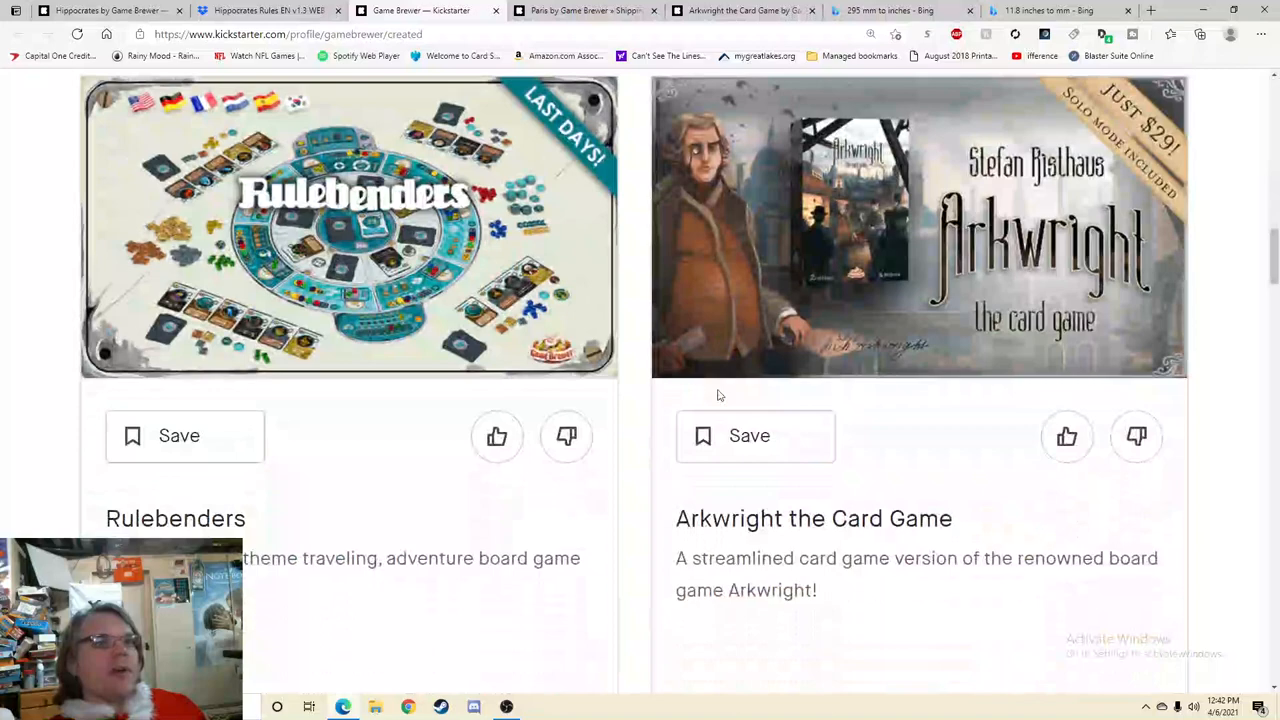
# Step: Scroll past Game Brewer's Paris and Fuji Koro Deluxe projects, then go back to Hippocrates comments
pyautogui.scroll(-3)
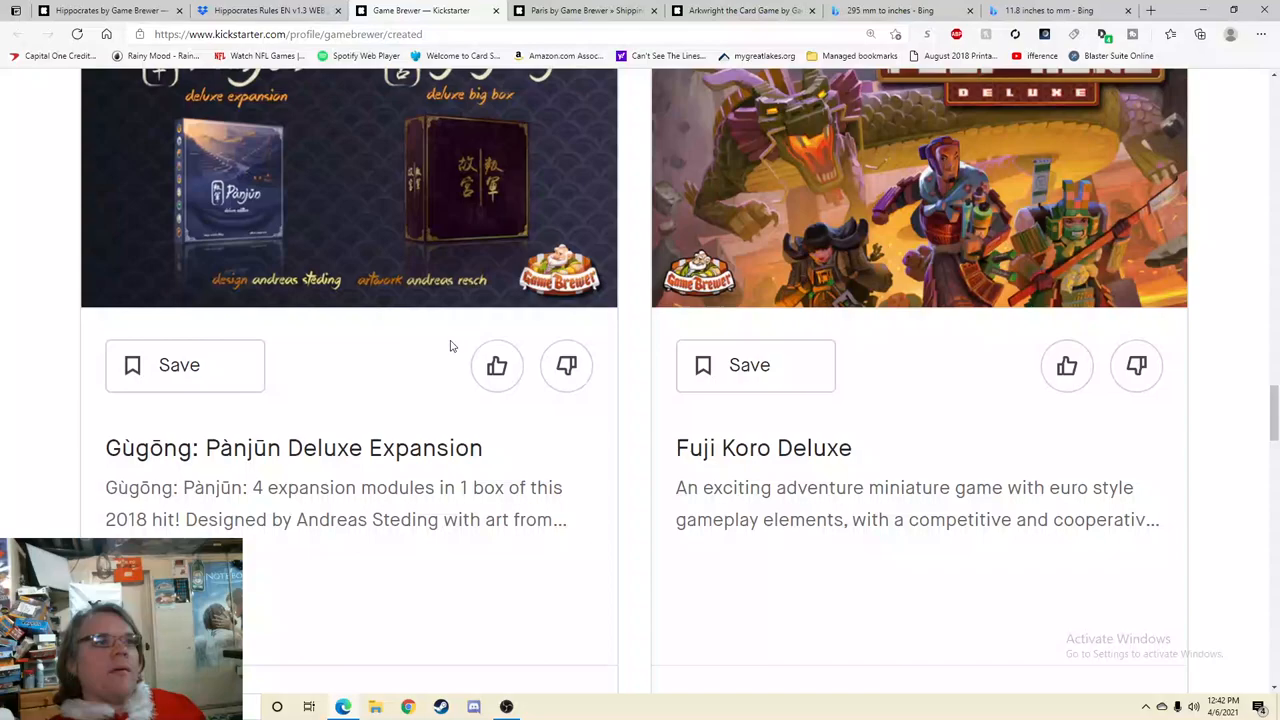
pyautogui.scroll(-3)
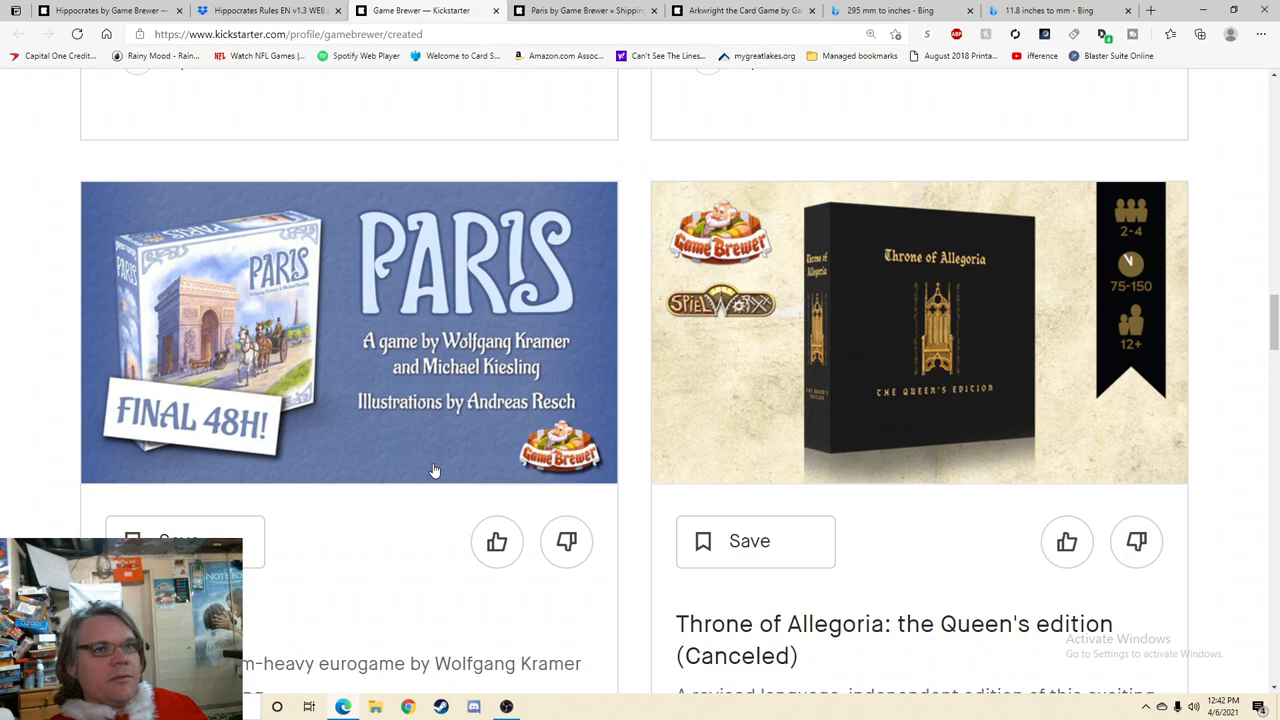
pyautogui.click(100, 10)
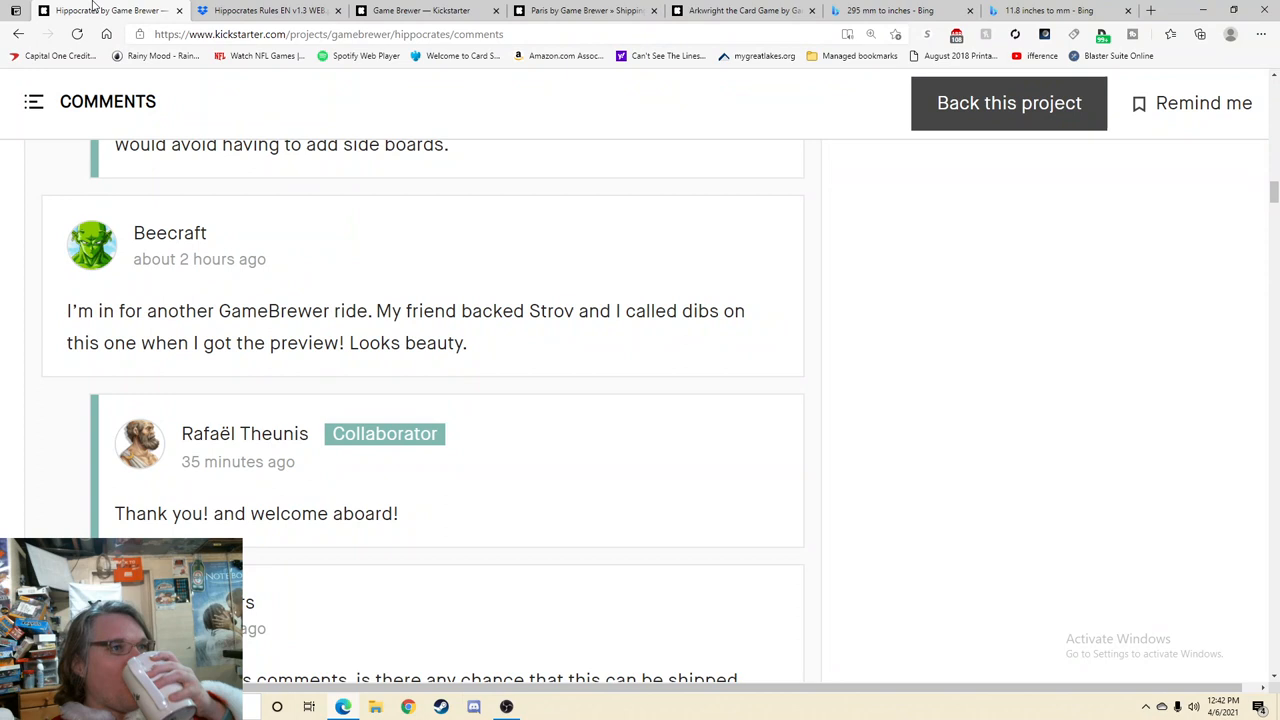
# Step: Scroll through comments about combined shipping with Stroganov, ending at the $95,559 funding header
pyautogui.scroll(-3)
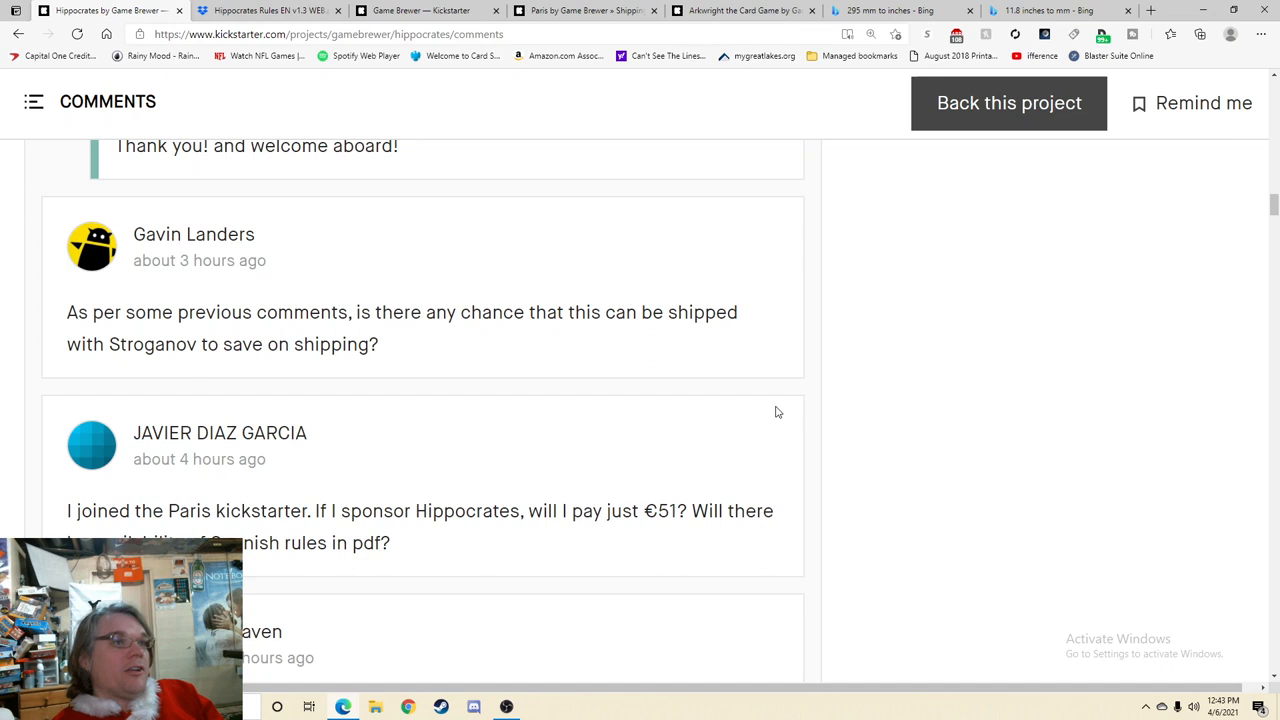
pyautogui.scroll(-3)
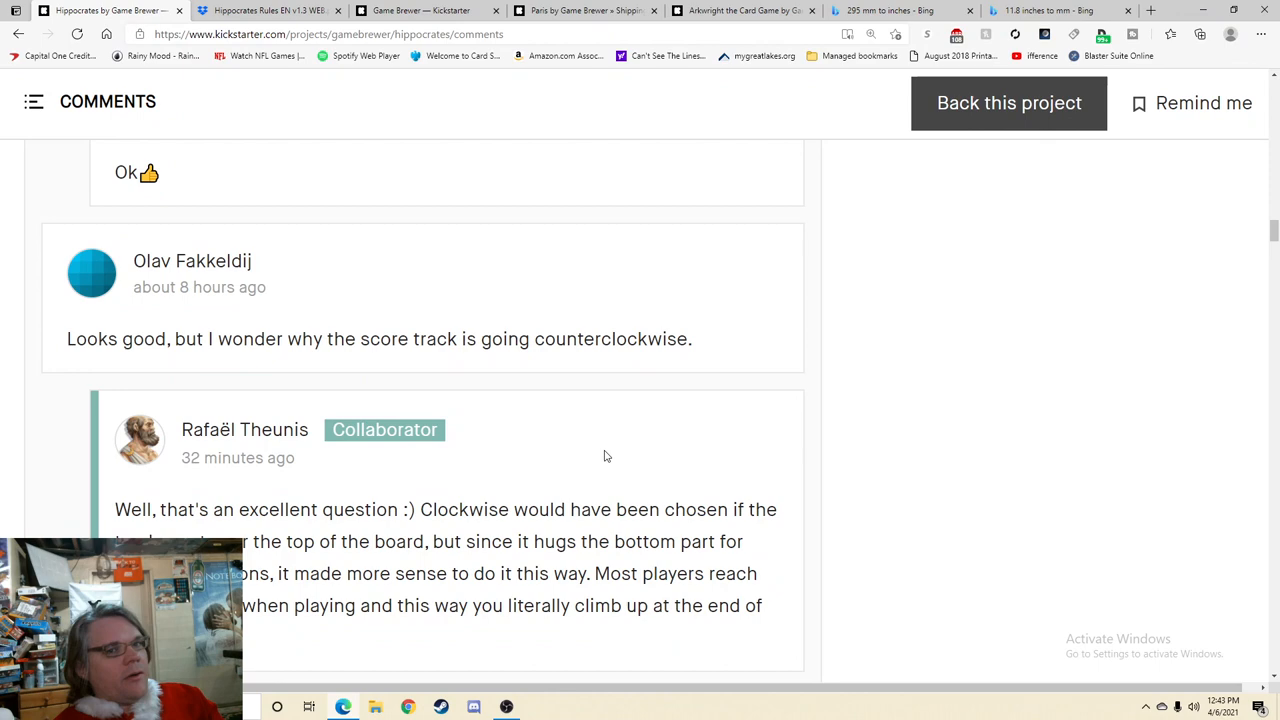
pyautogui.scroll(-3)
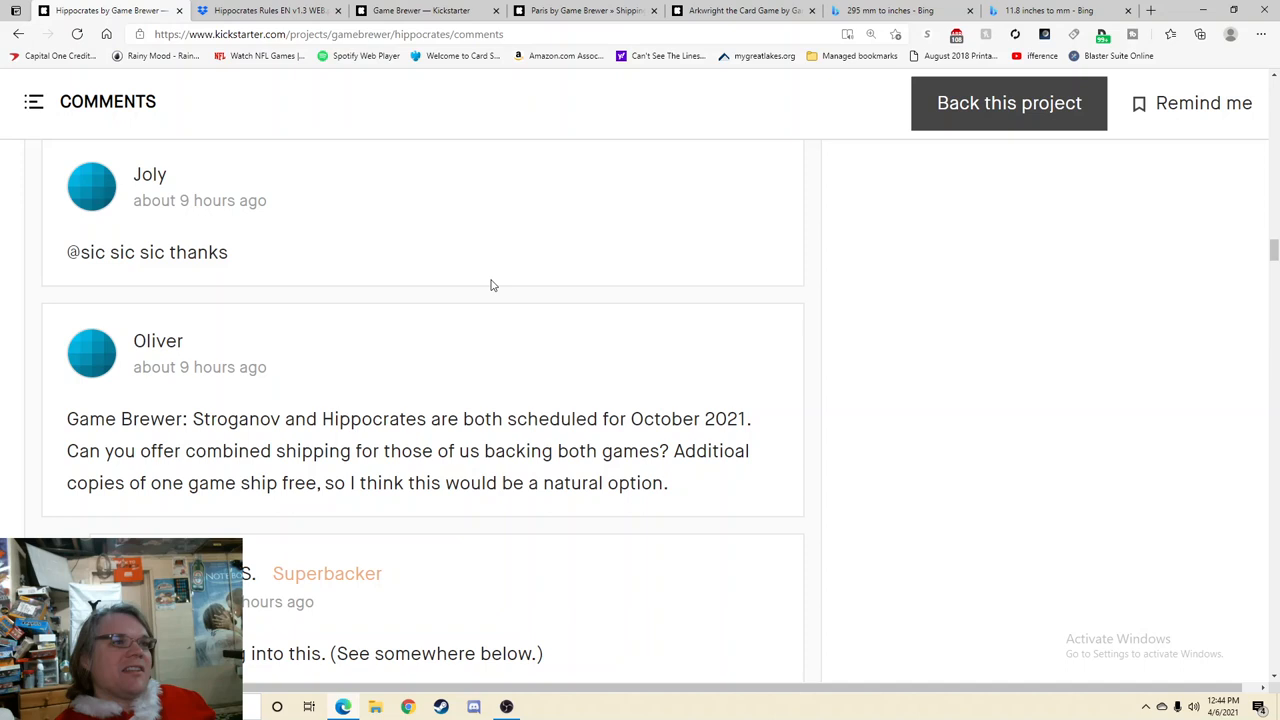
pyautogui.scroll(-3)
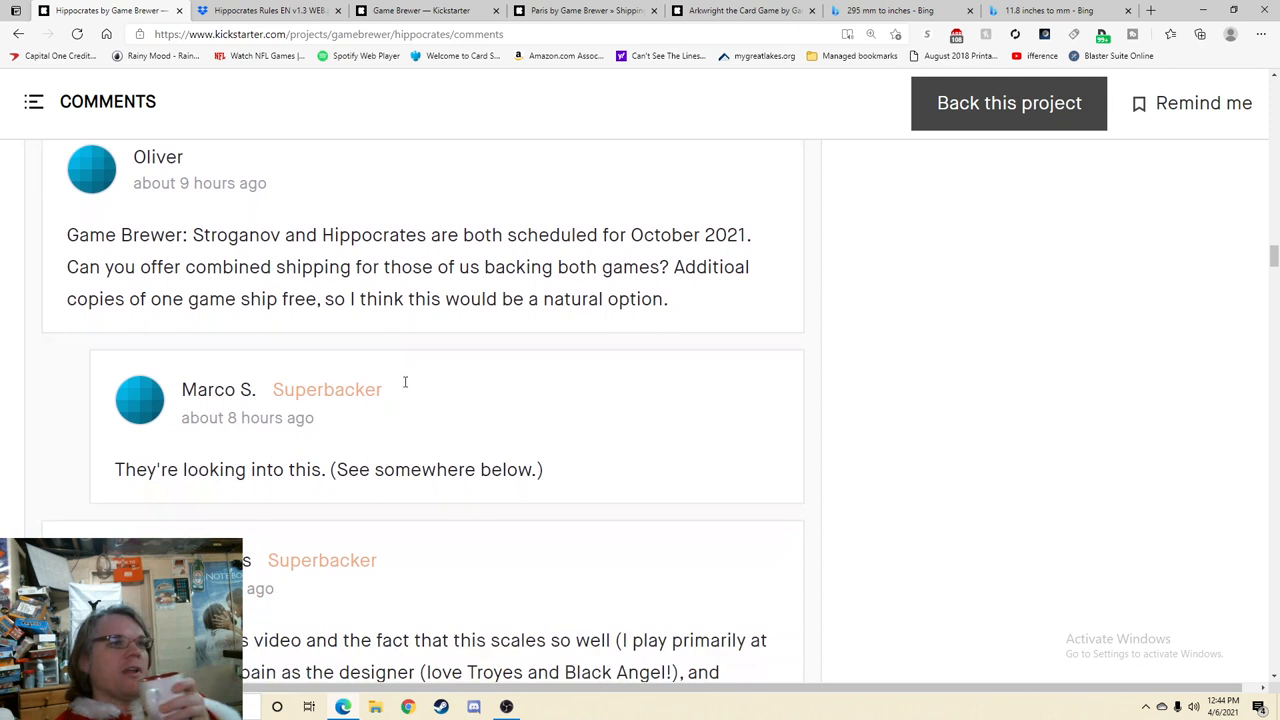
pyautogui.scroll(-3)
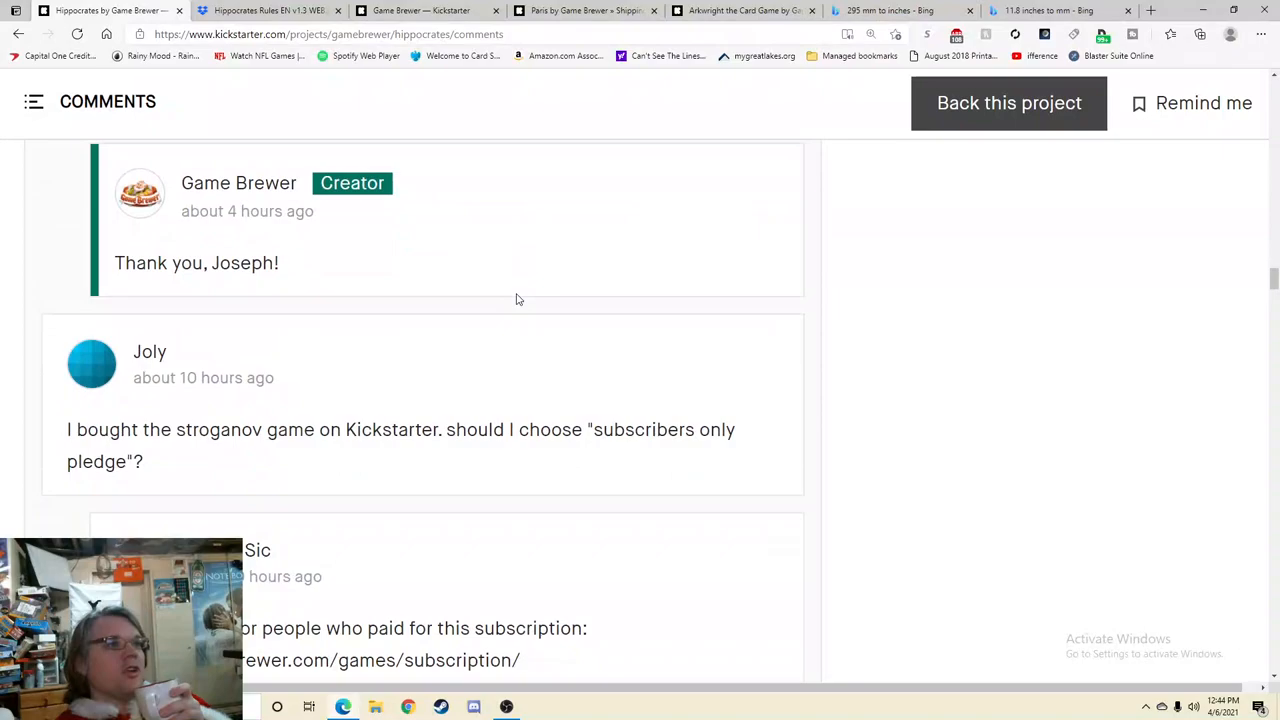
pyautogui.scroll(-3)
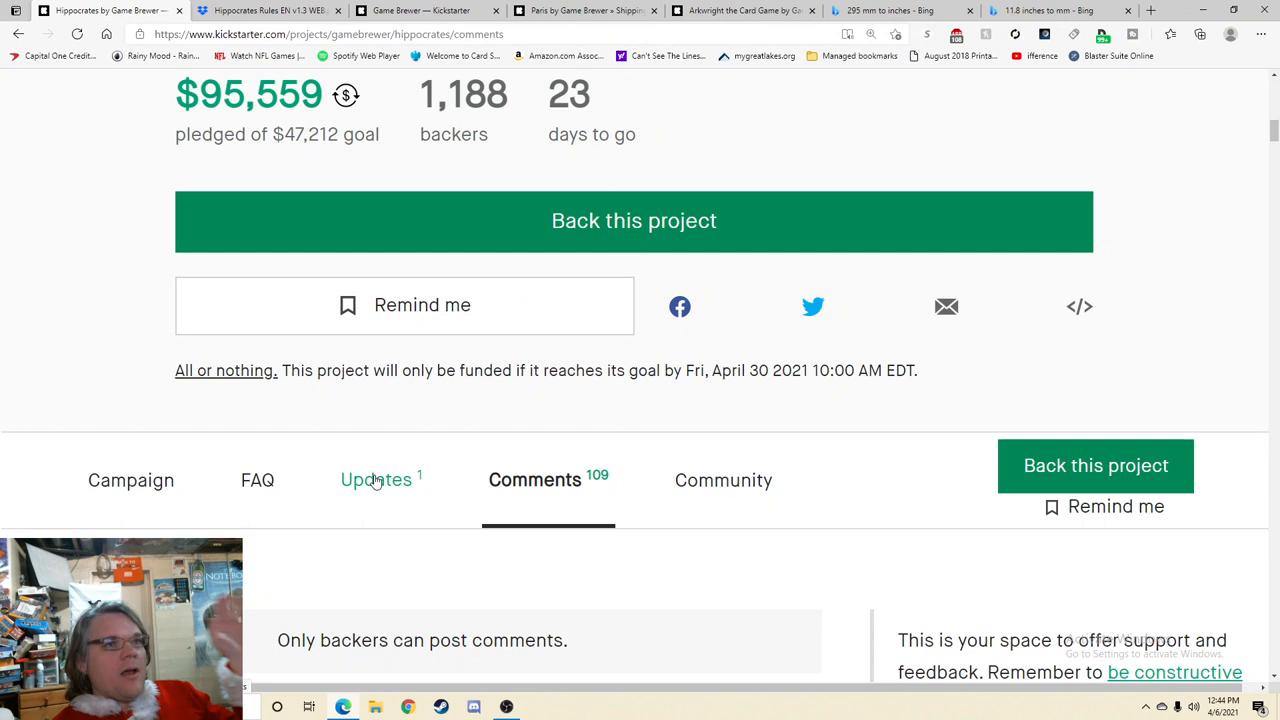
# Step: View Update #1 announcing Hippocrates has funded, then go back to the Campaign story
pyautogui.click(376, 480)
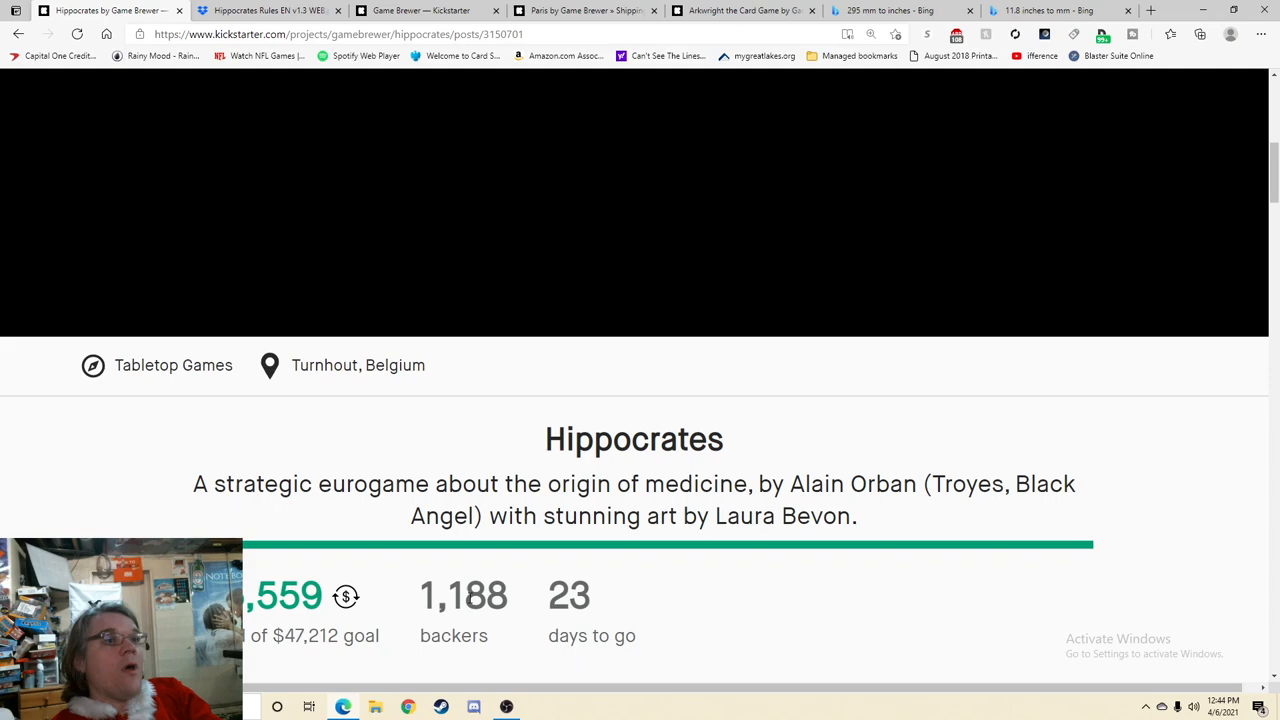
pyautogui.scroll(-3)
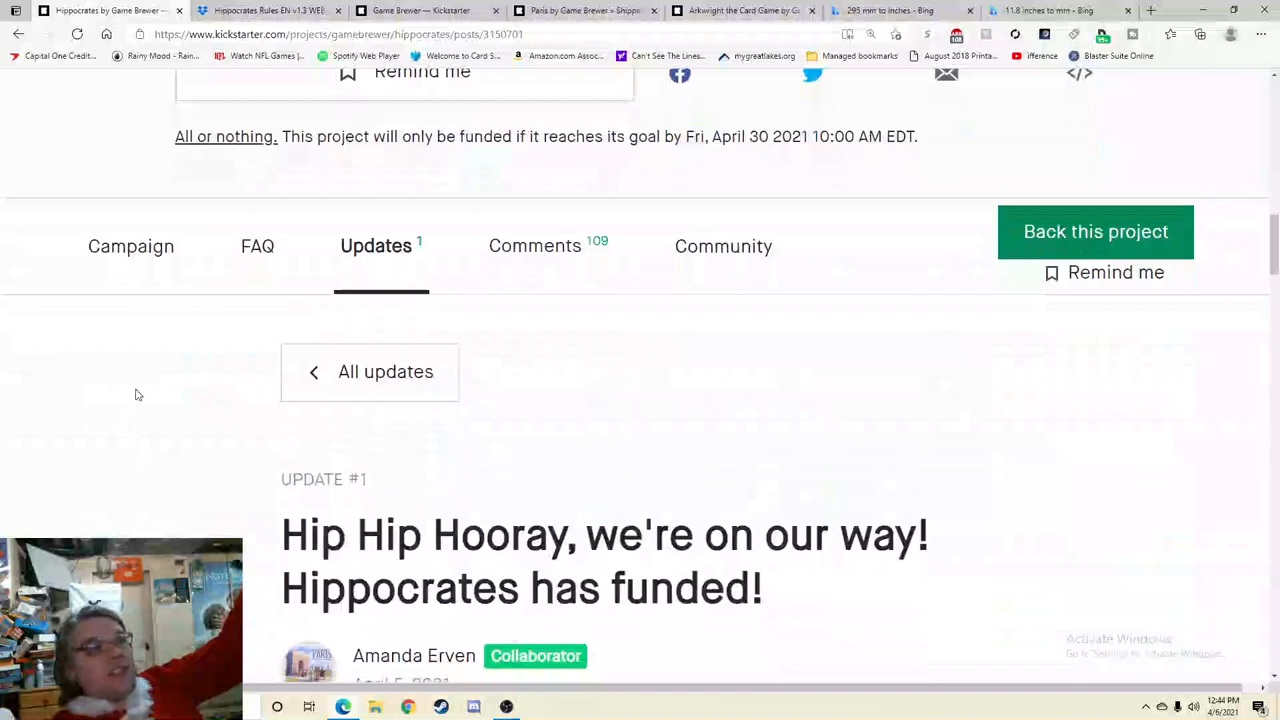
pyautogui.click(131, 246)
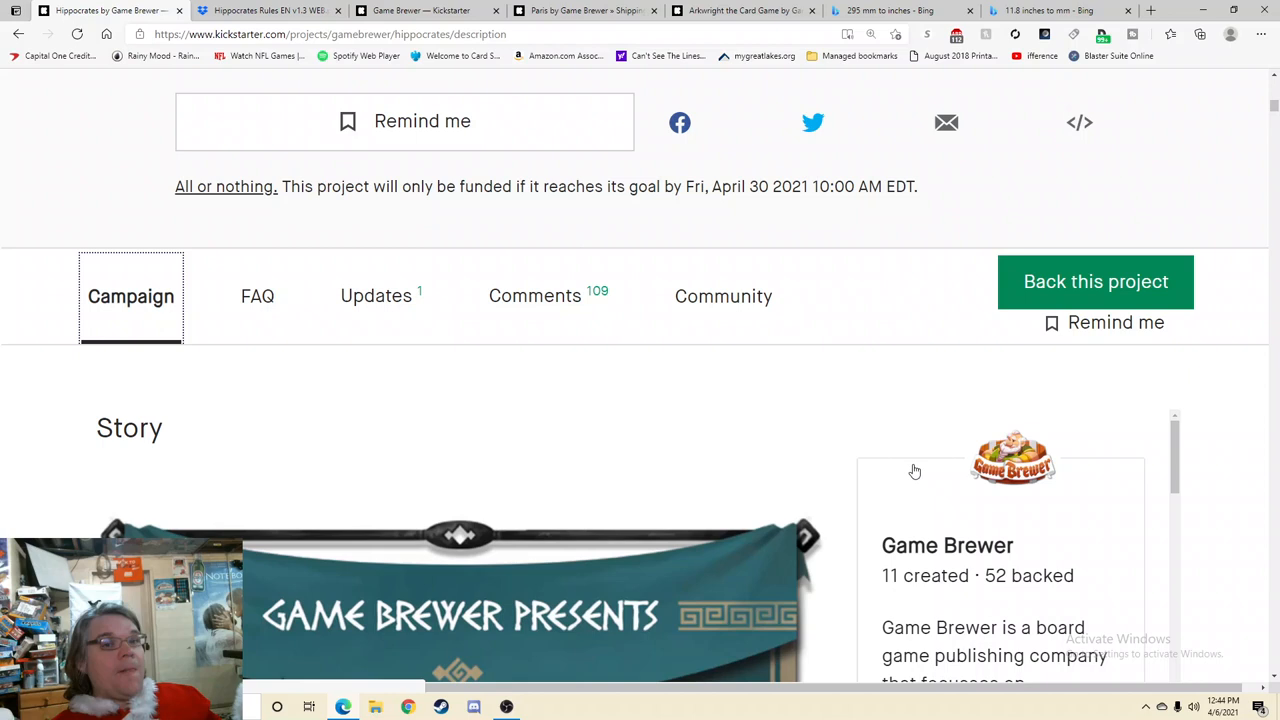